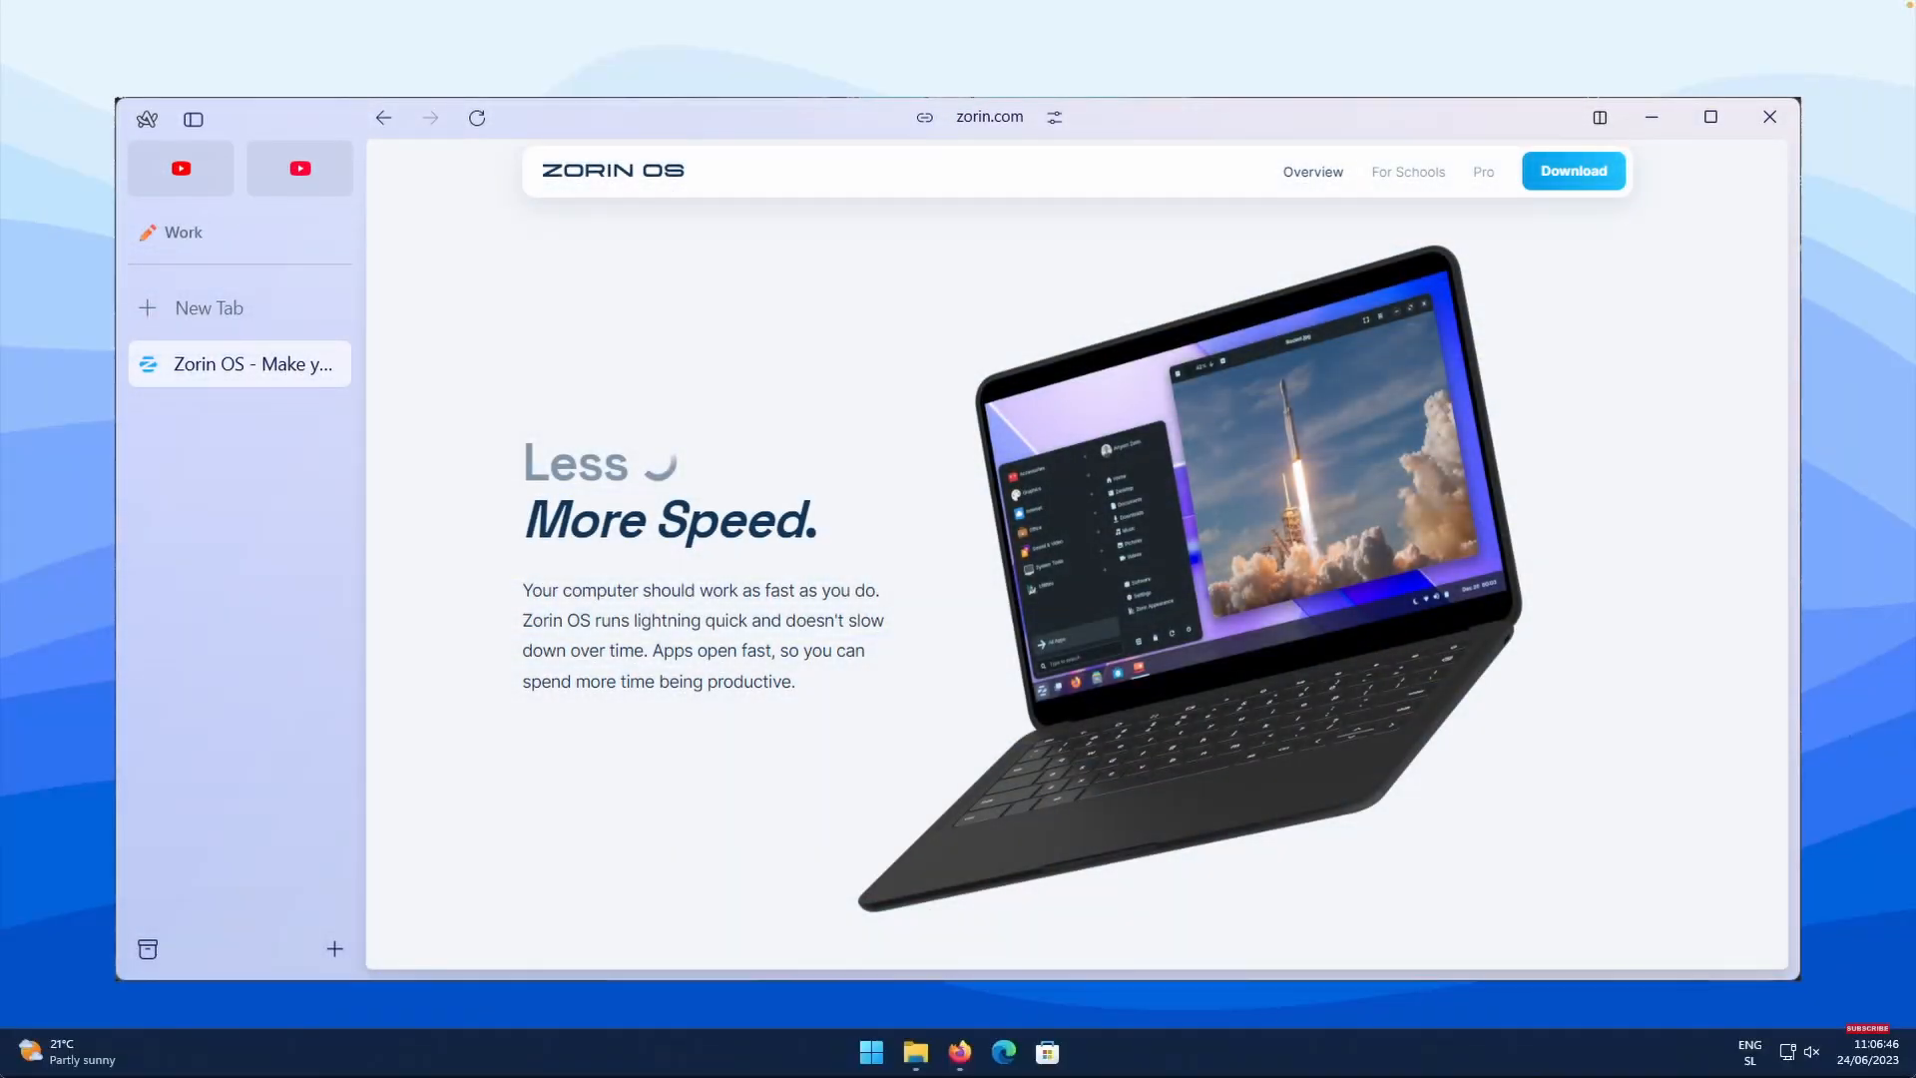
Step: Scroll down while preparing Rufus to write the Zorin OS 17.2 Core ISO
scroll("down", 3)
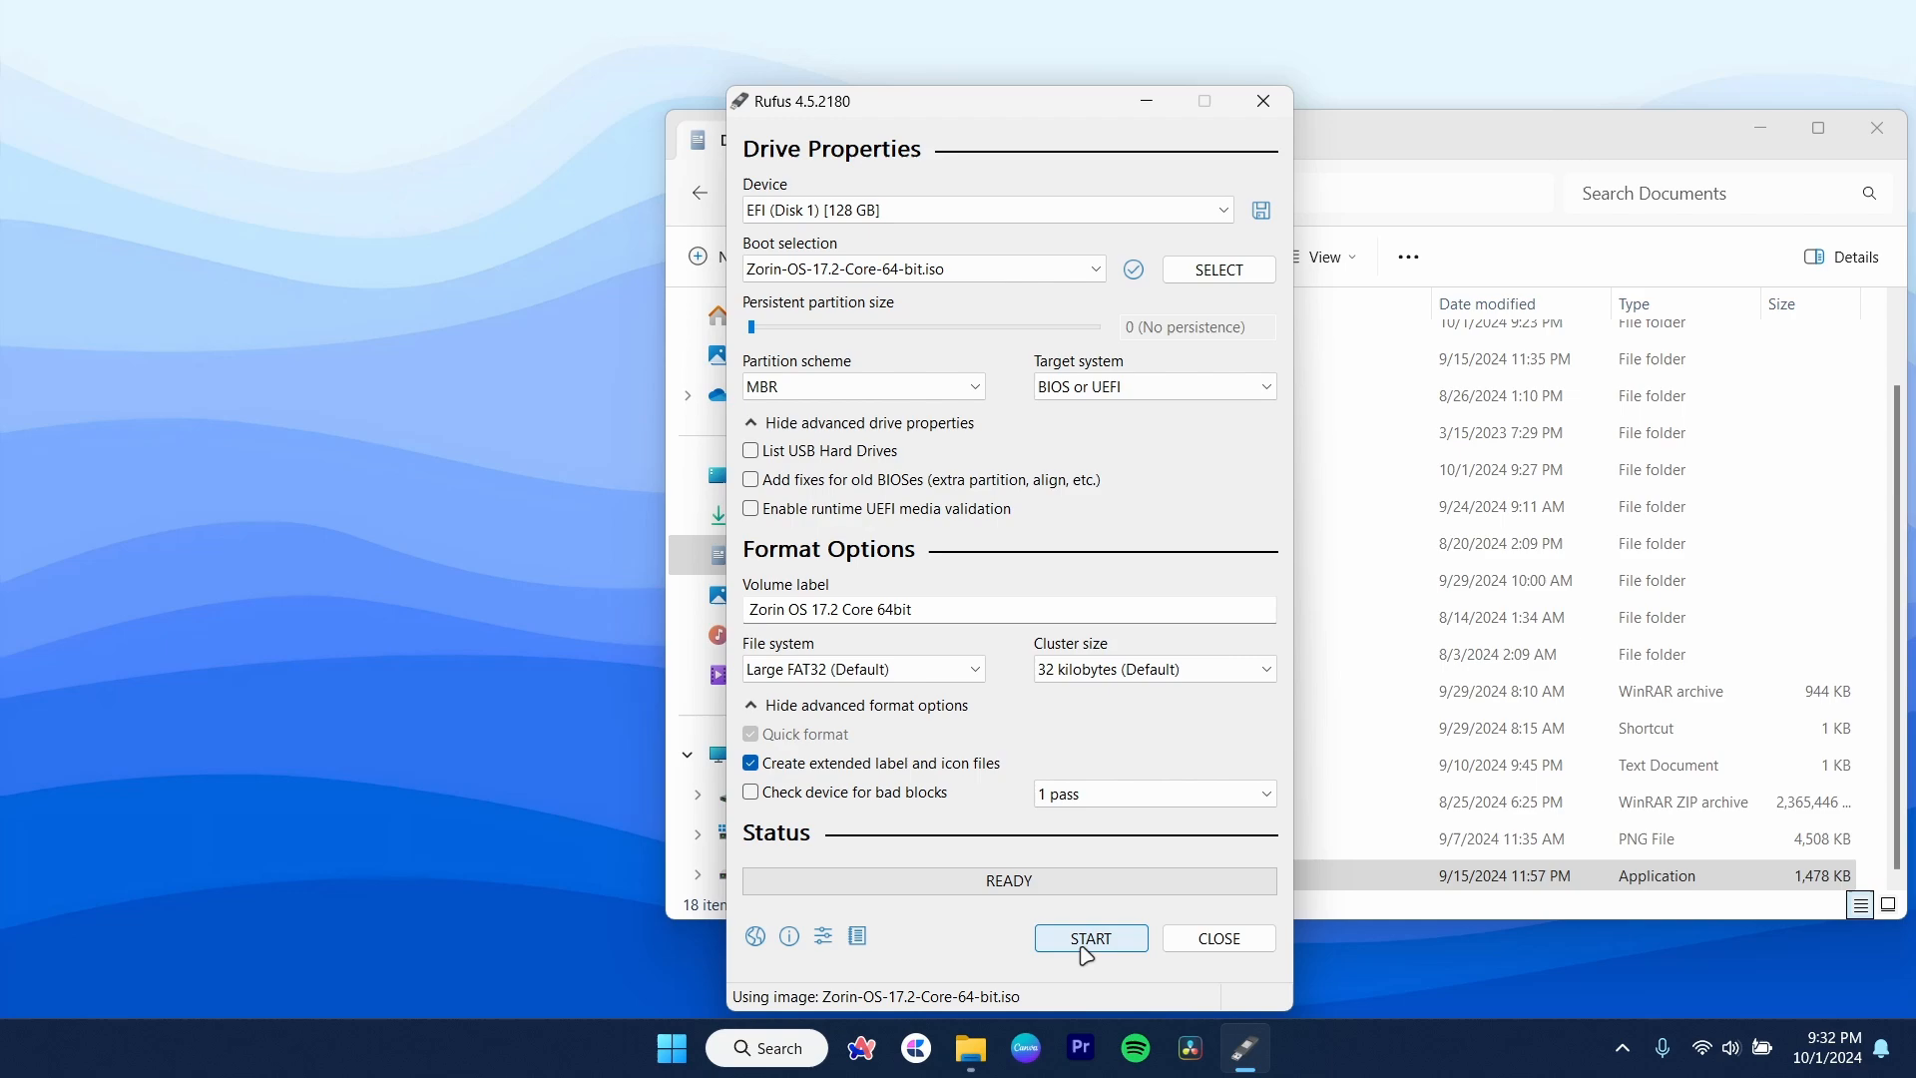
Step: Start flashing the Zorin OS image, confirming all data on the drive gets erased
left_click(1087, 937)
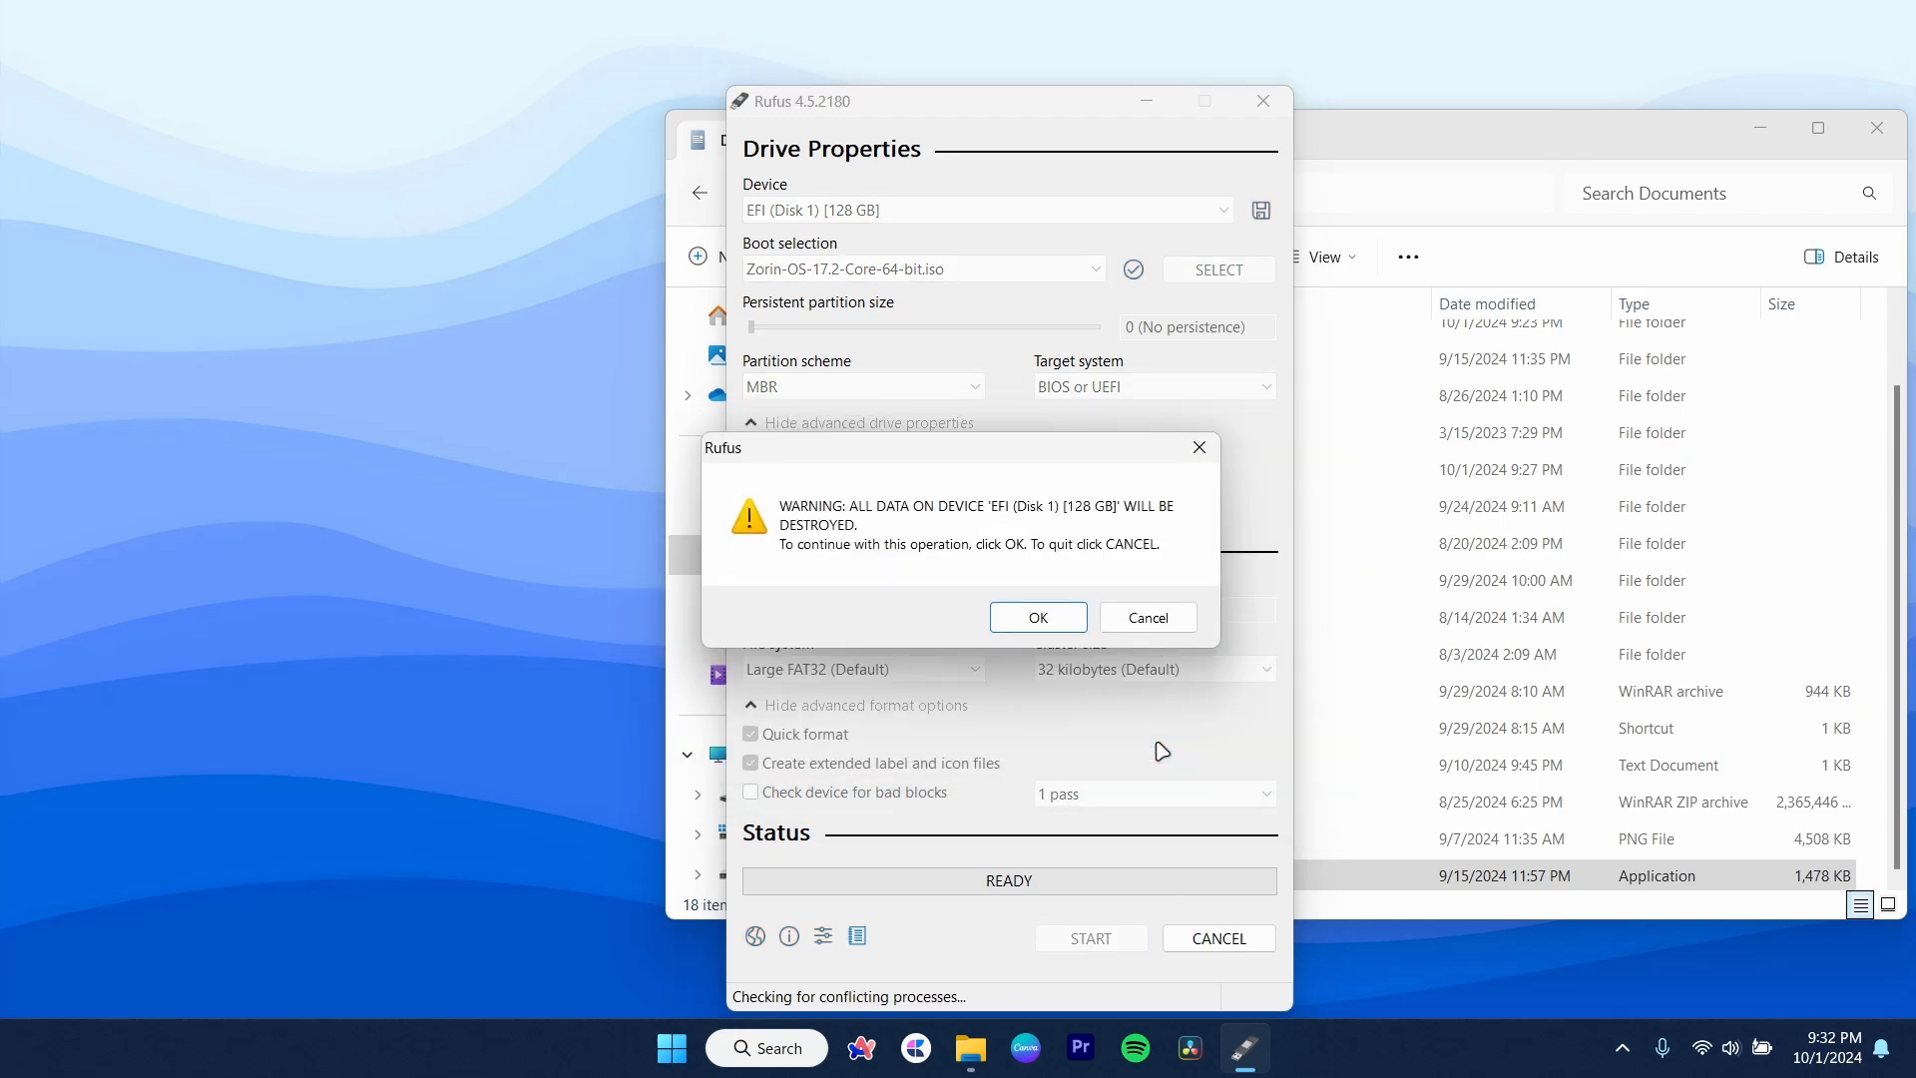
left_click(1038, 616)
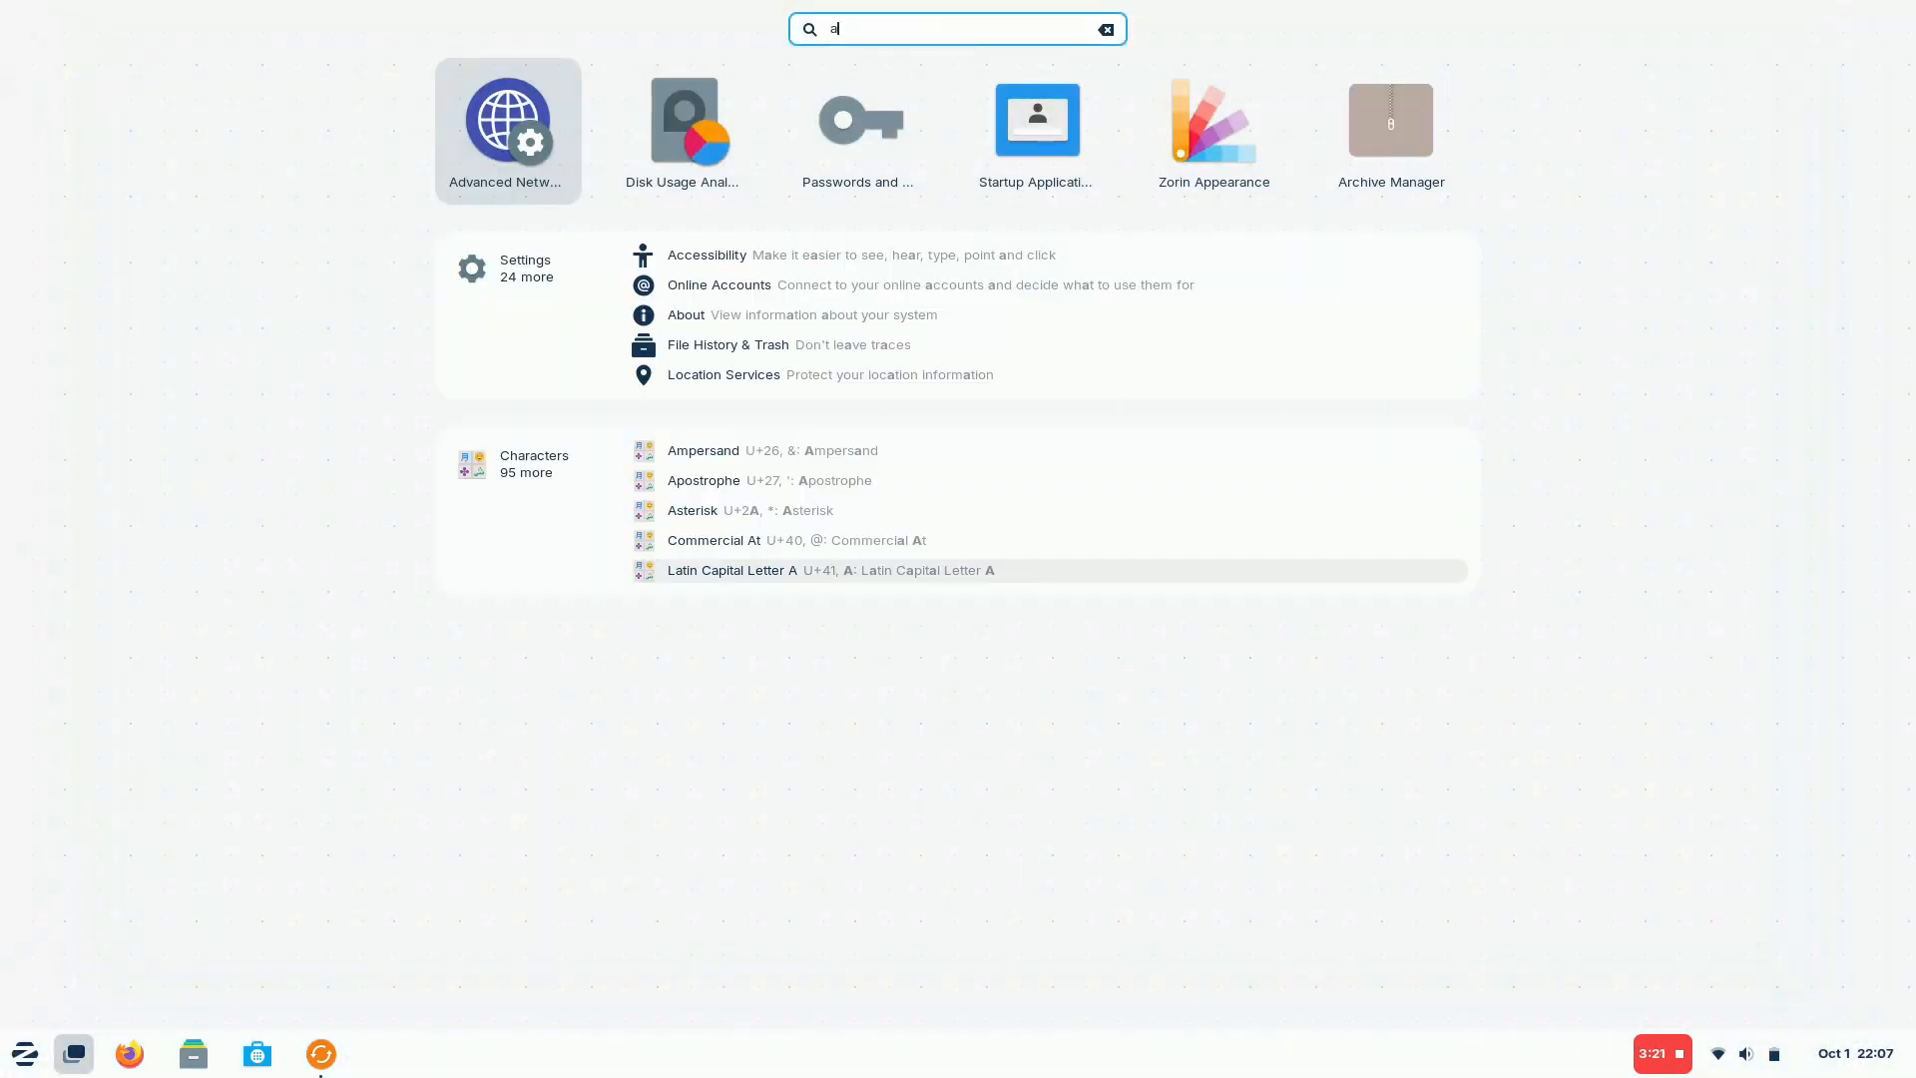
Step: Open Zorin Appearance, centre its window, and choose the third, centred grid layout
key("Escape")
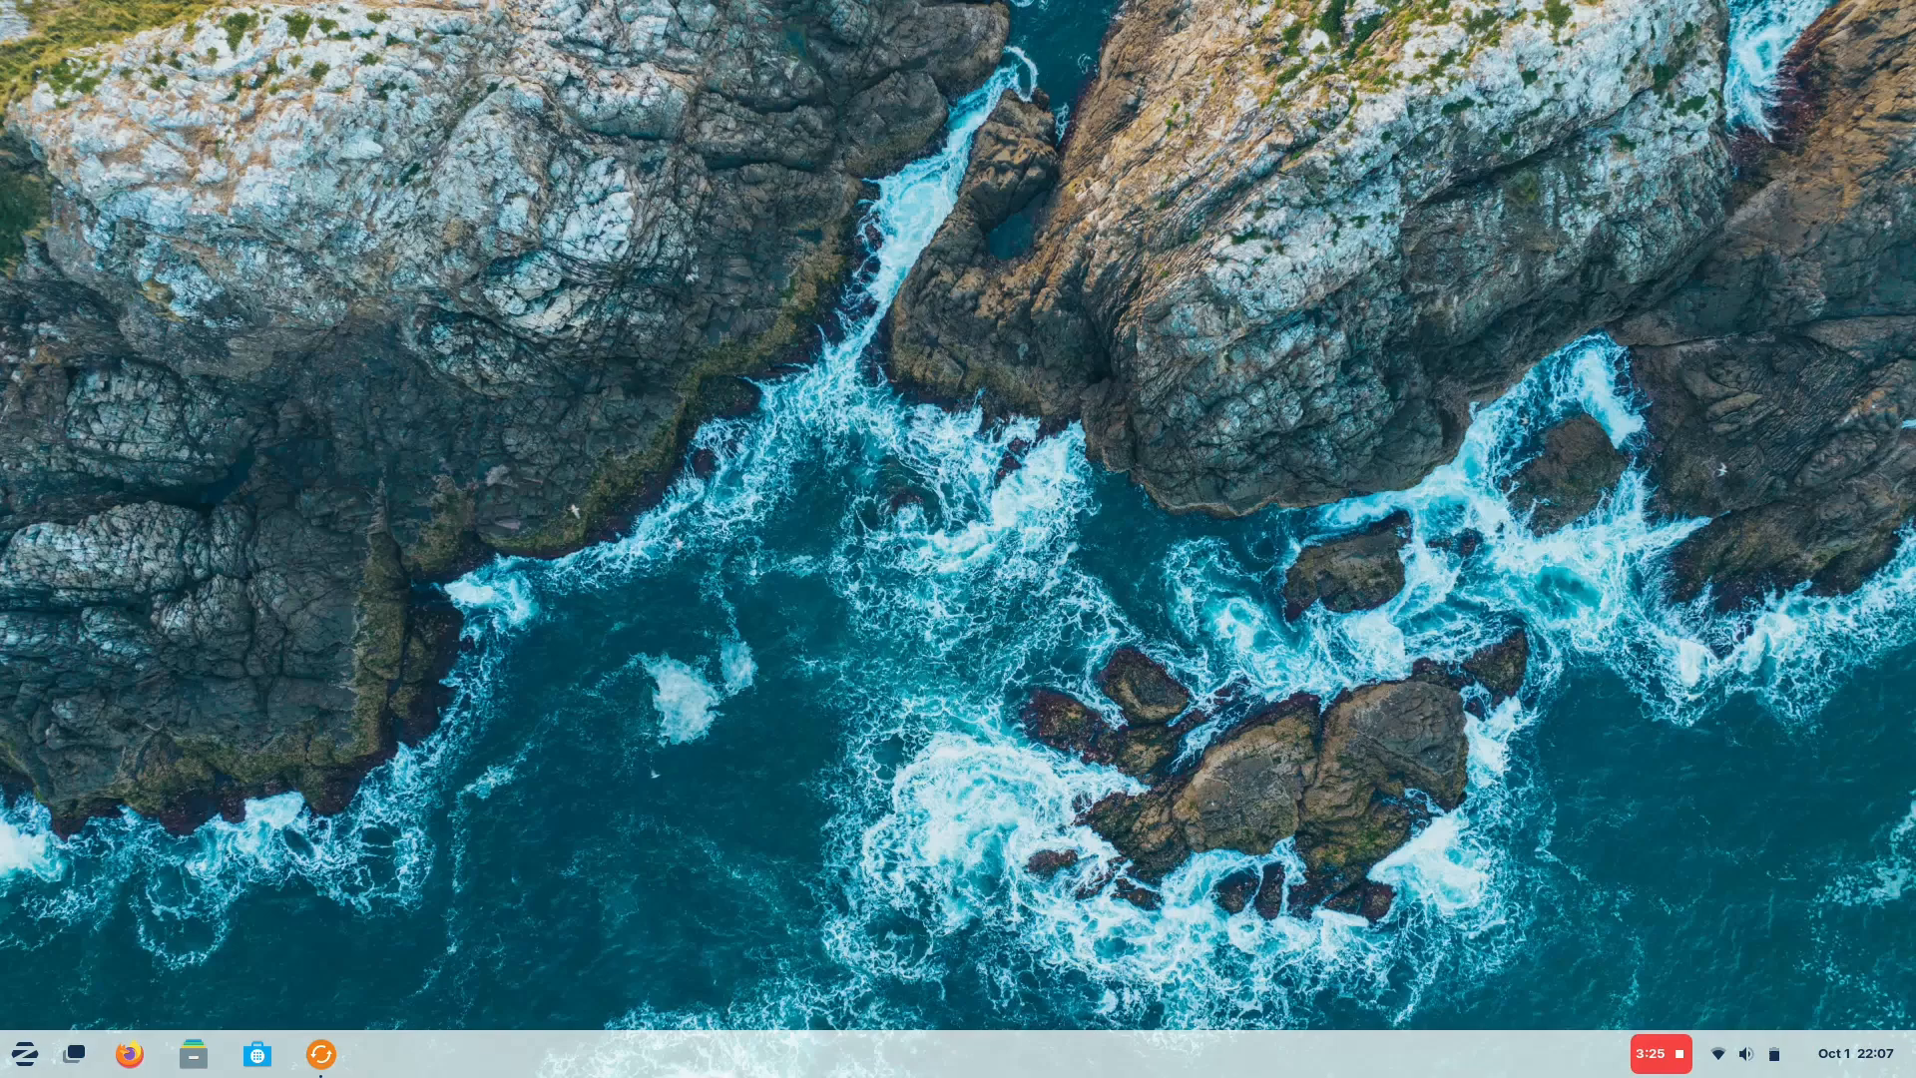
left_click(319, 1052)
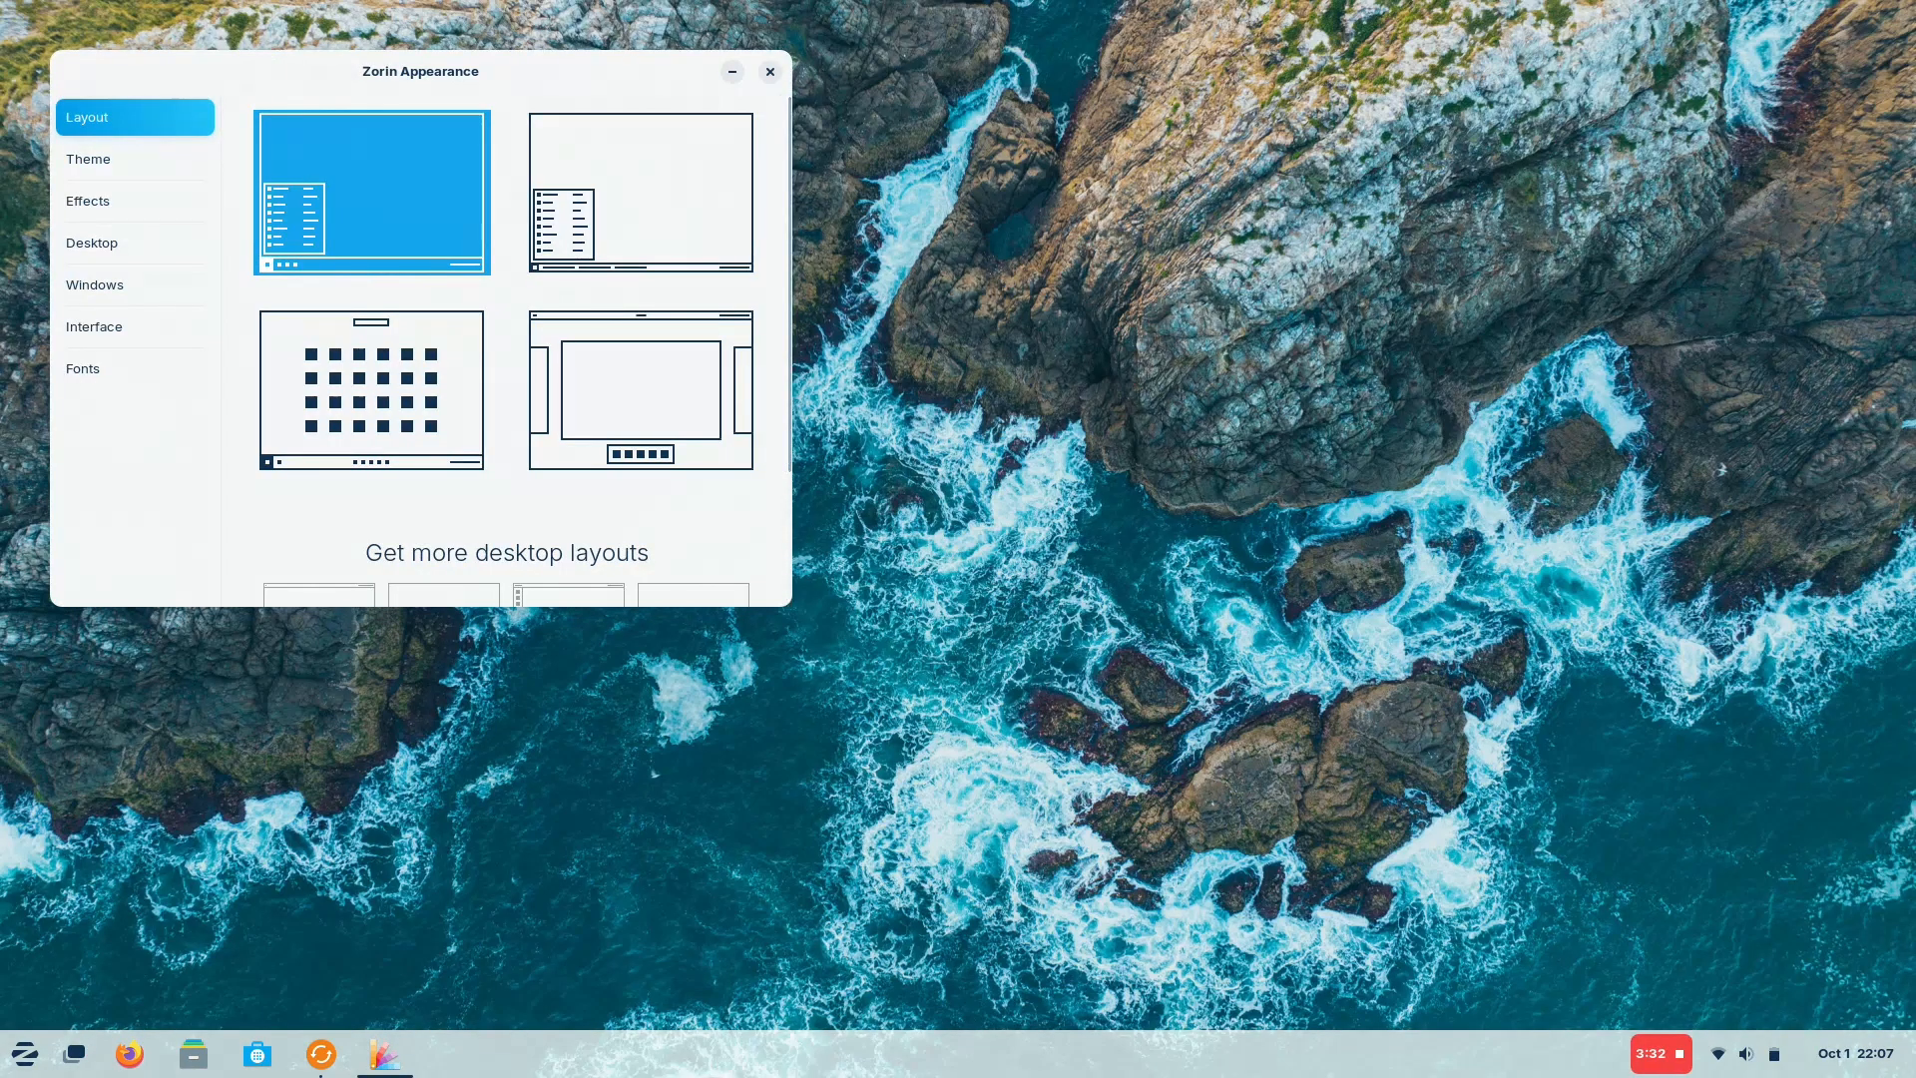
left_click_drag(420, 70, 861, 149)
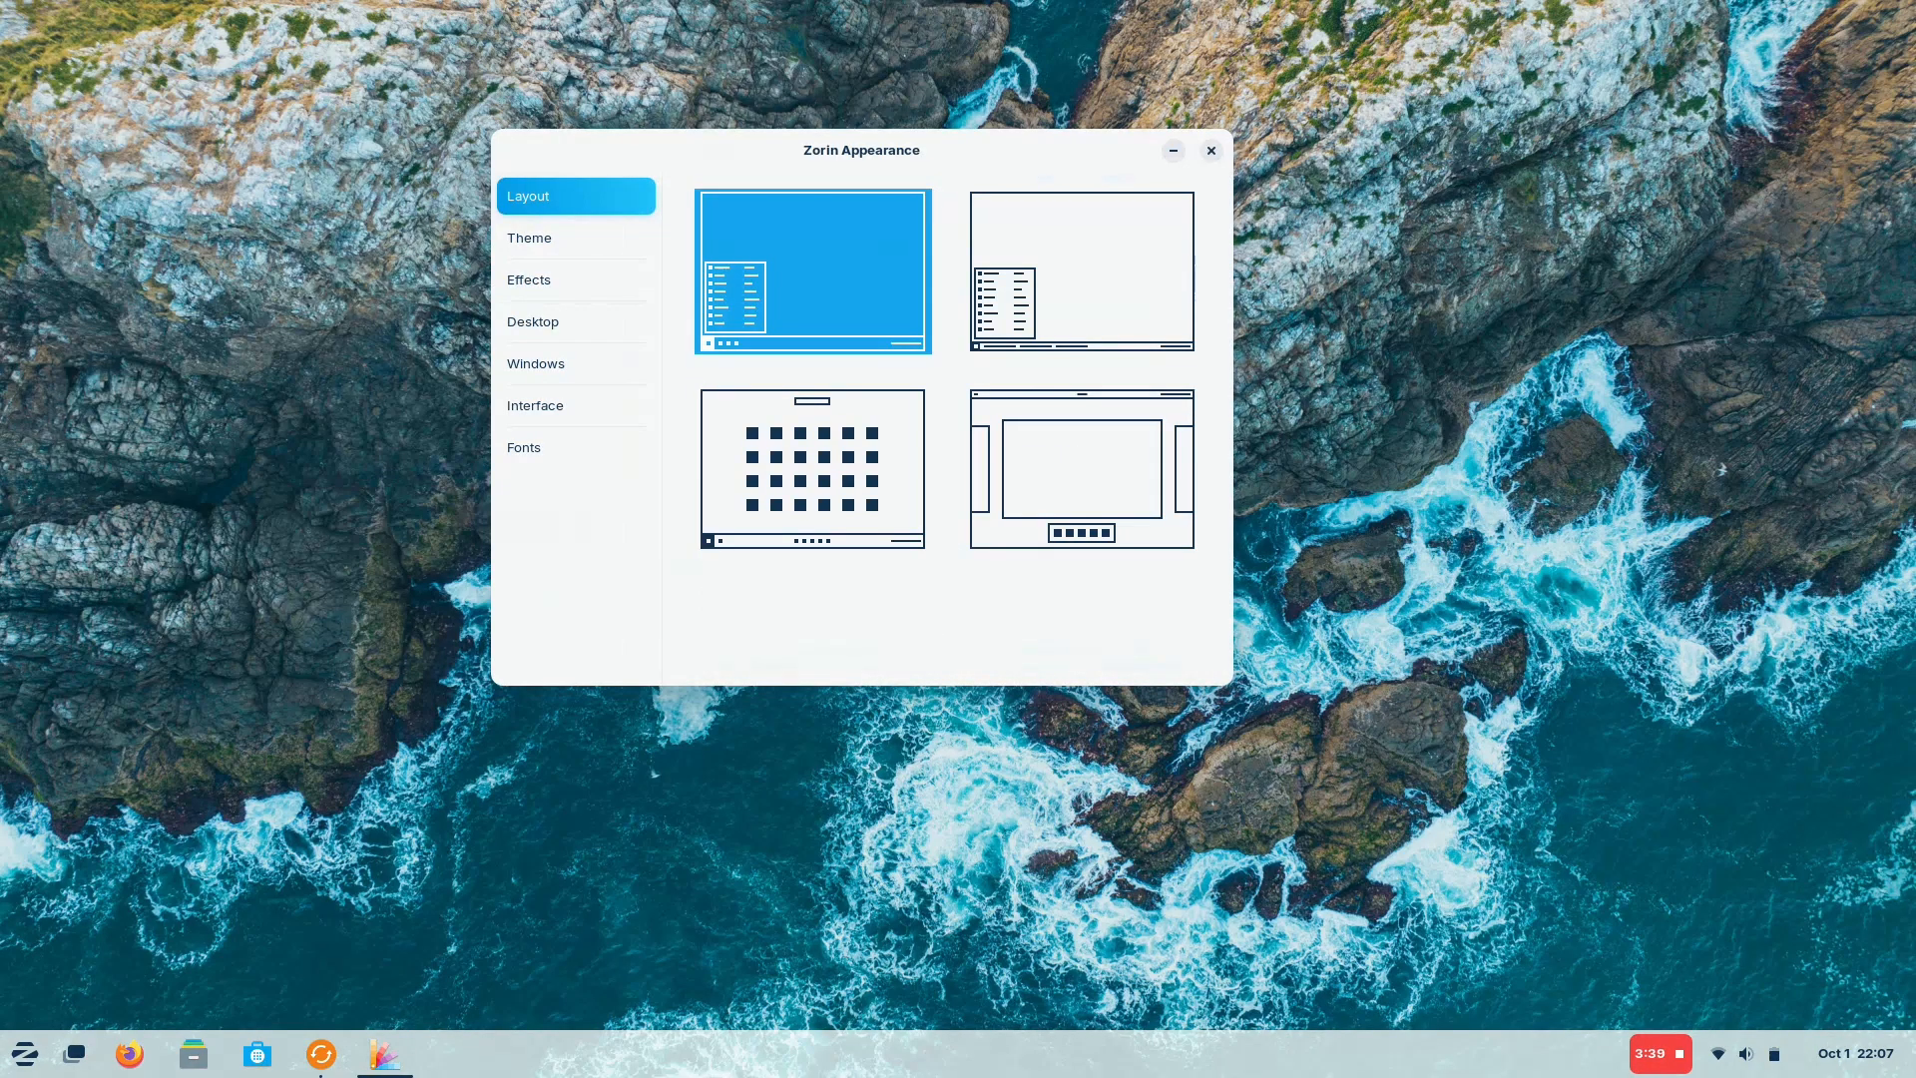
left_click(812, 468)
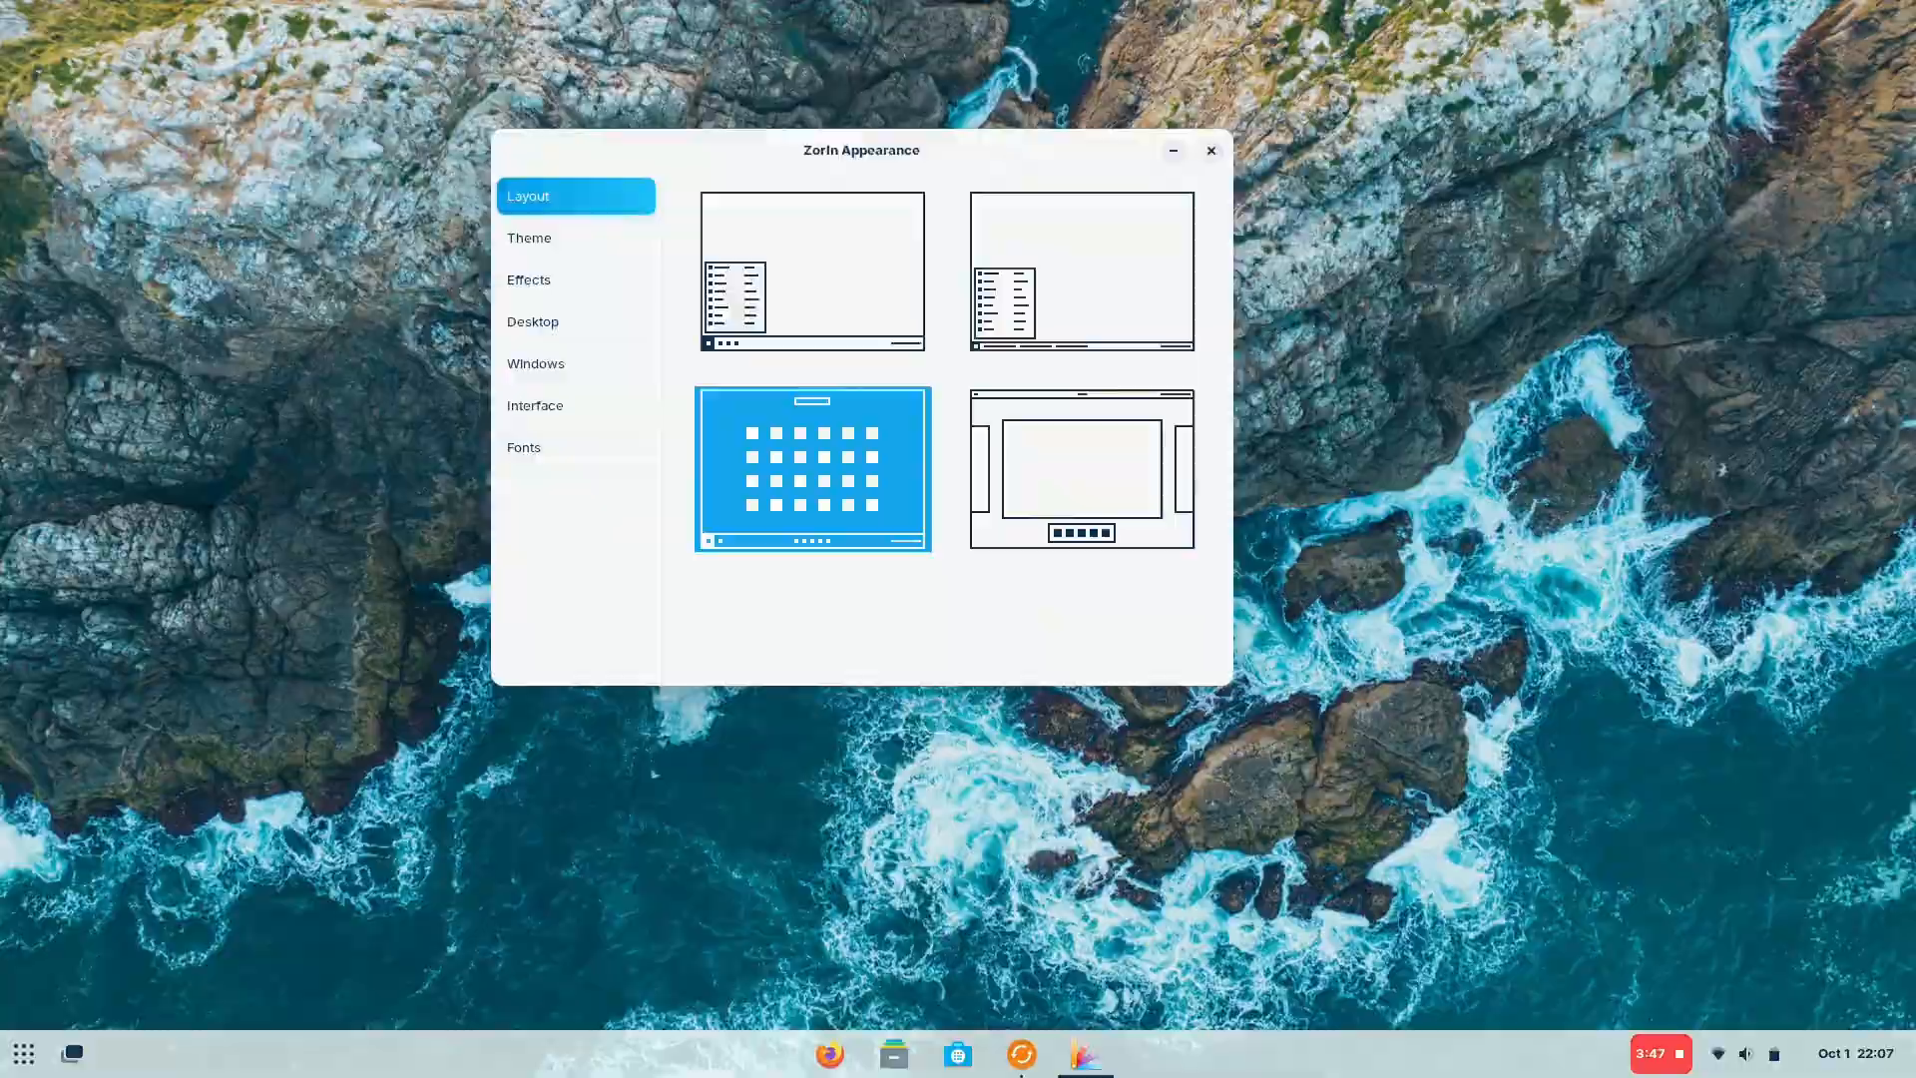
Step: Try purple and red accent colours under Theme, then settle on blue
left_click(575, 238)
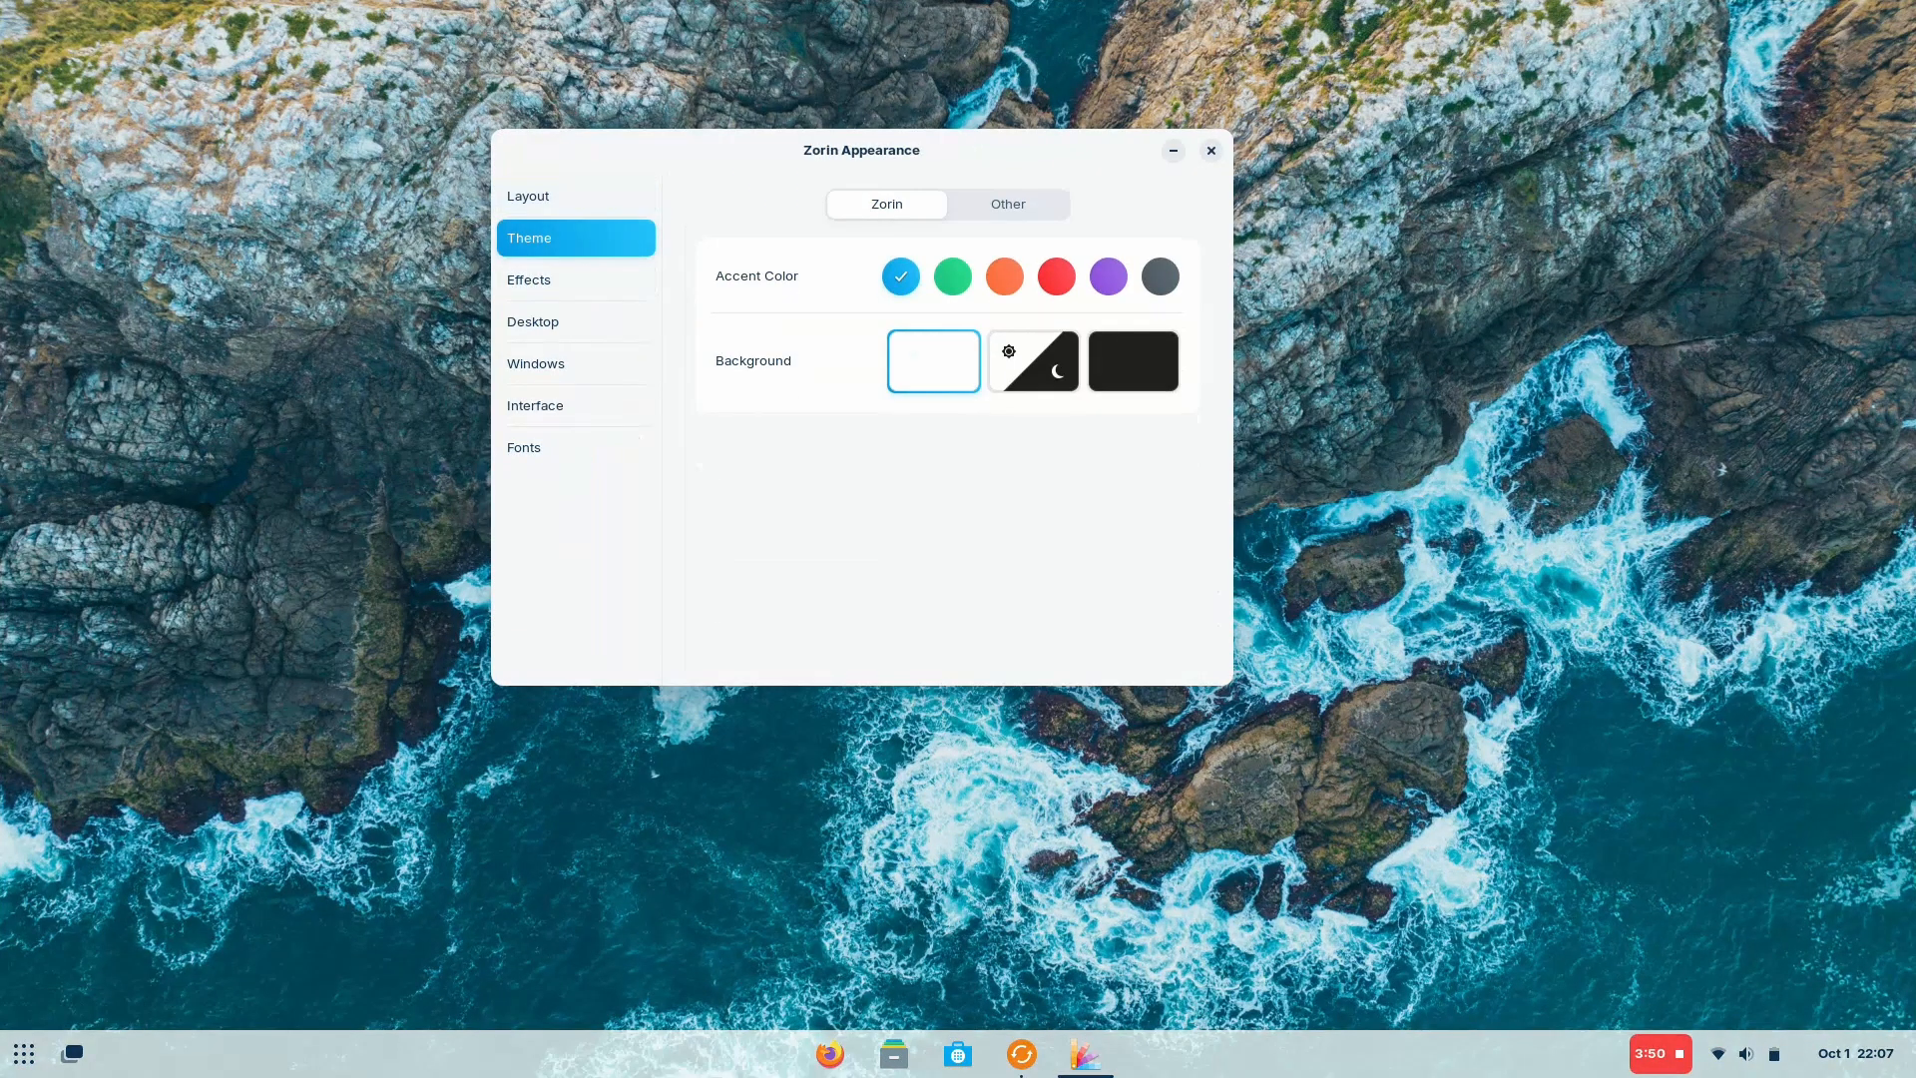
left_click(1106, 275)
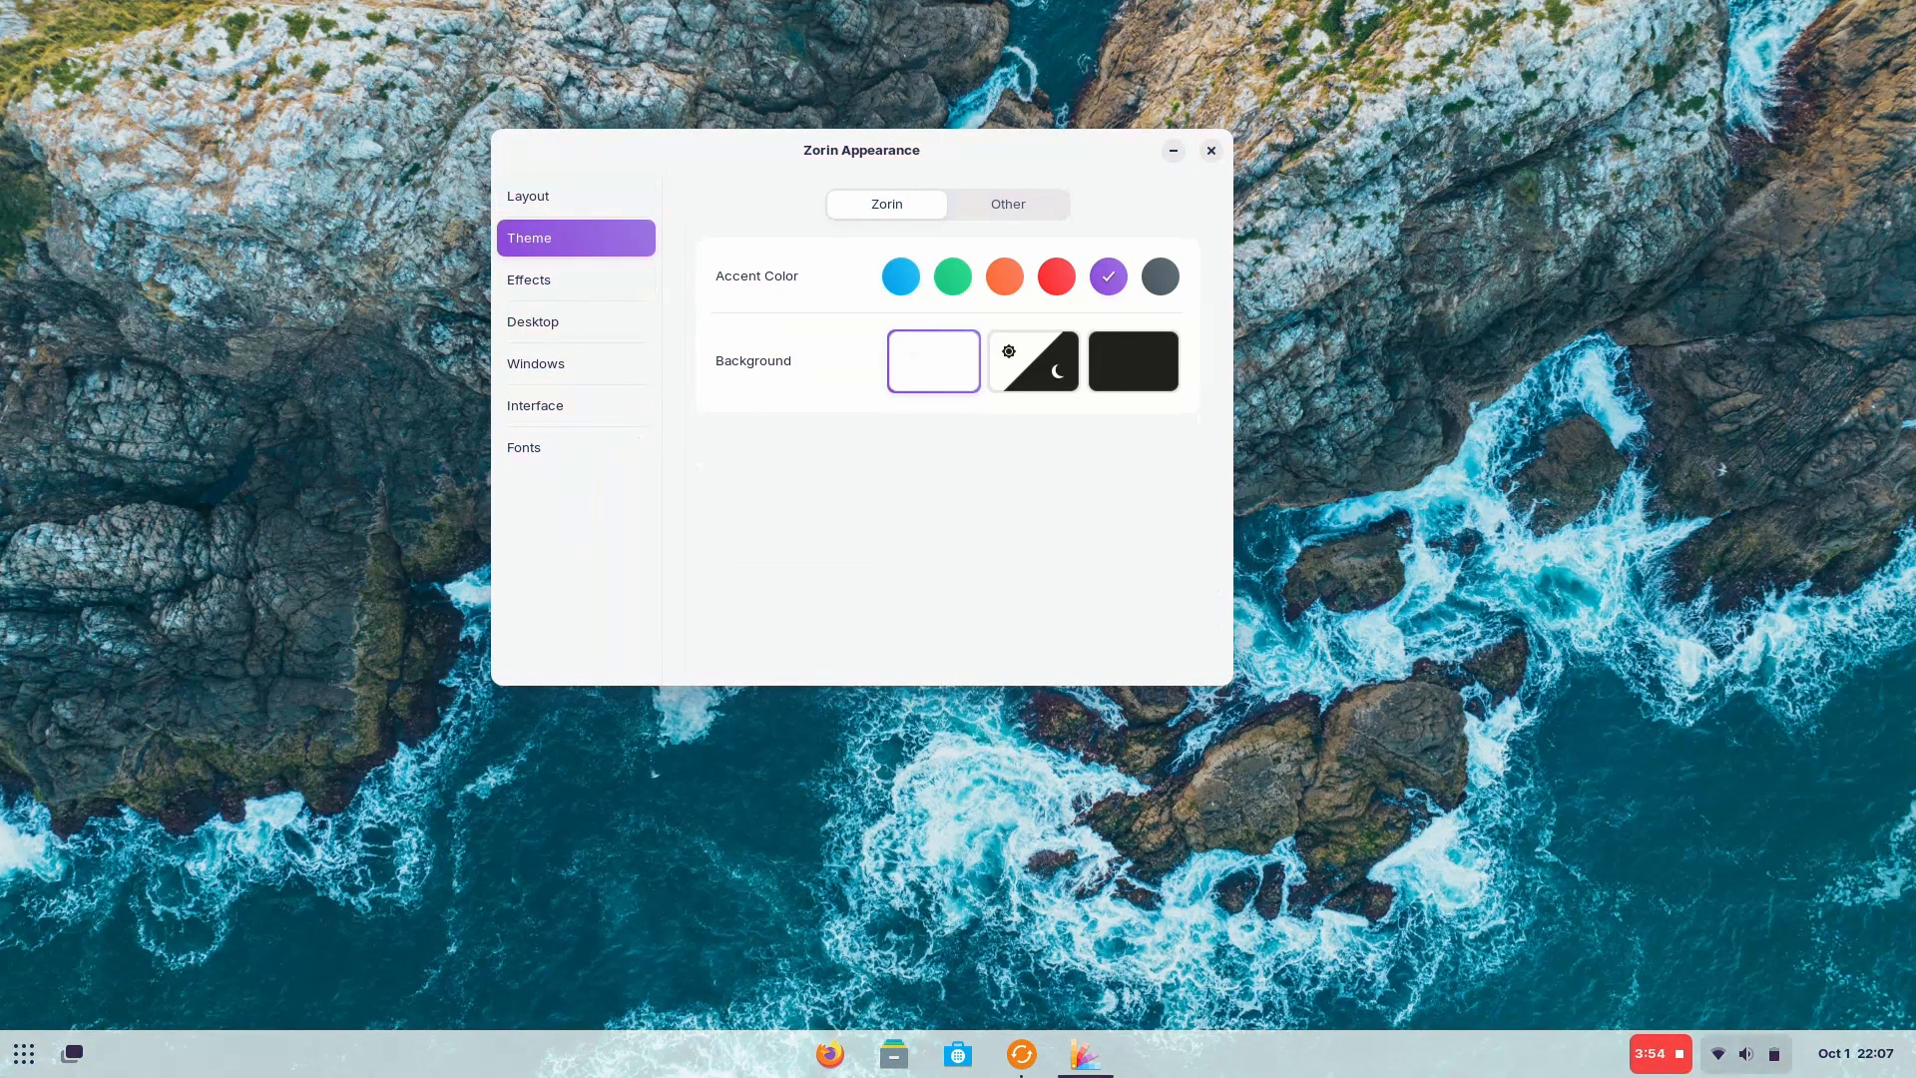
left_click(1054, 276)
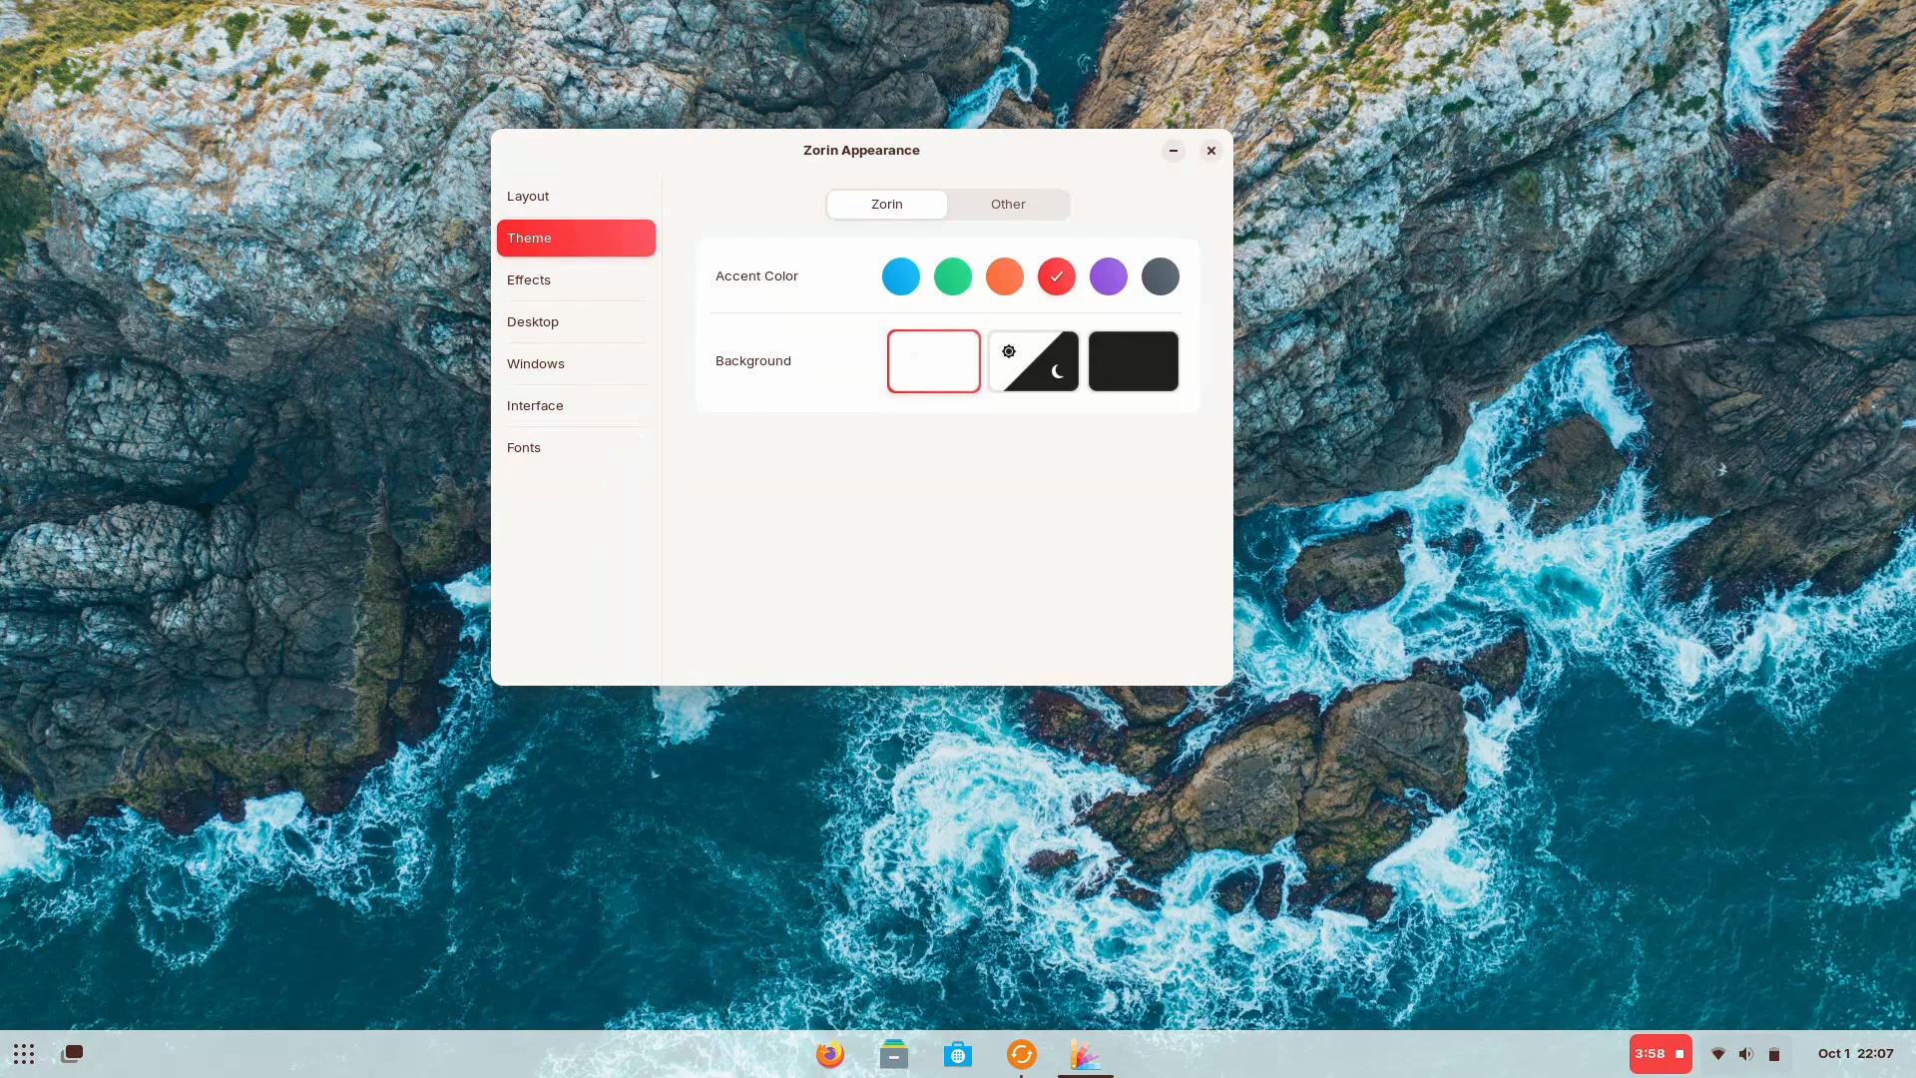
left_click(900, 275)
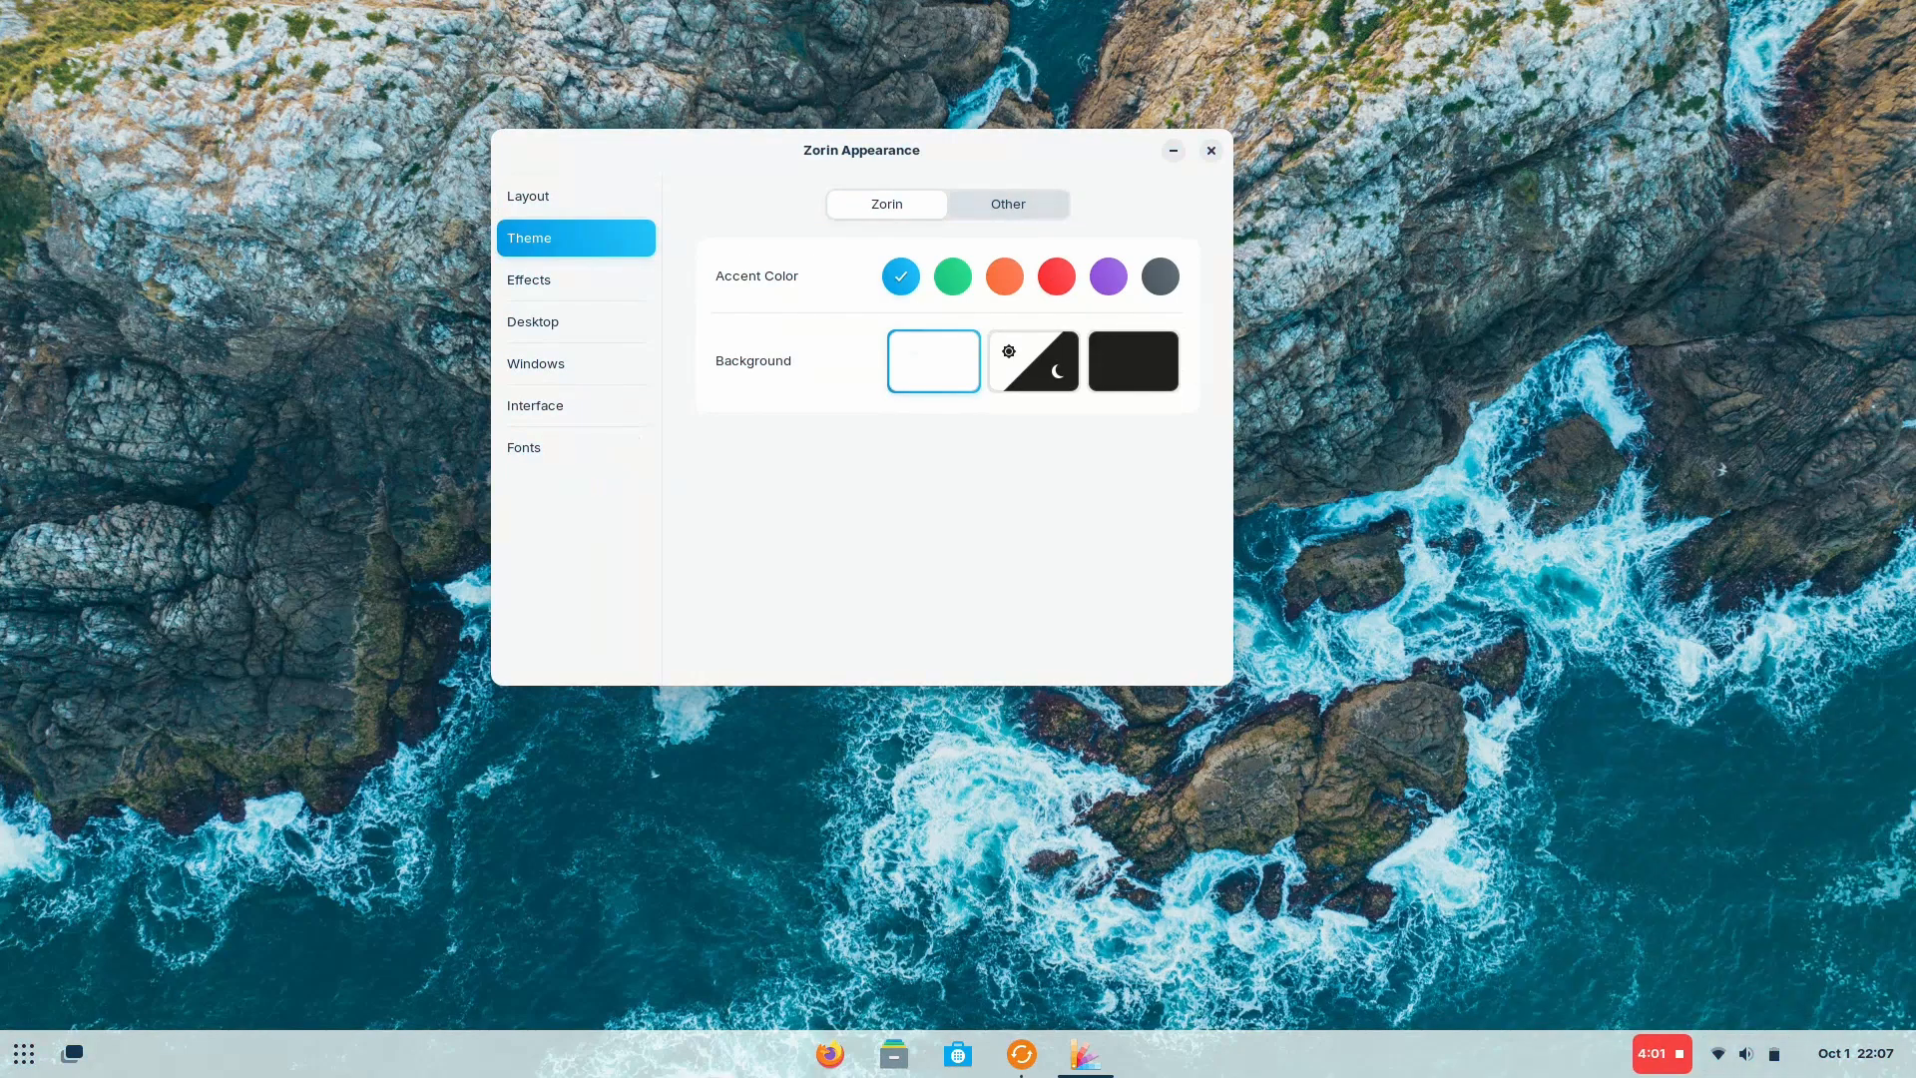
left_click(1007, 204)
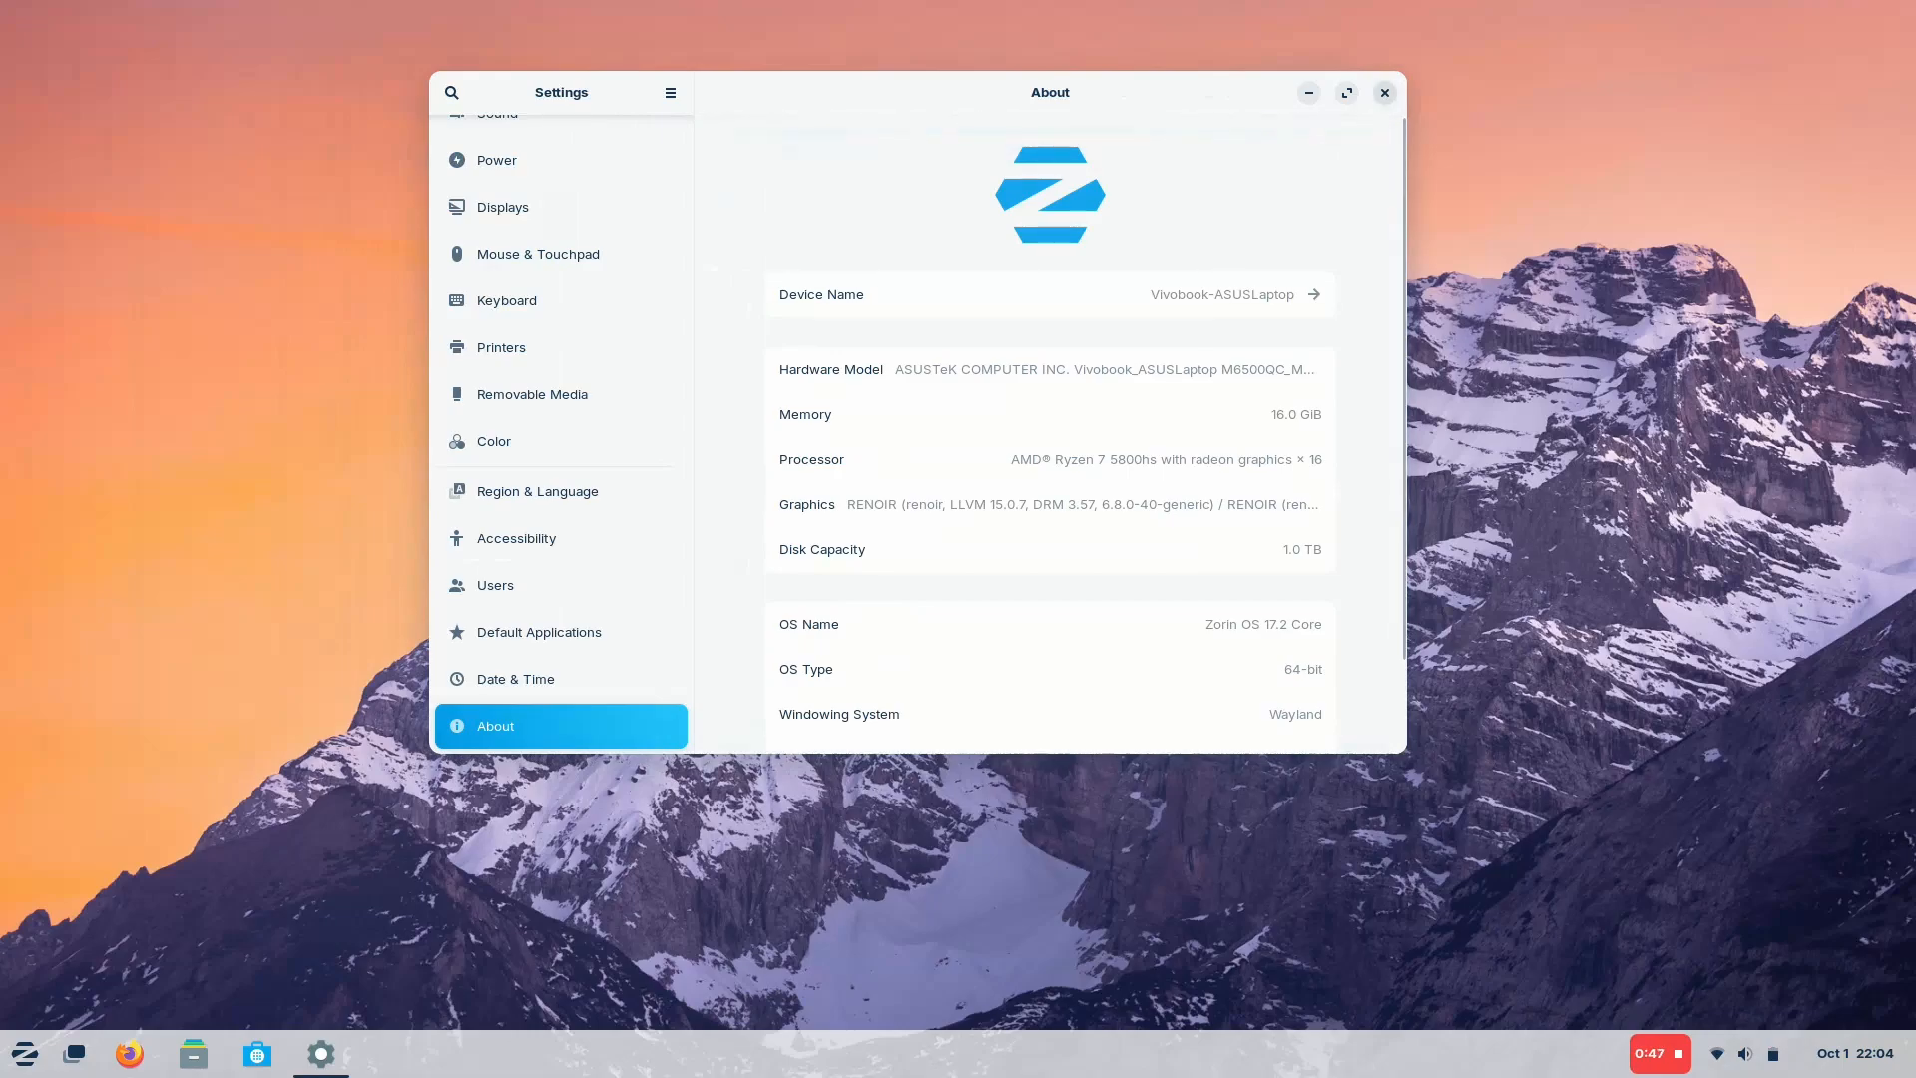
Step: Close Settings and launch NVIDIA Settings
left_click(1383, 92)
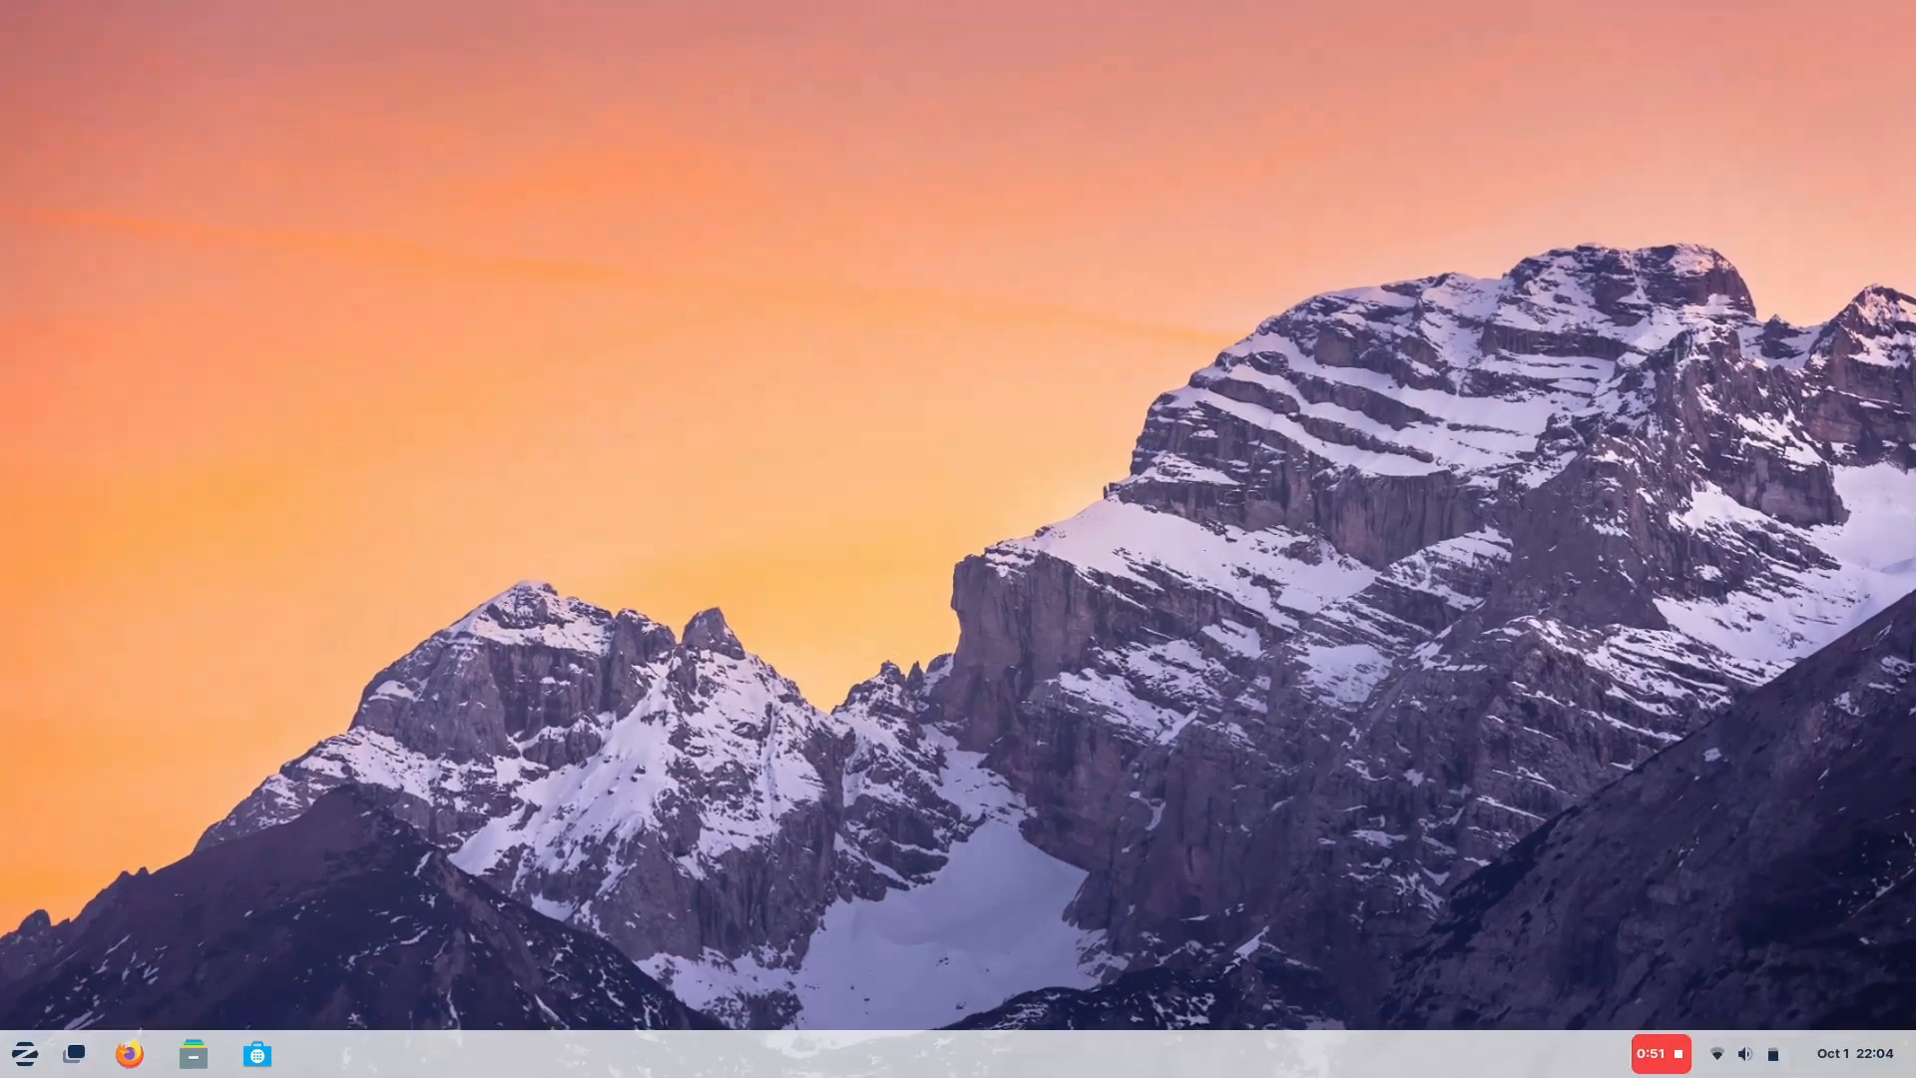
left_click(70, 1051)
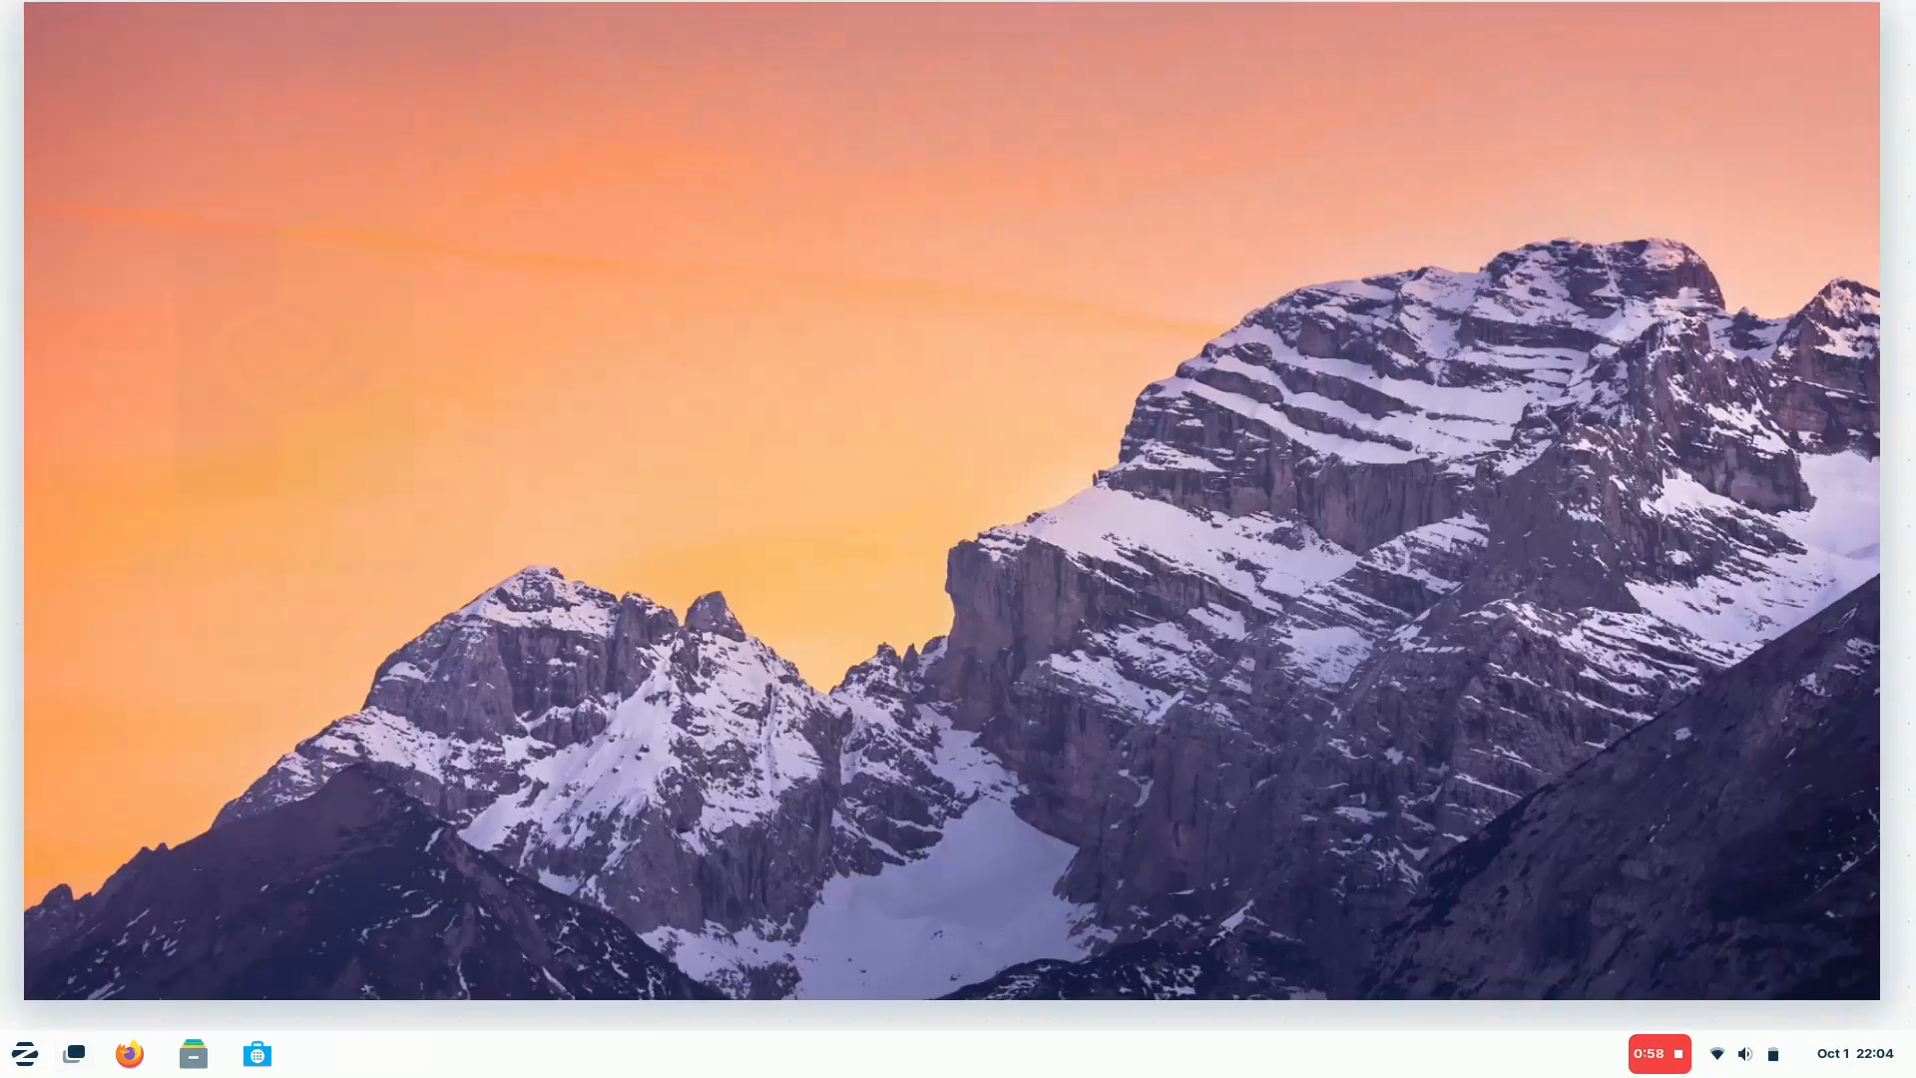
left_click(320, 1052)
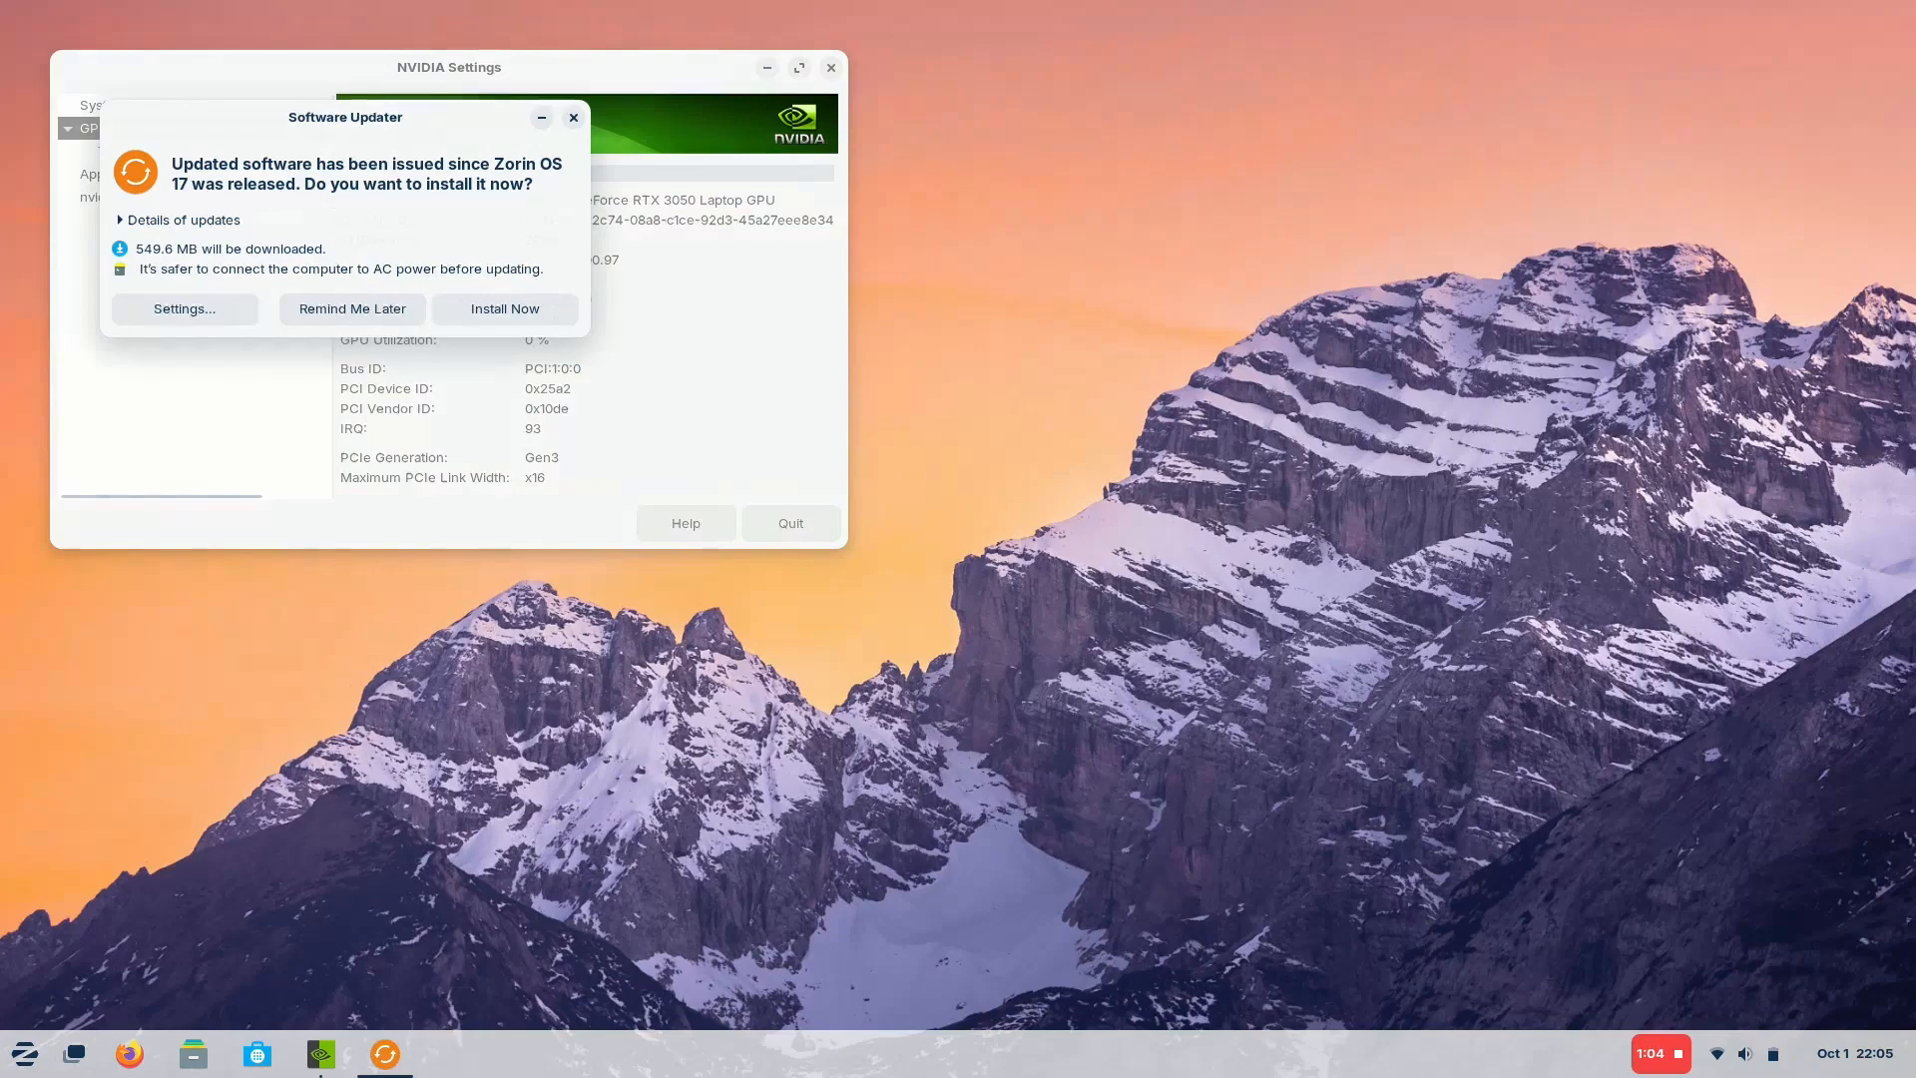
Step: Expand update details, move Software Updater right, and install the 549.6 MB of updates
left_click(180, 220)
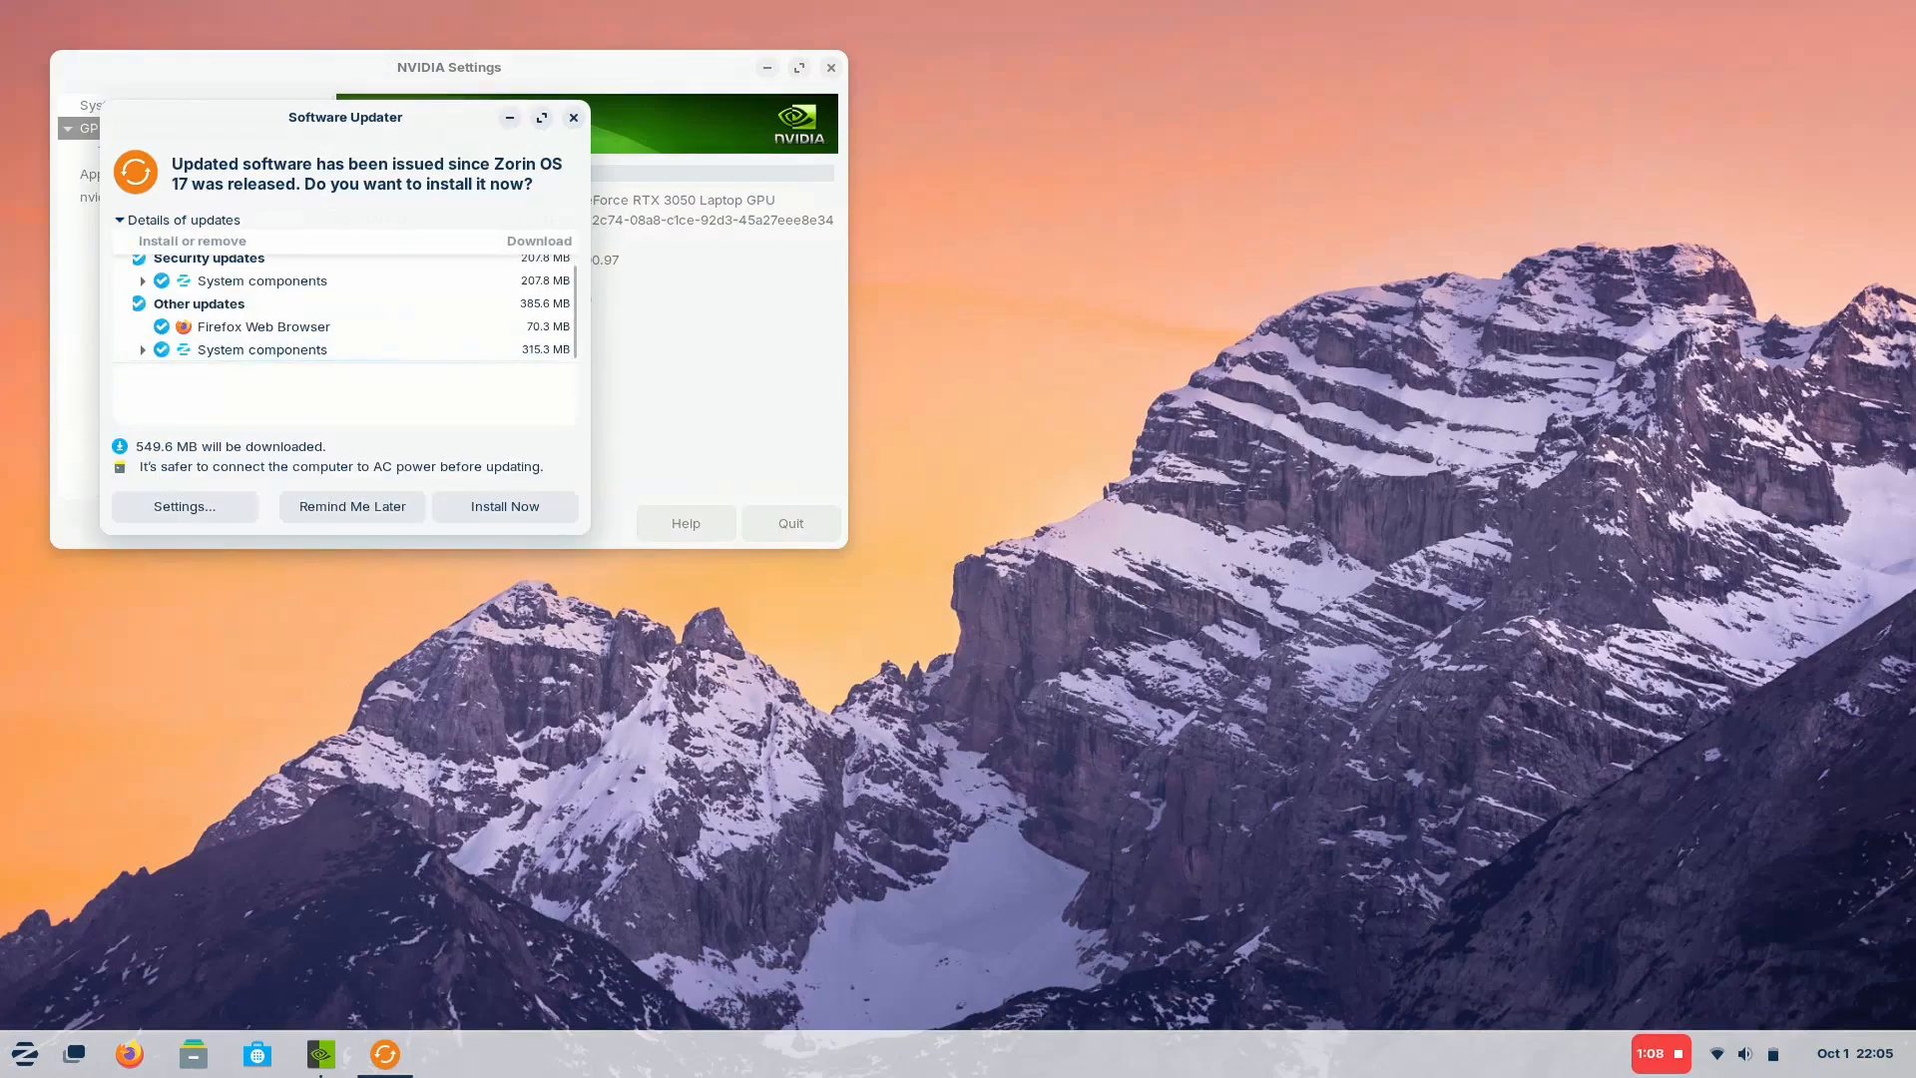
left_click_drag(347, 118, 1198, 203)
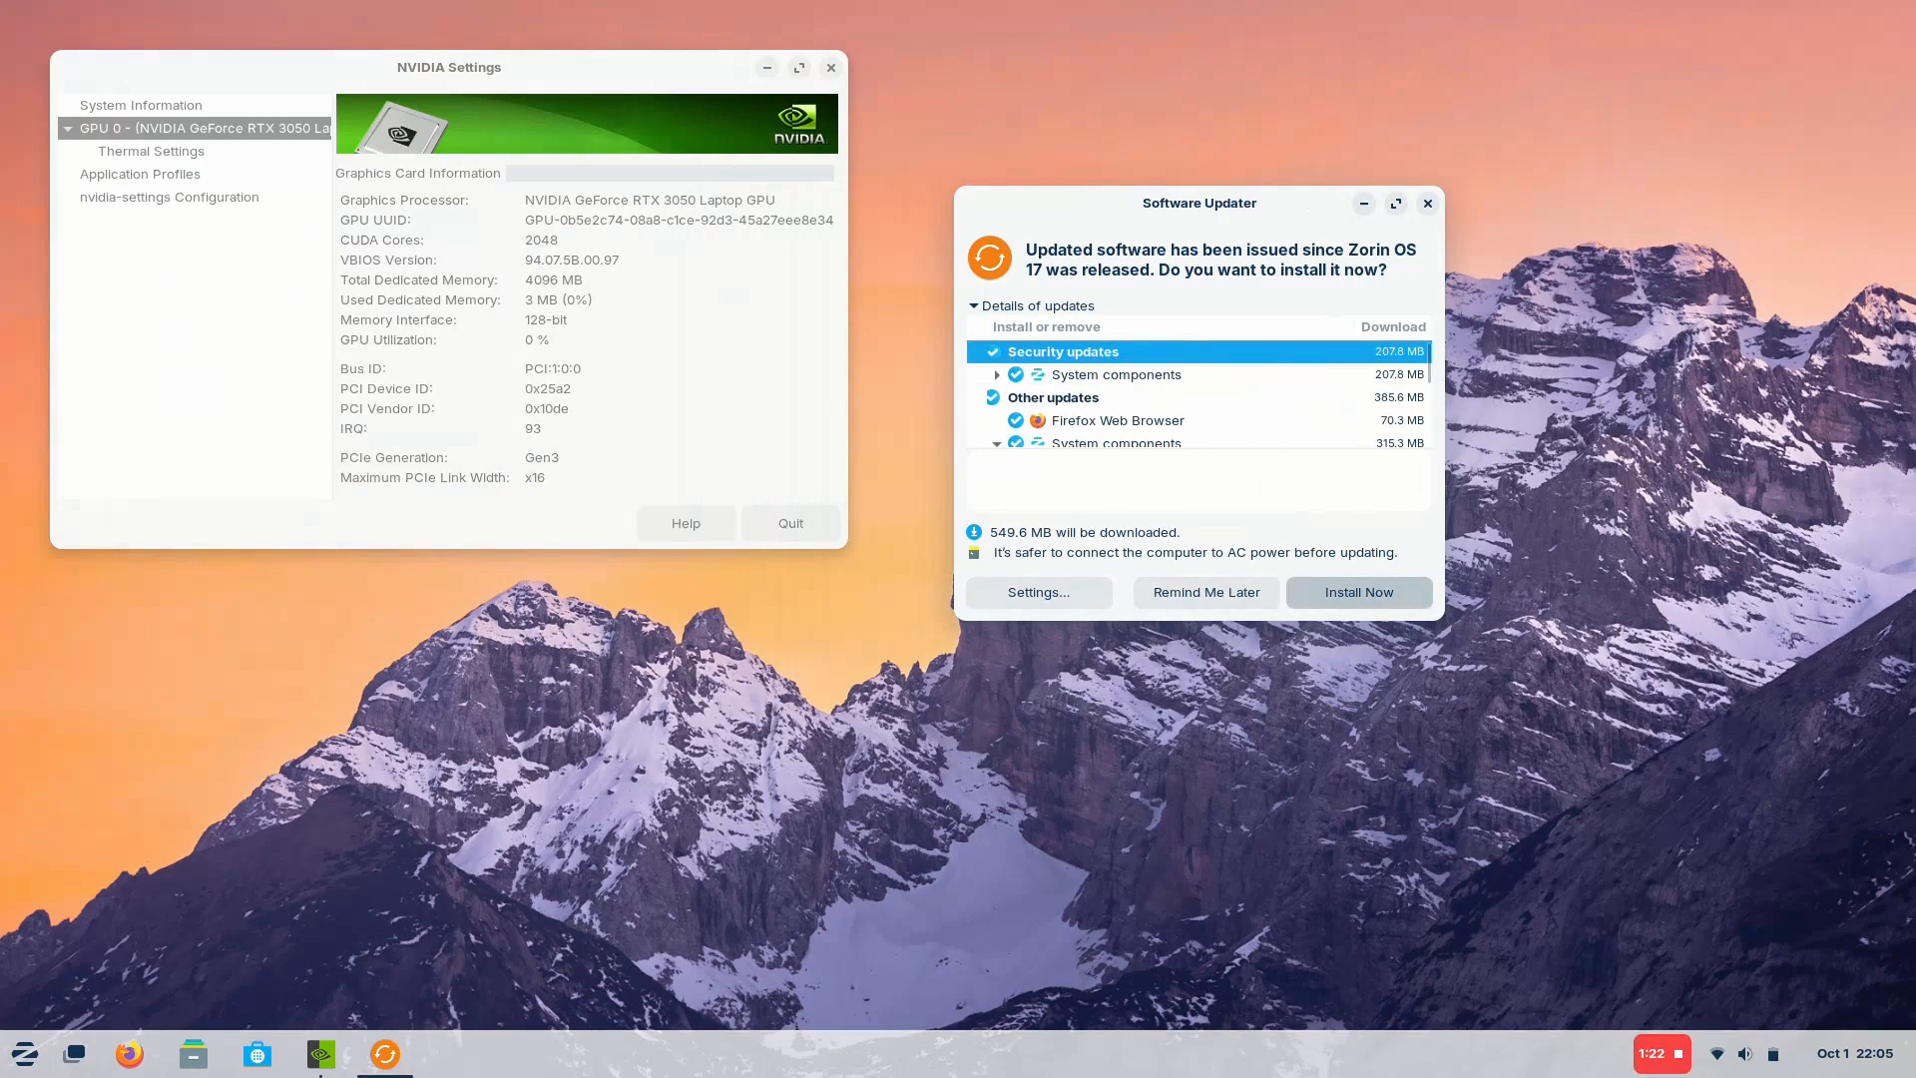
left_click(1356, 592)
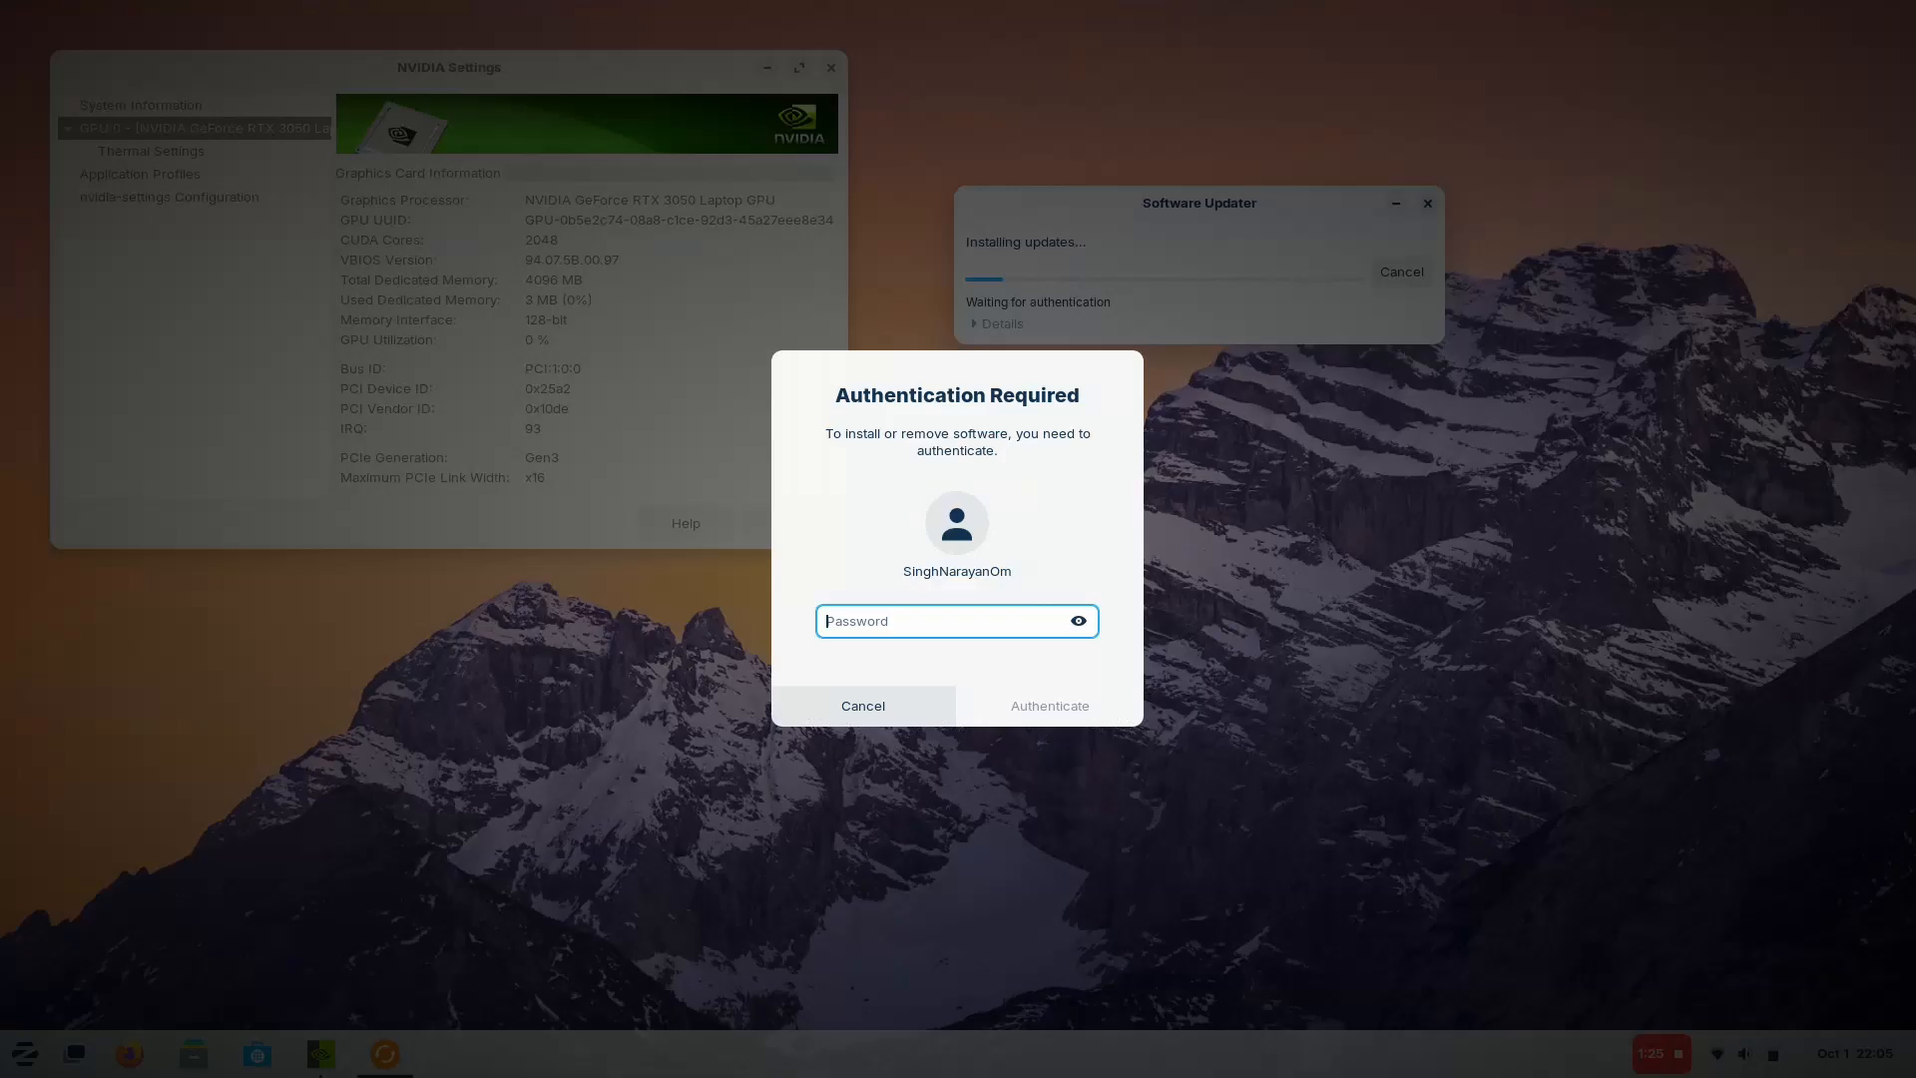
Step: Authenticate the update install with the password, then view NVIDIA Application Profiles and Settings
type("••••")
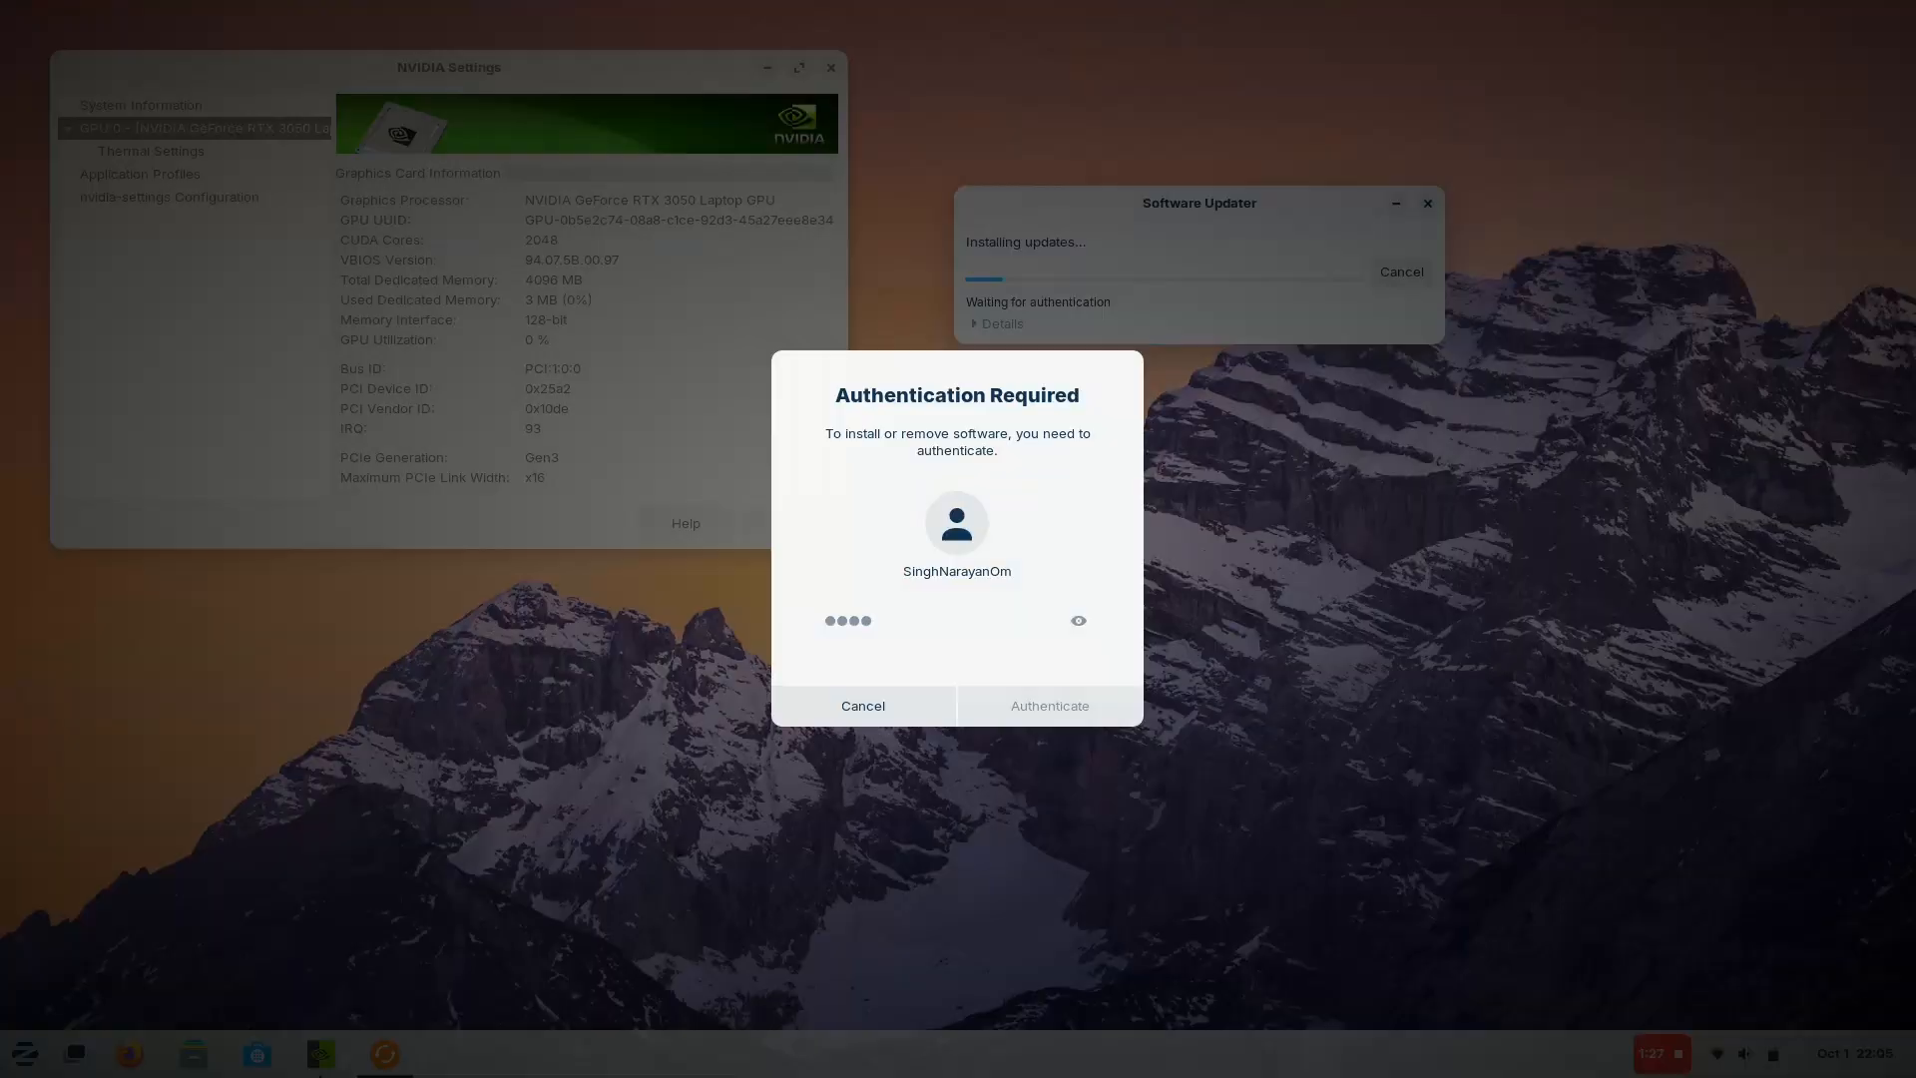
left_click(1047, 705)
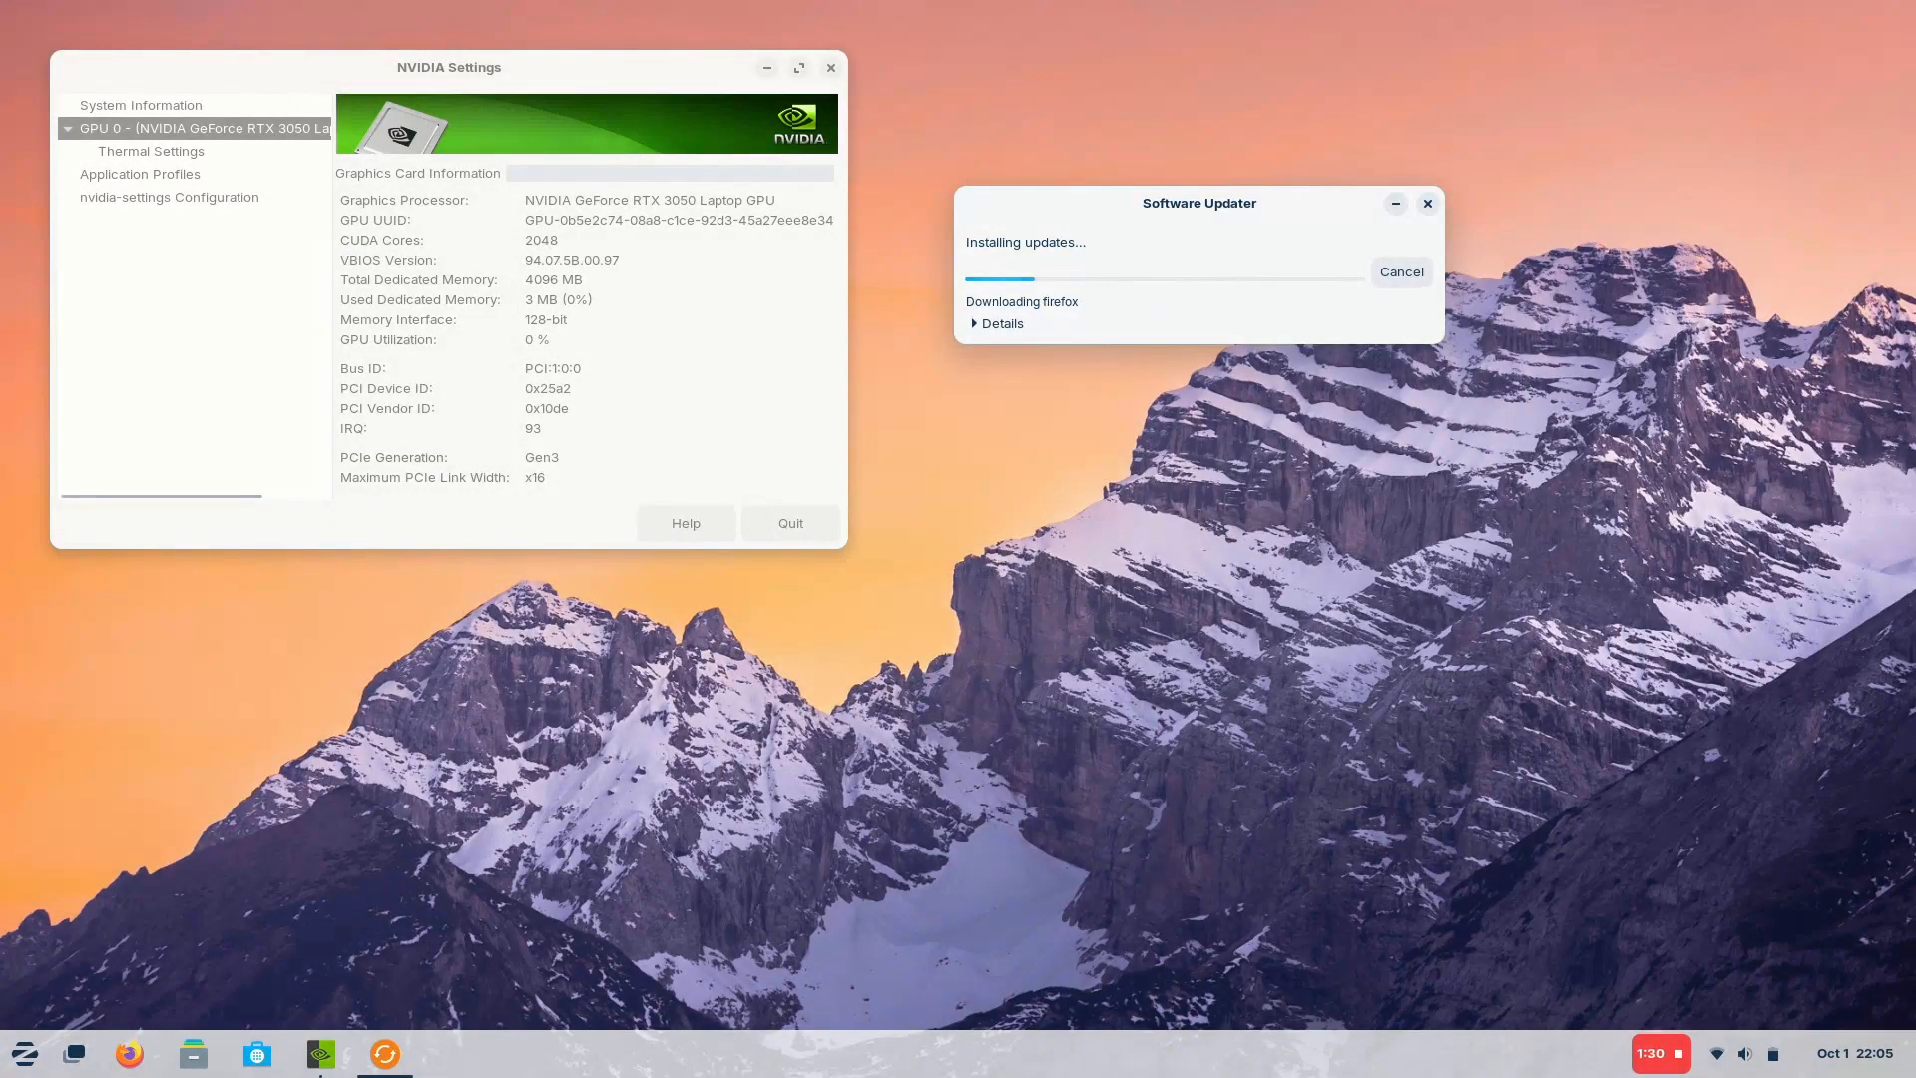
left_click(139, 174)
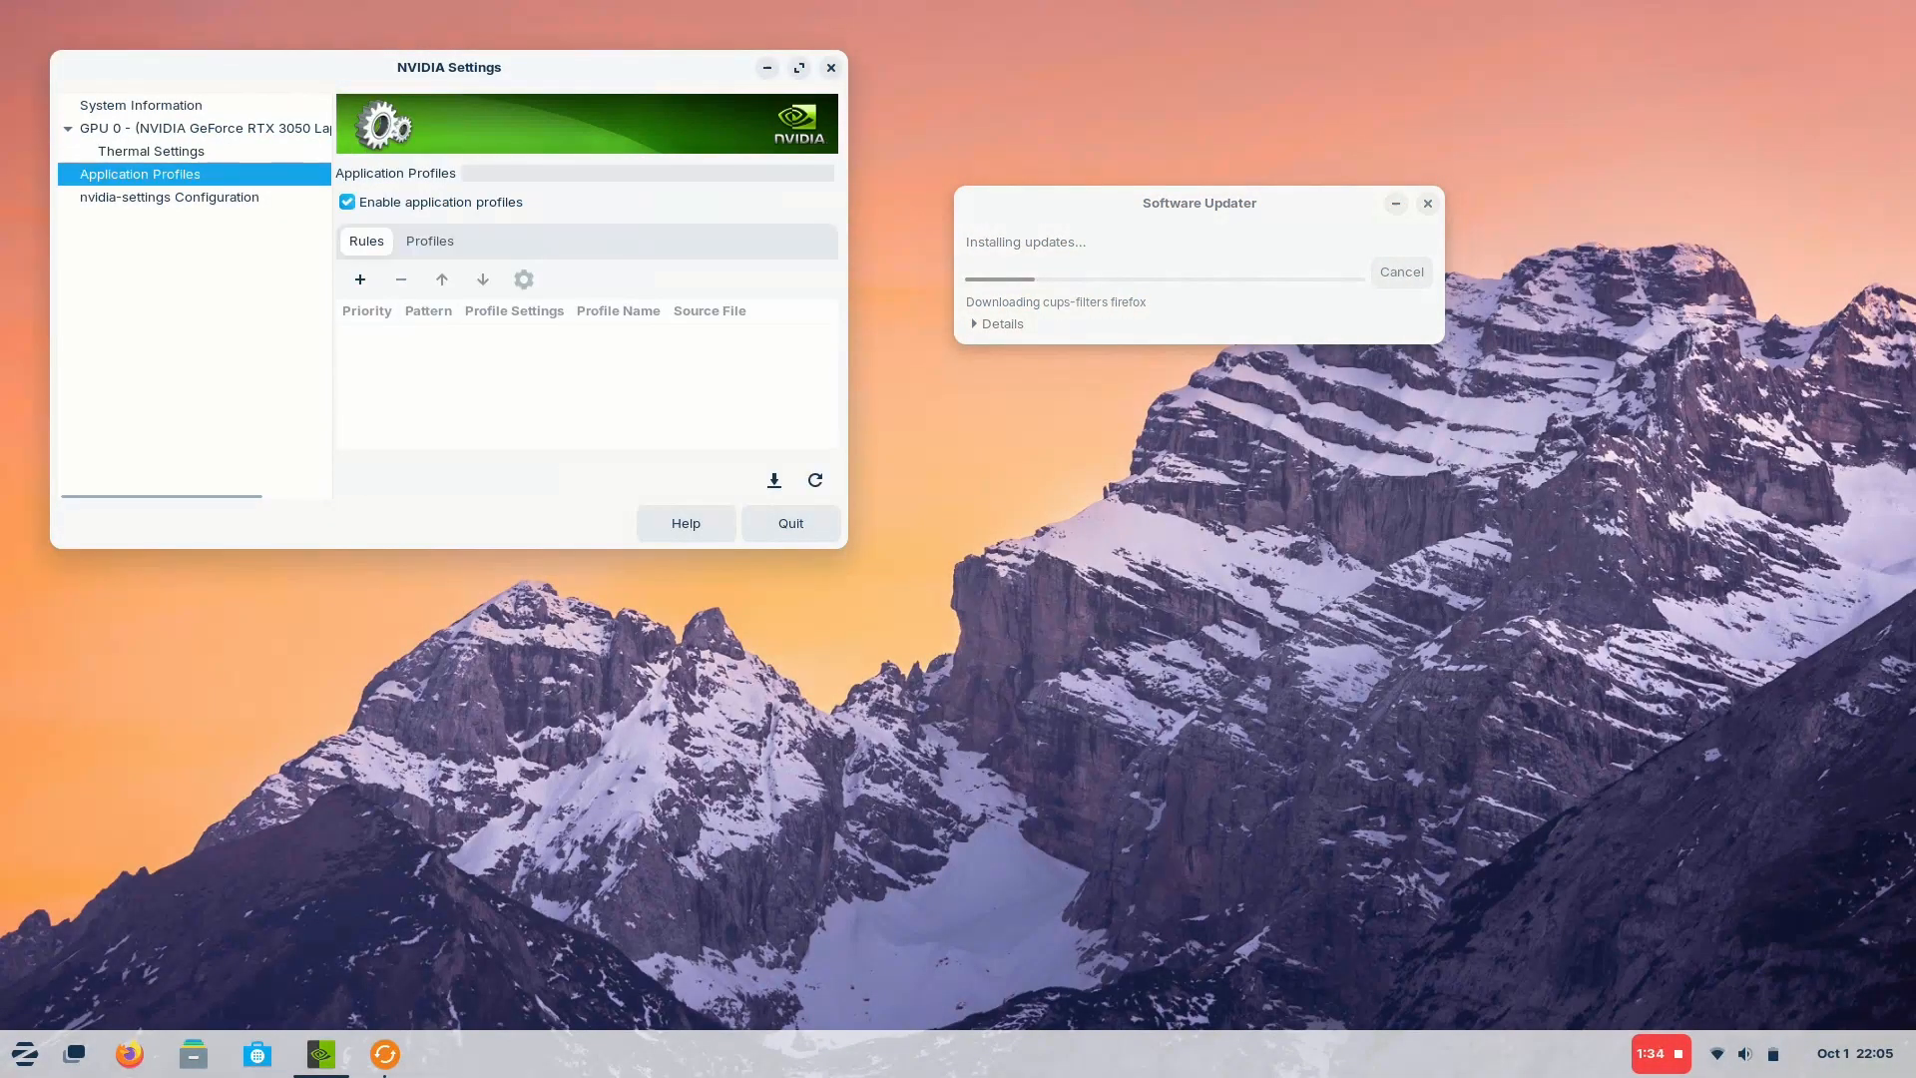
left_click(168, 196)
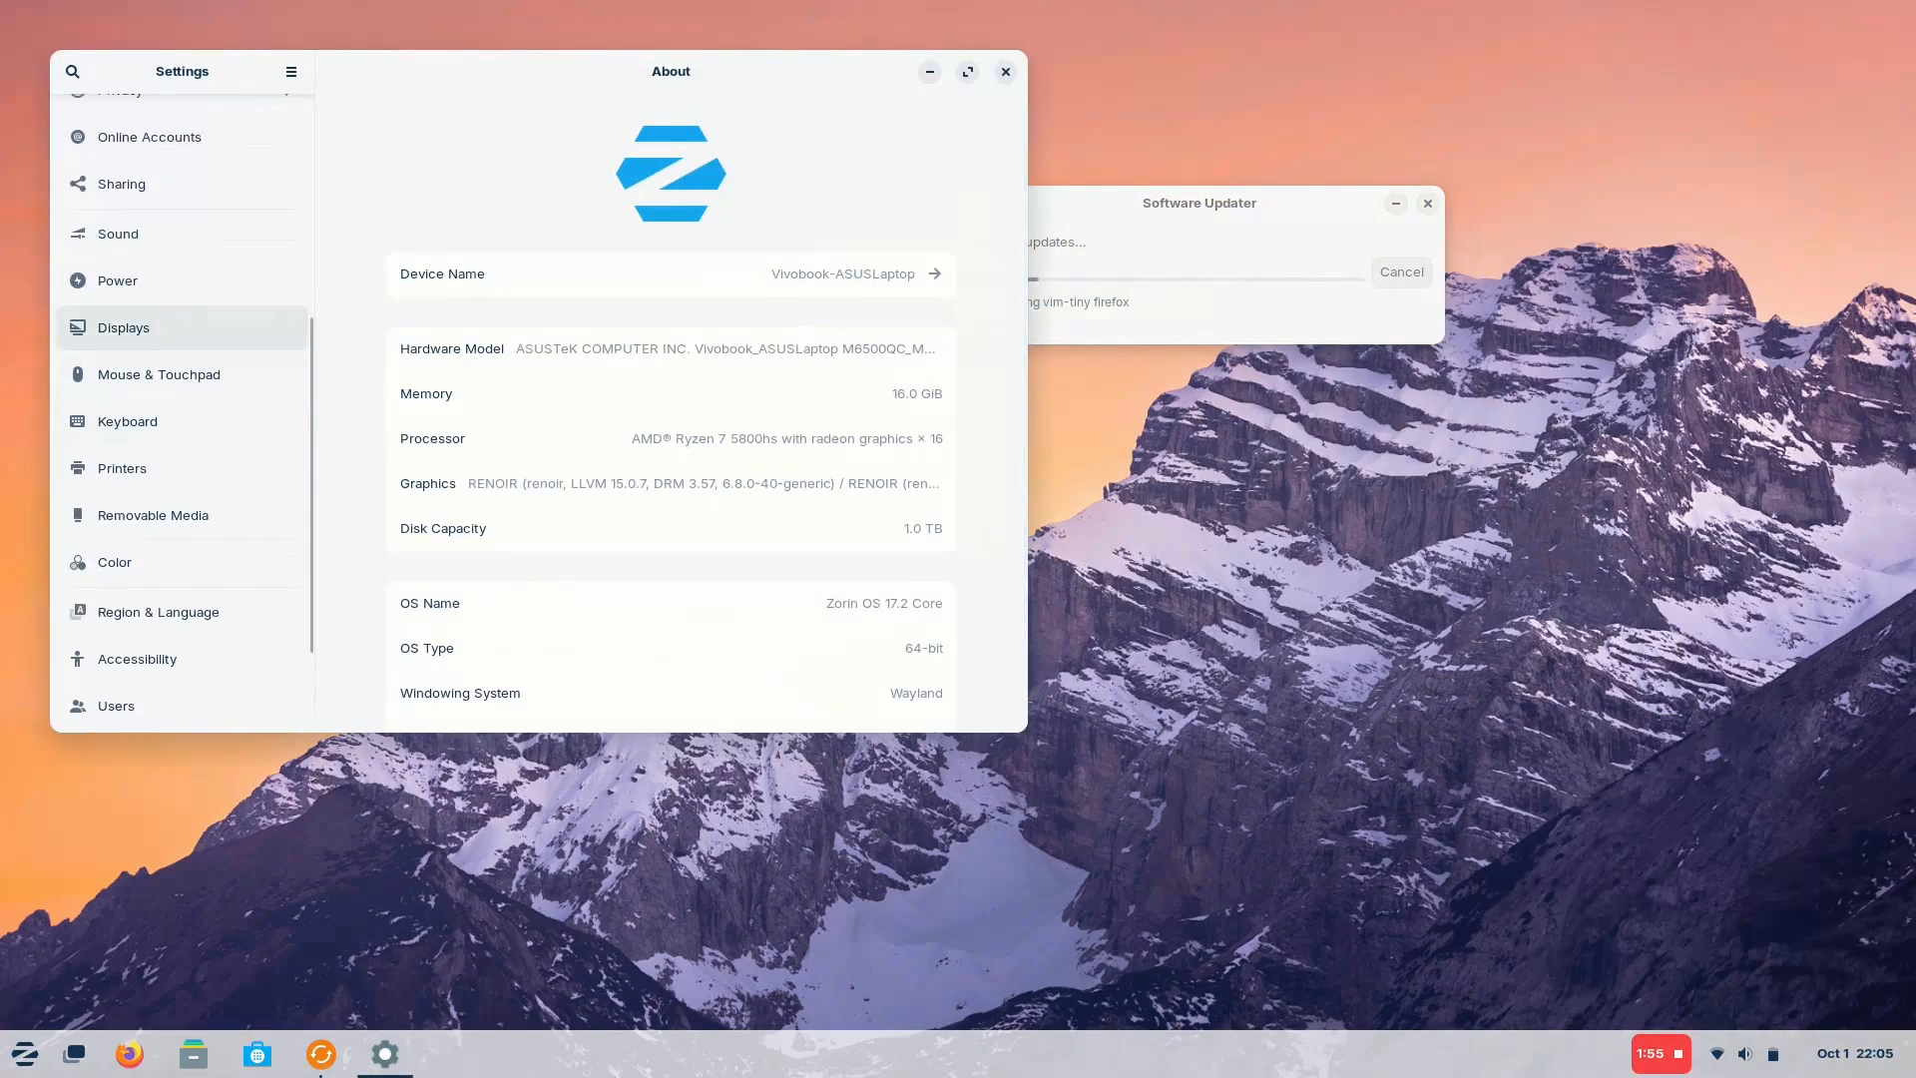
Step: Close Settings and load krunker.io in Firefox
left_click(122, 326)
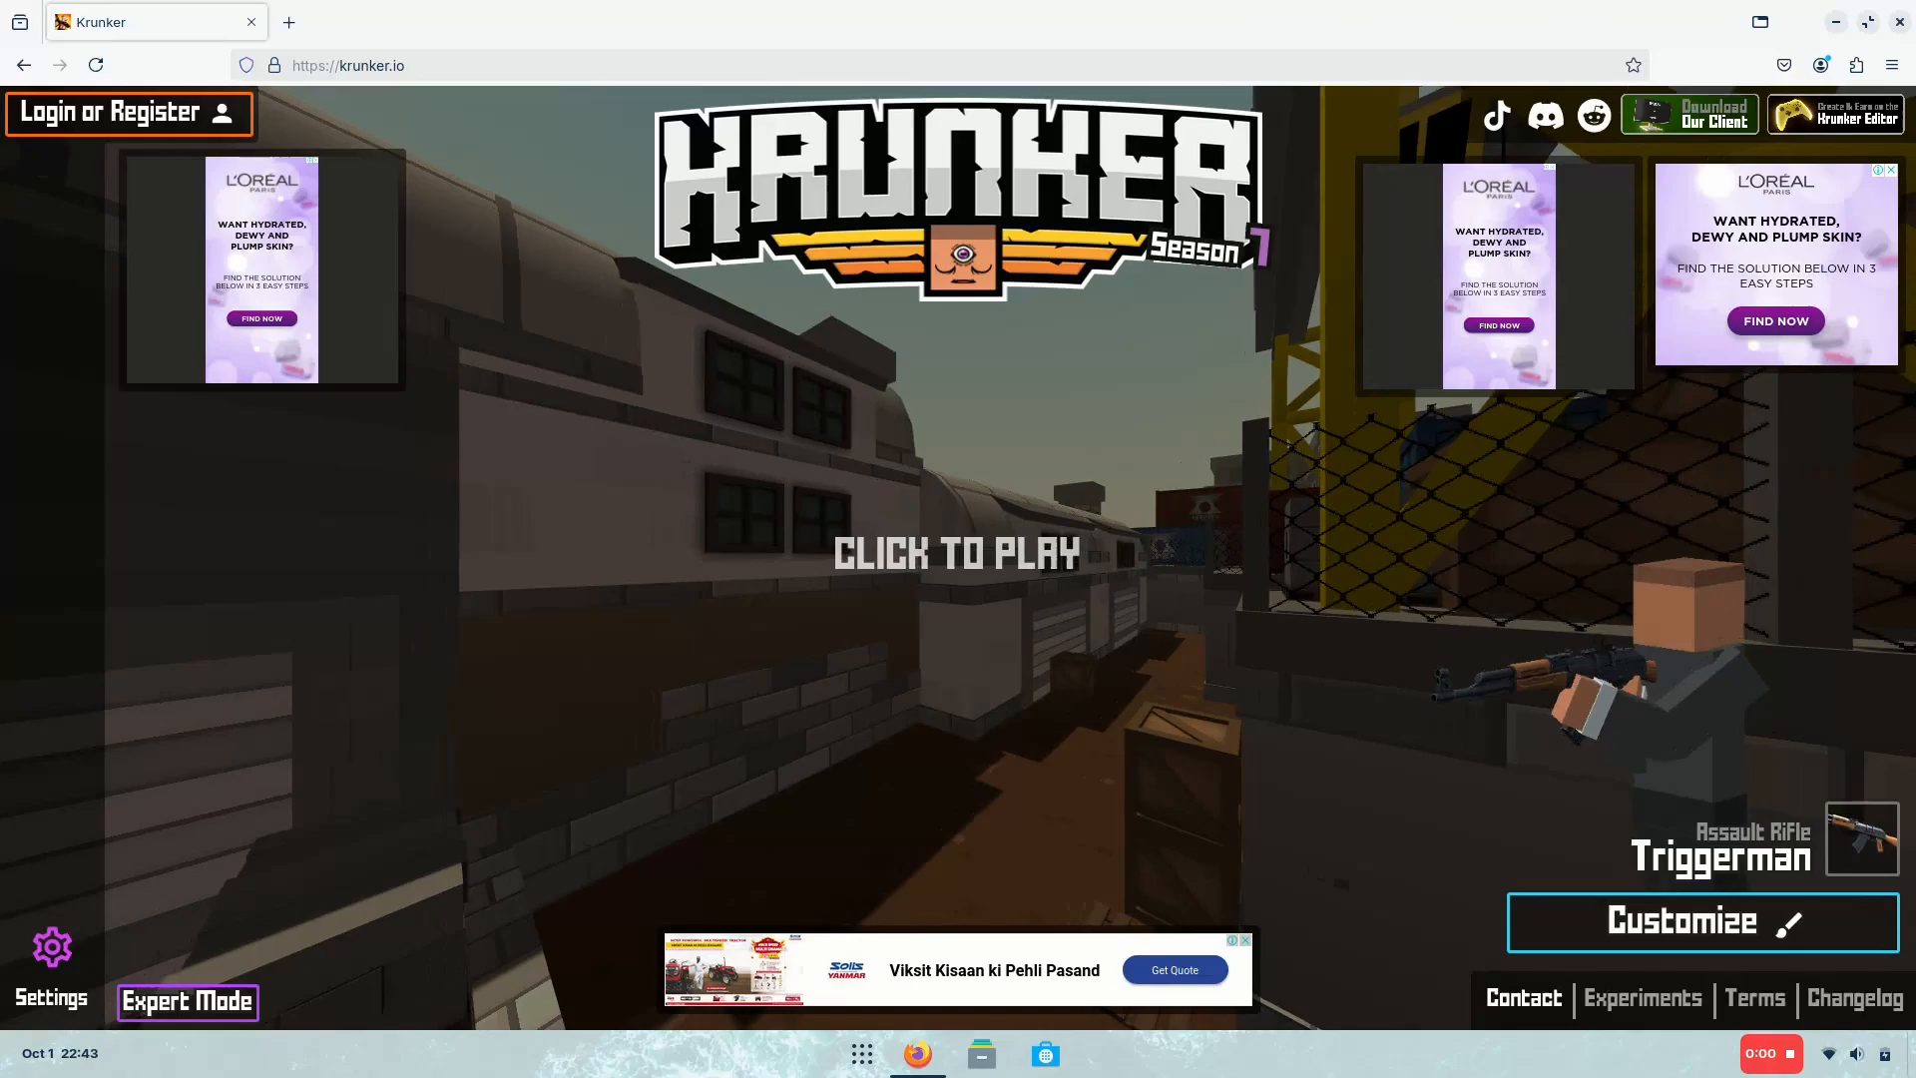
Step: Close Krunker's Settings panel and join a Free For All match on Shipment
left_click(50, 952)
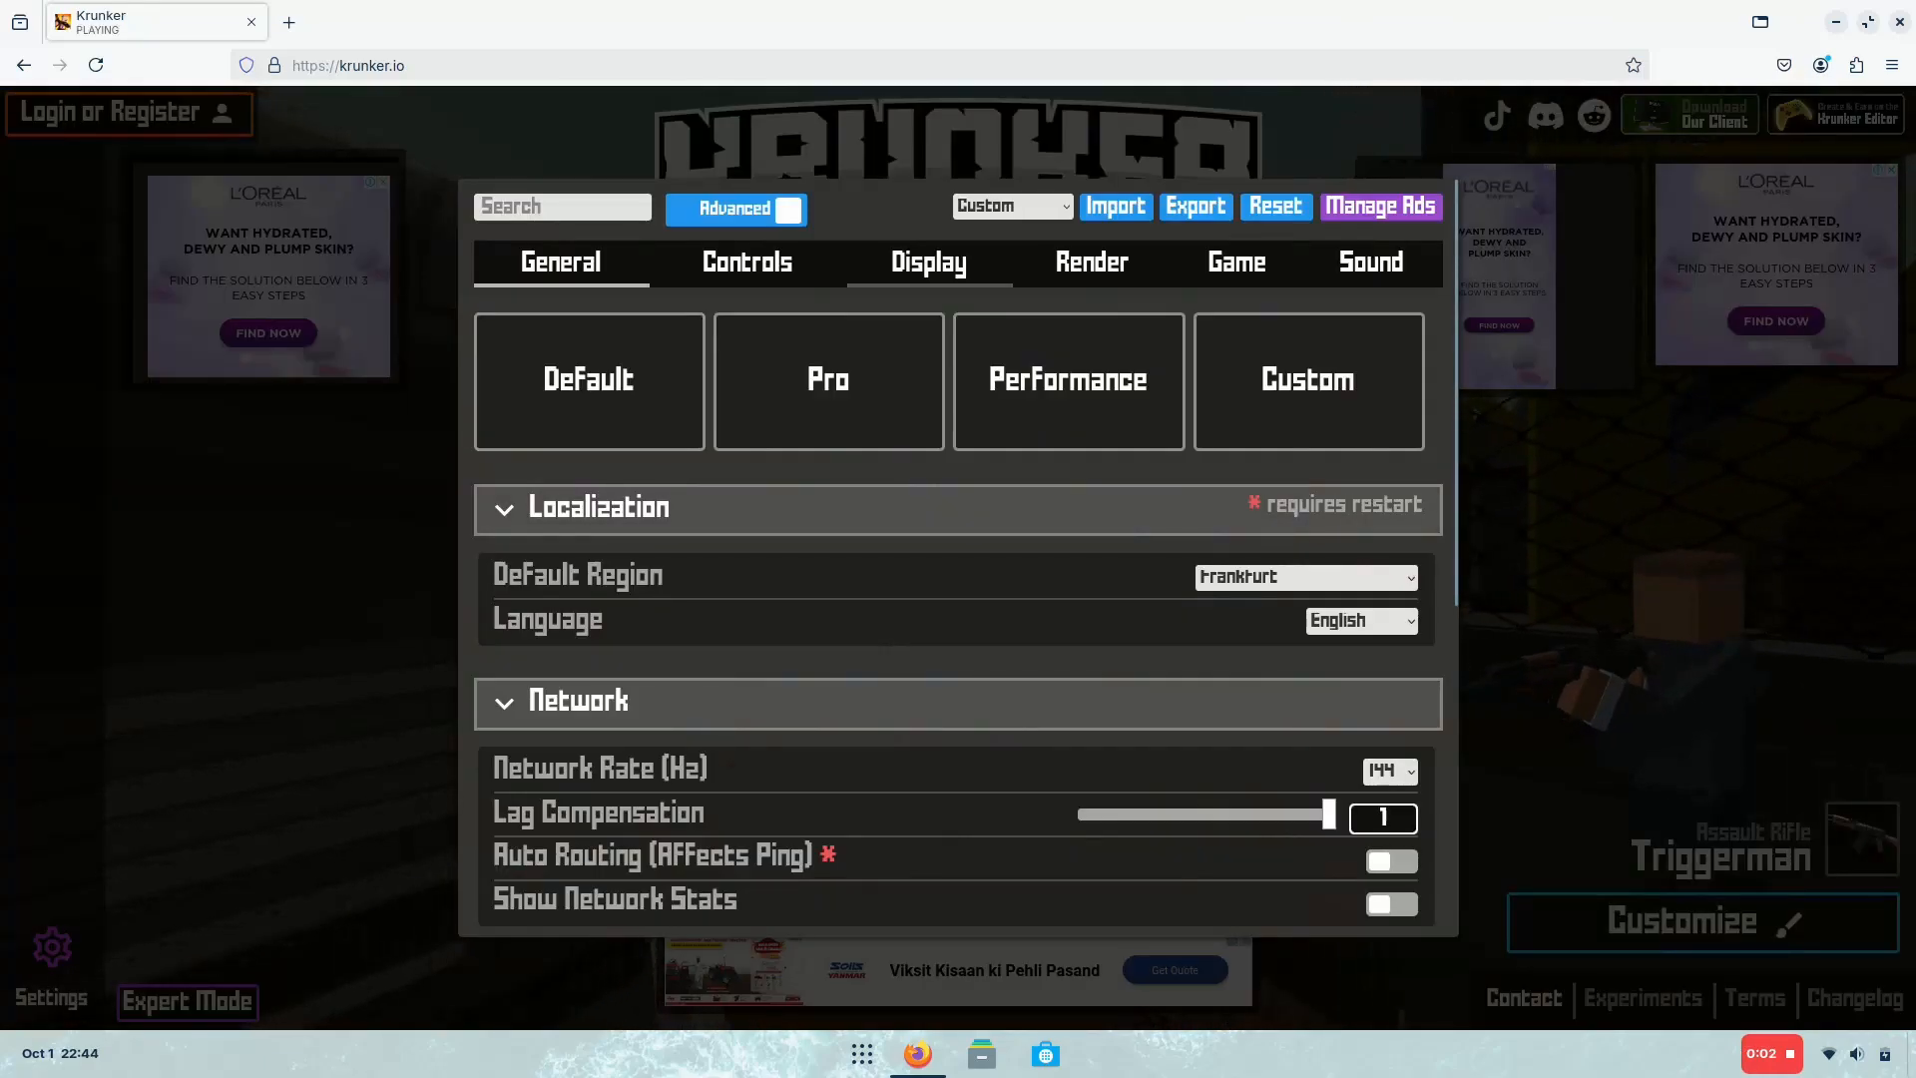
left_click(1089, 261)
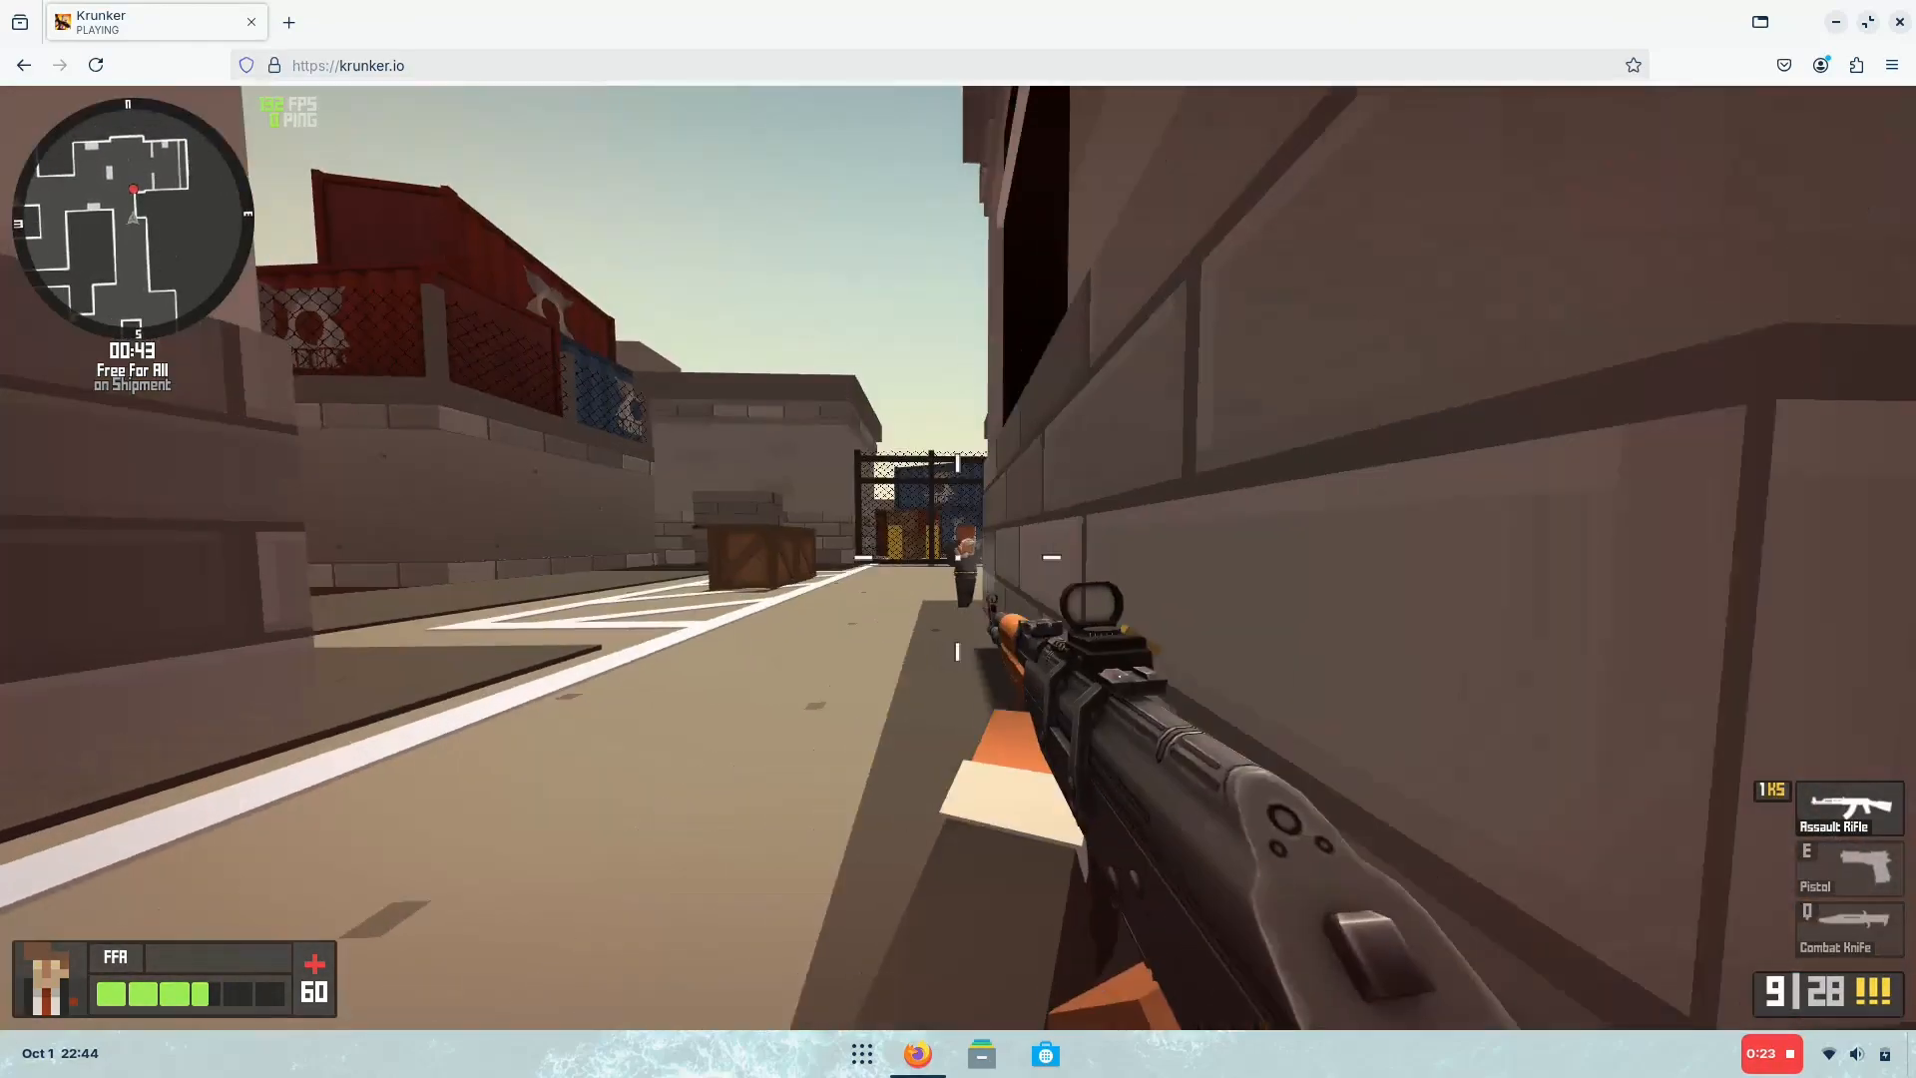
Step: Shoot at opponents around the containers while the FPS readout tracks performance
left_click(958, 539)
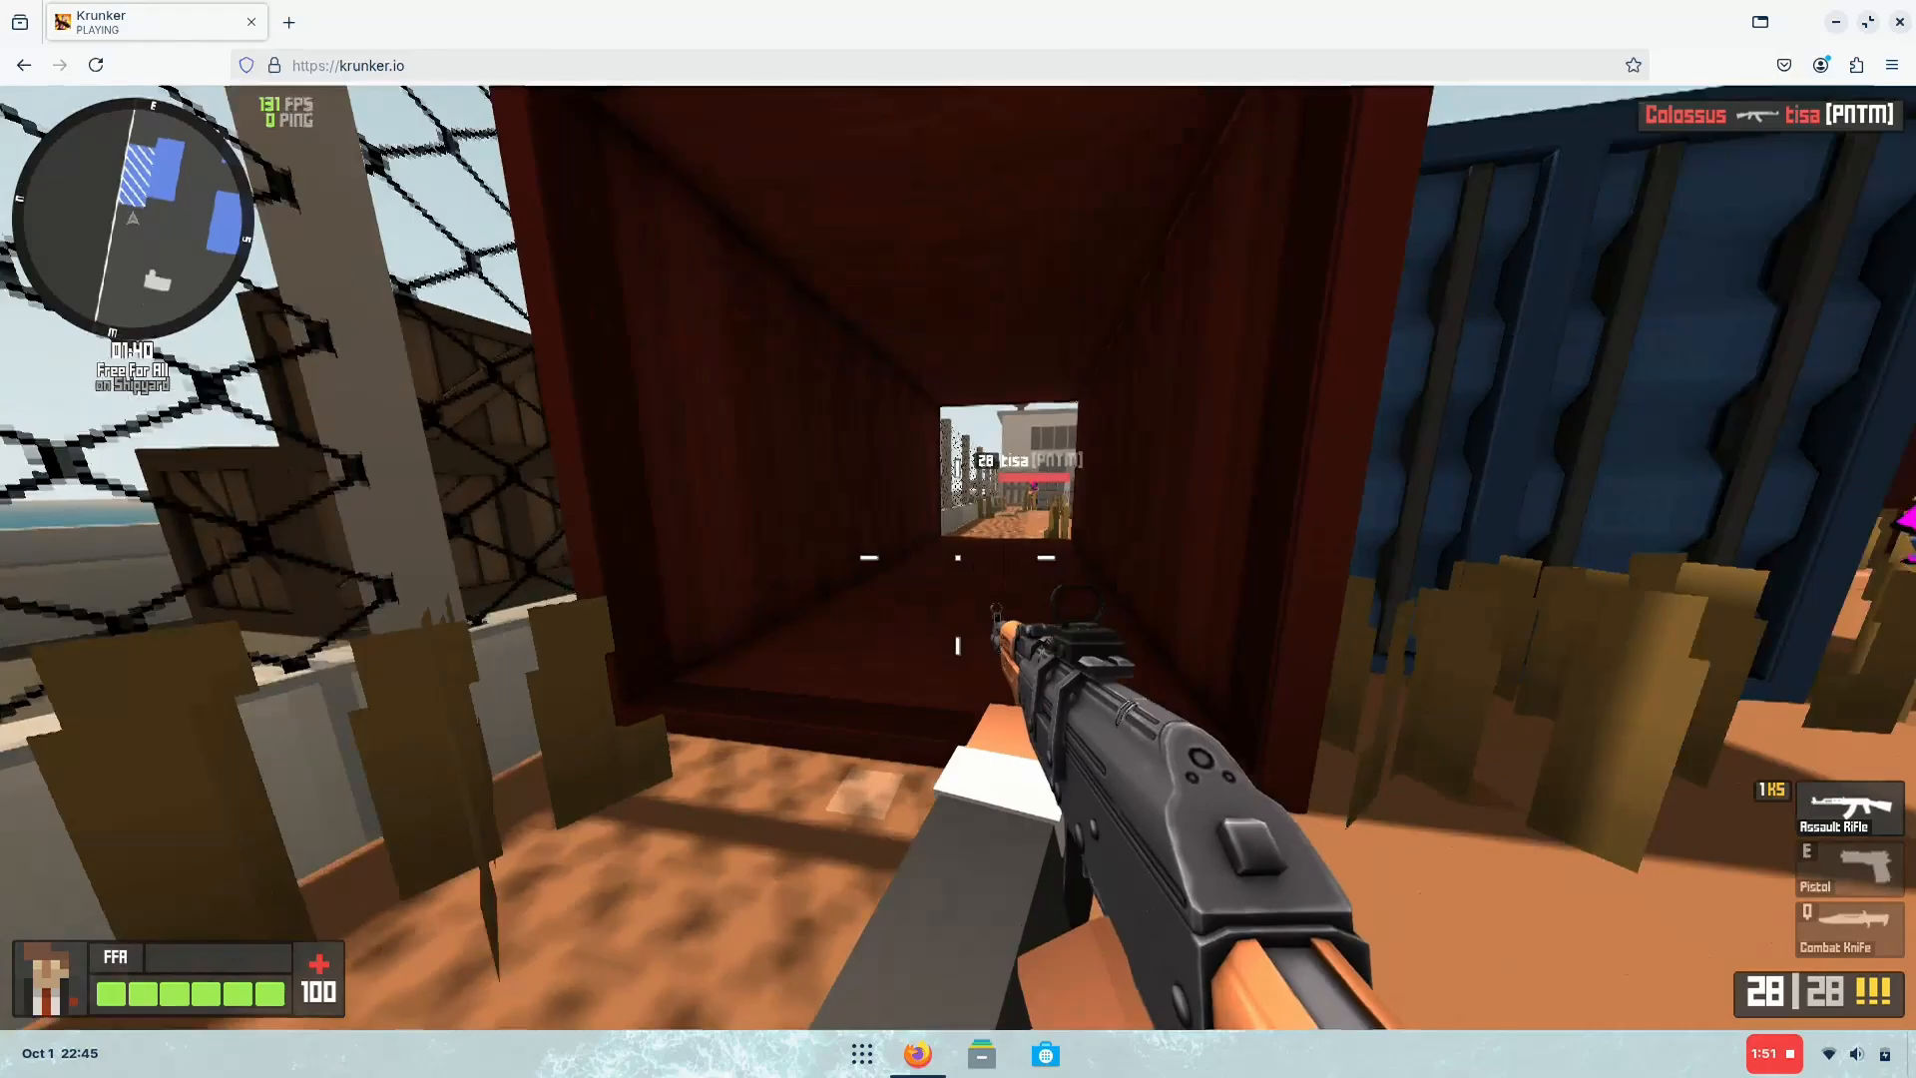
left_click(958, 557)
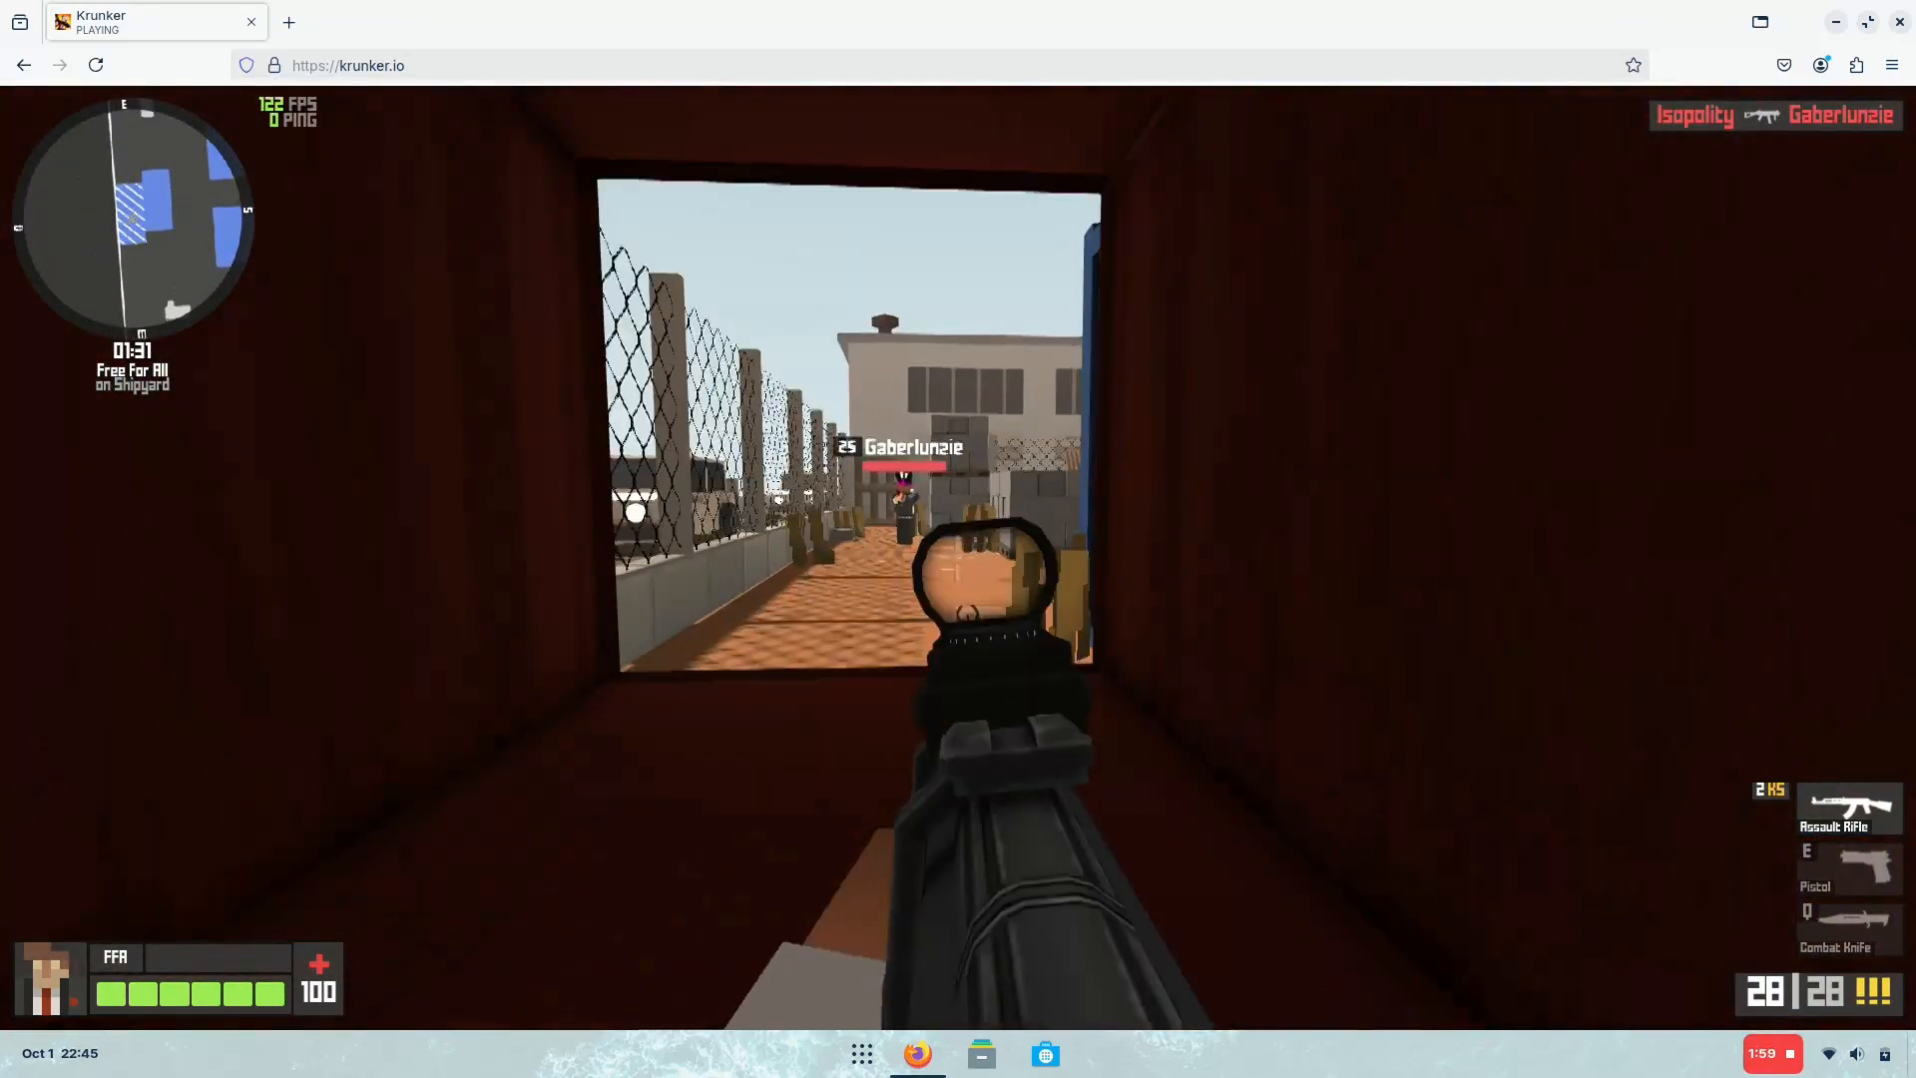
left_click(958, 539)
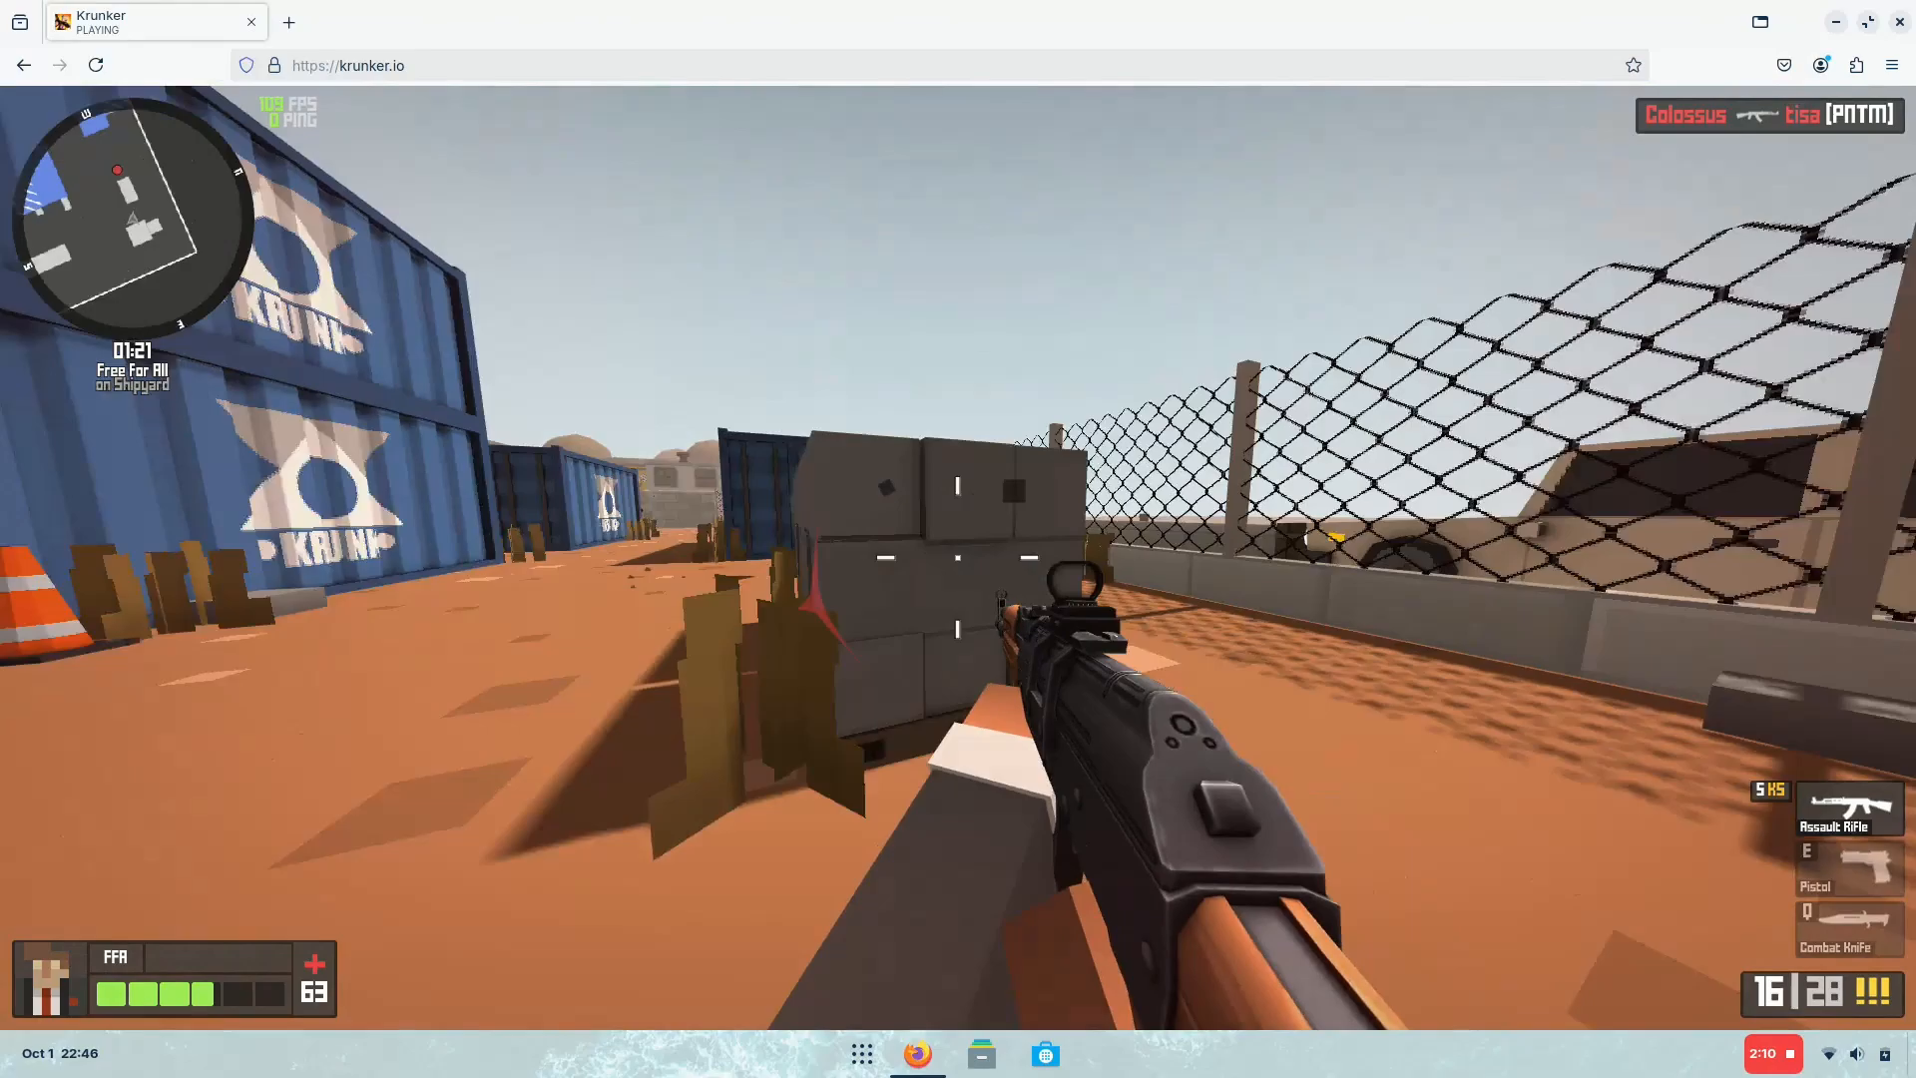
left_click(958, 559)
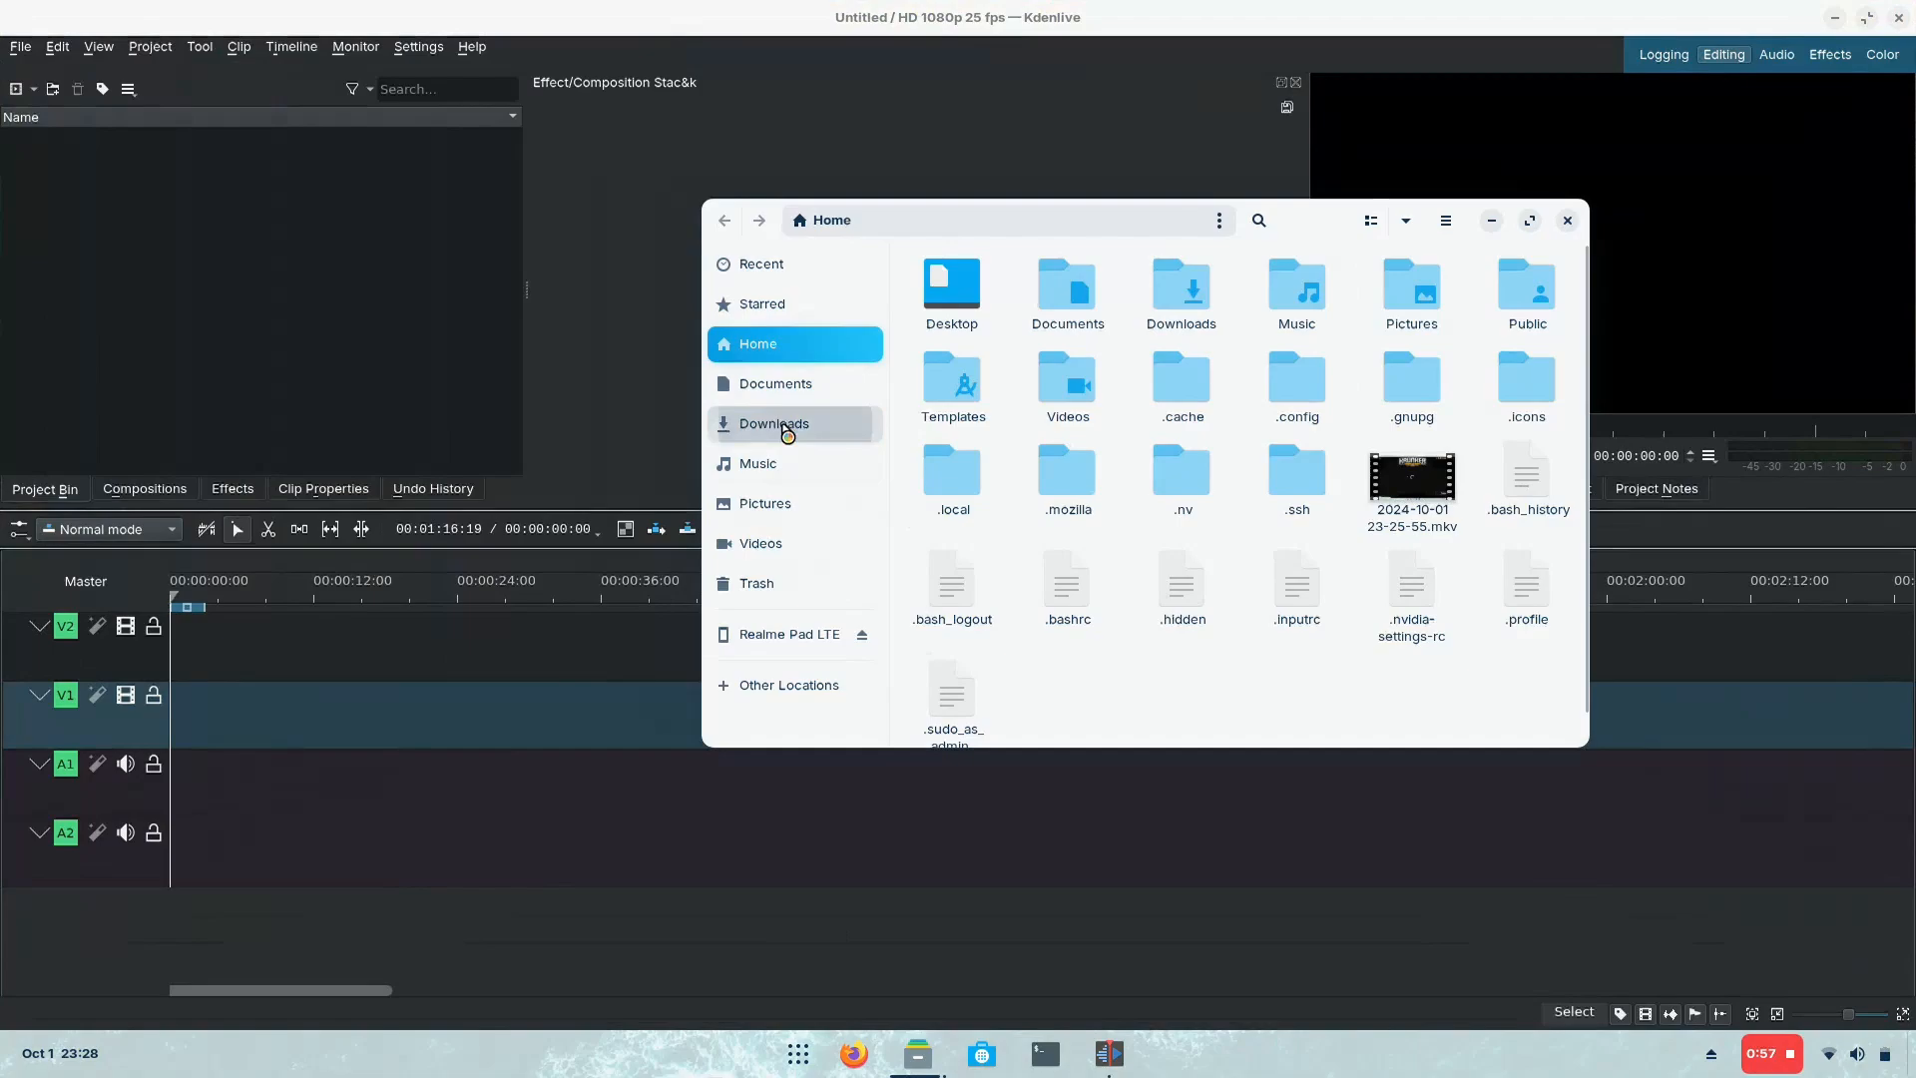
Step: Add the 03-33-55 and 22-43-58 screencasts, accepting the matching 1920×1080 profile
left_click(760, 542)
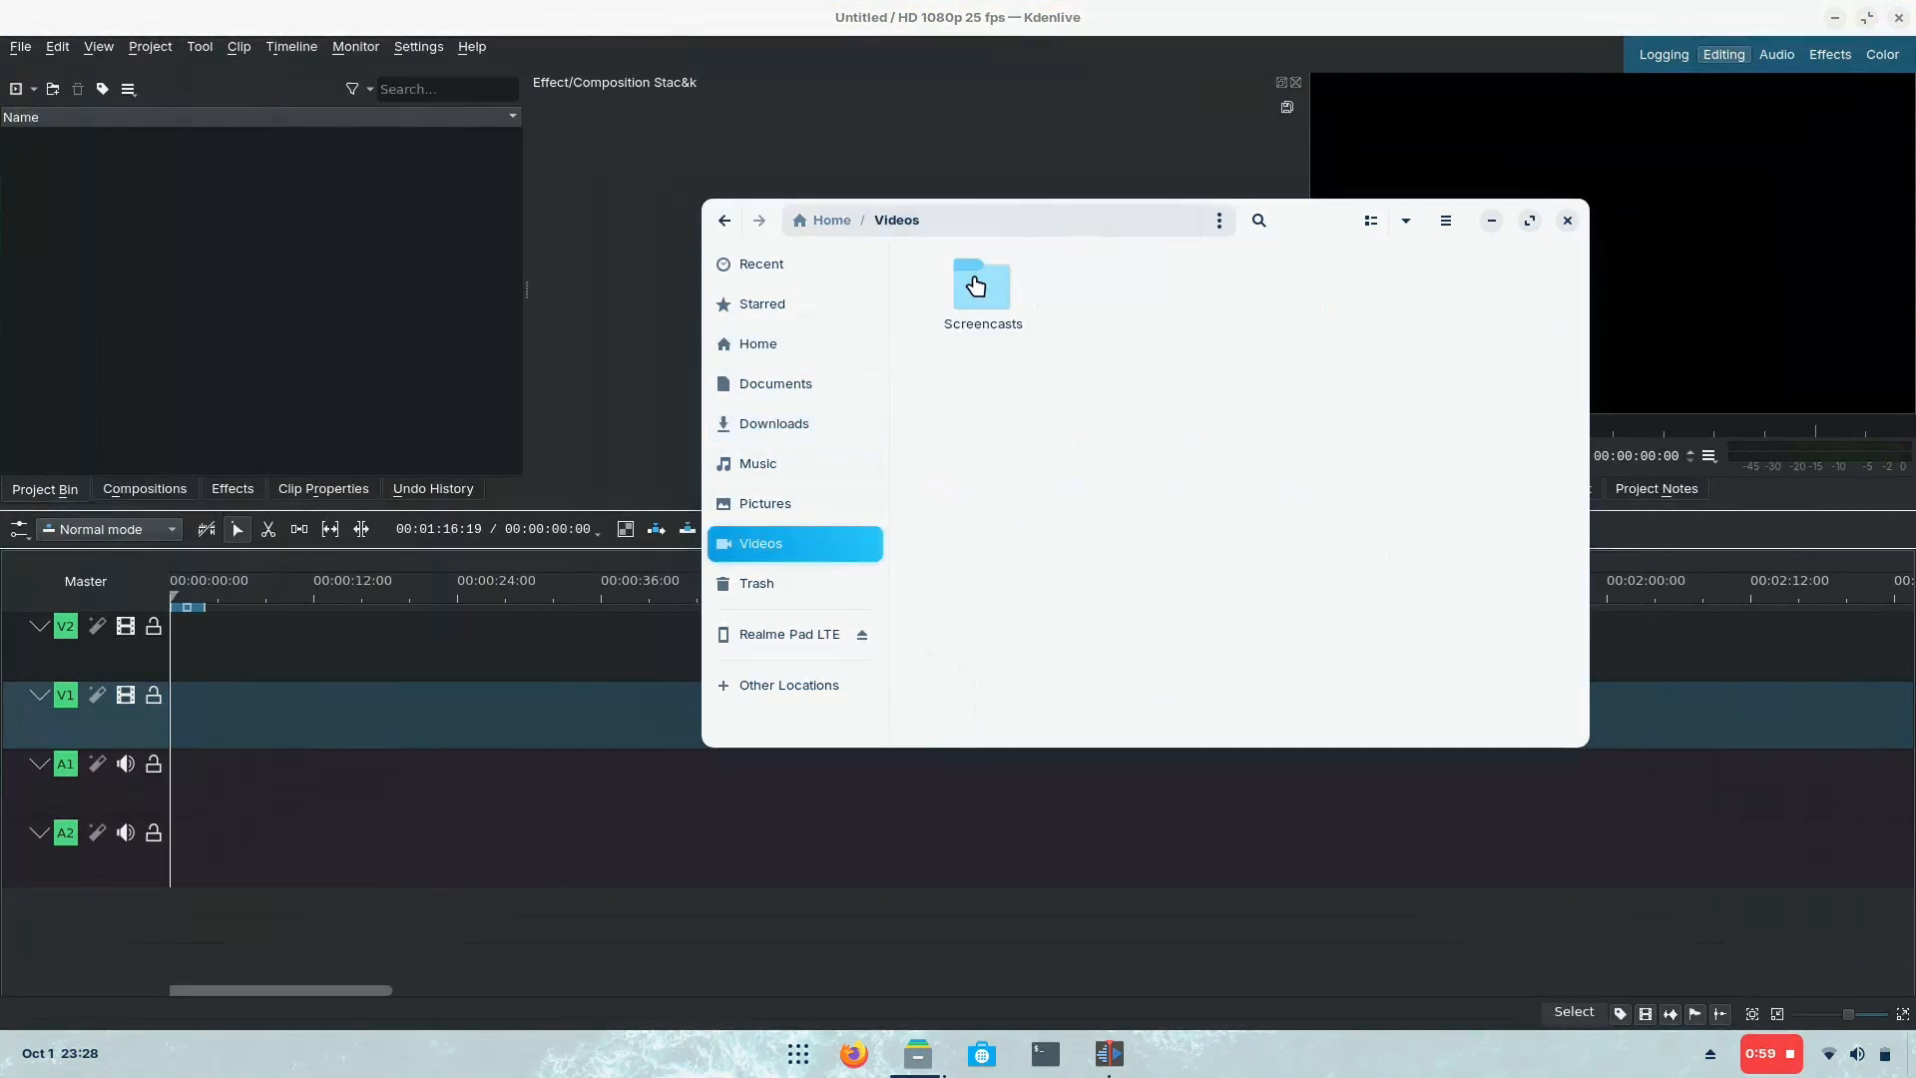
double_click(980, 284)
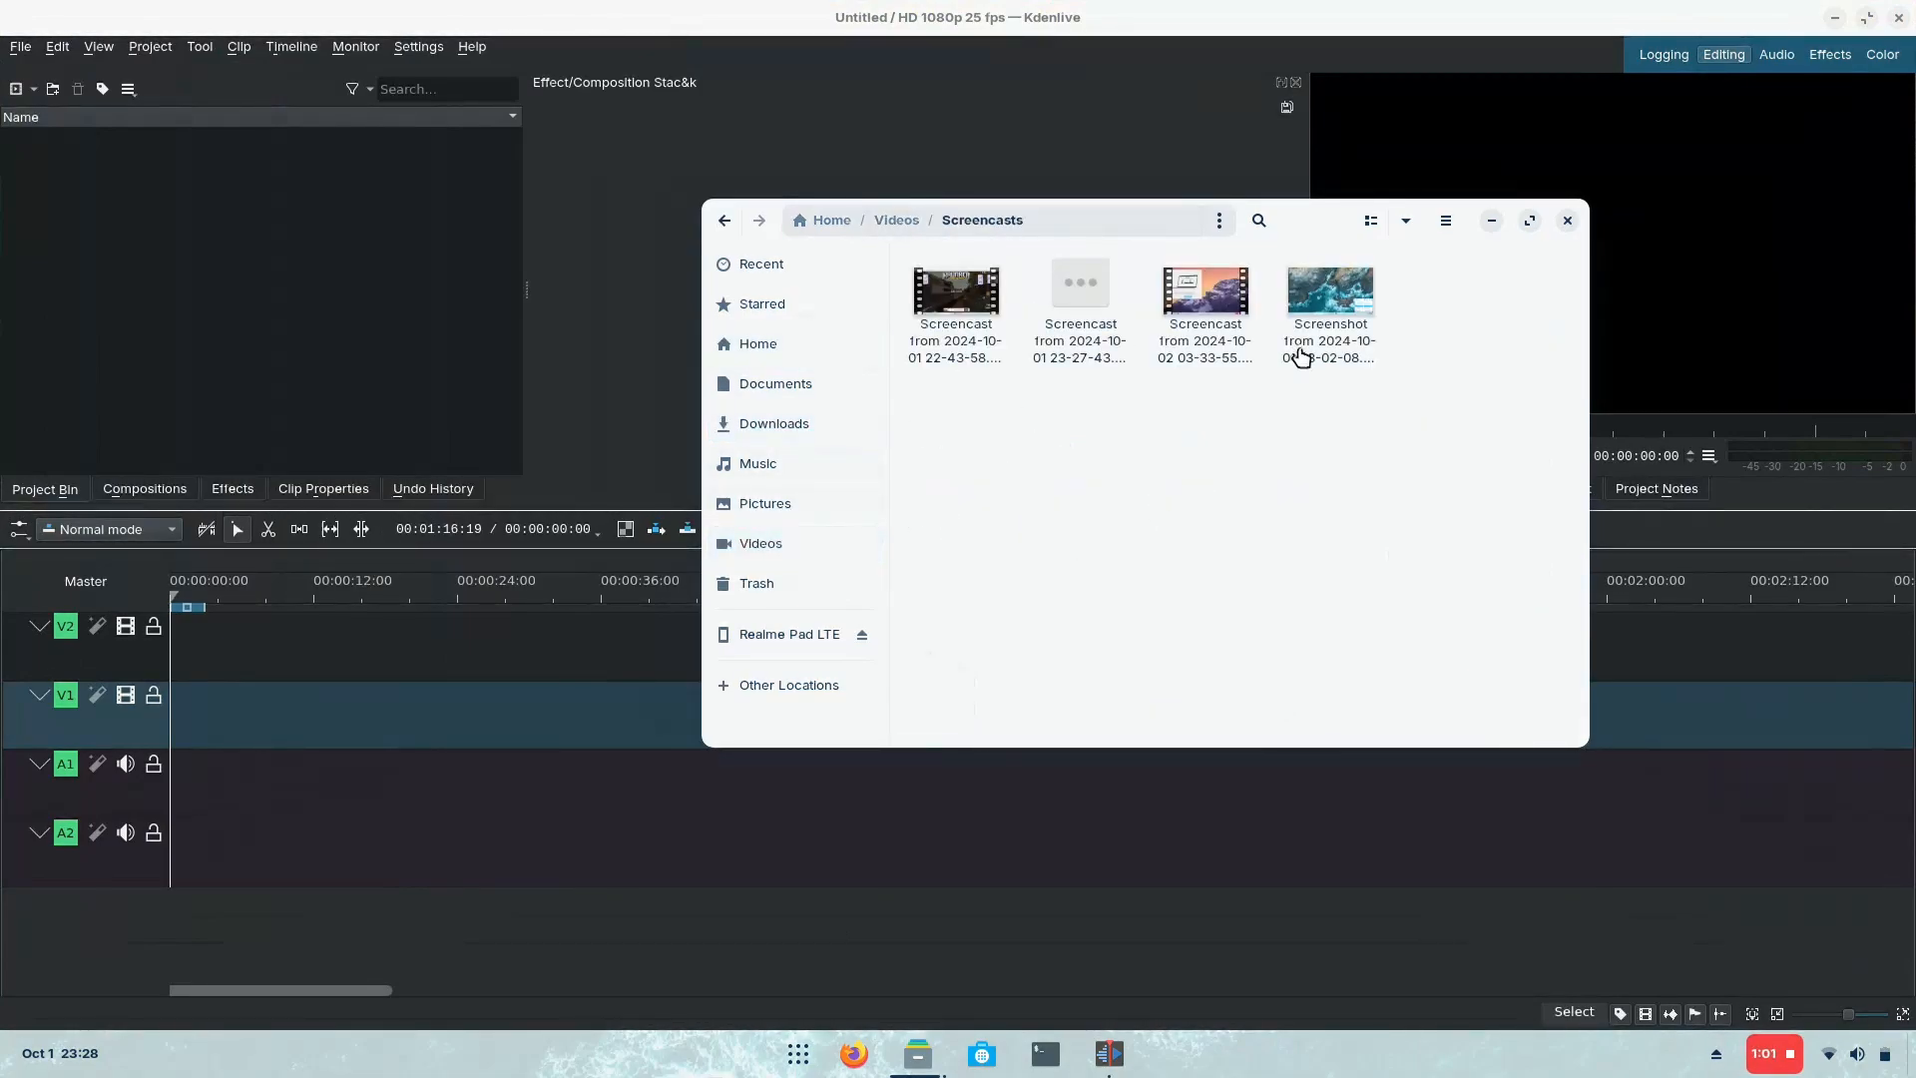
left_click(1204, 293)
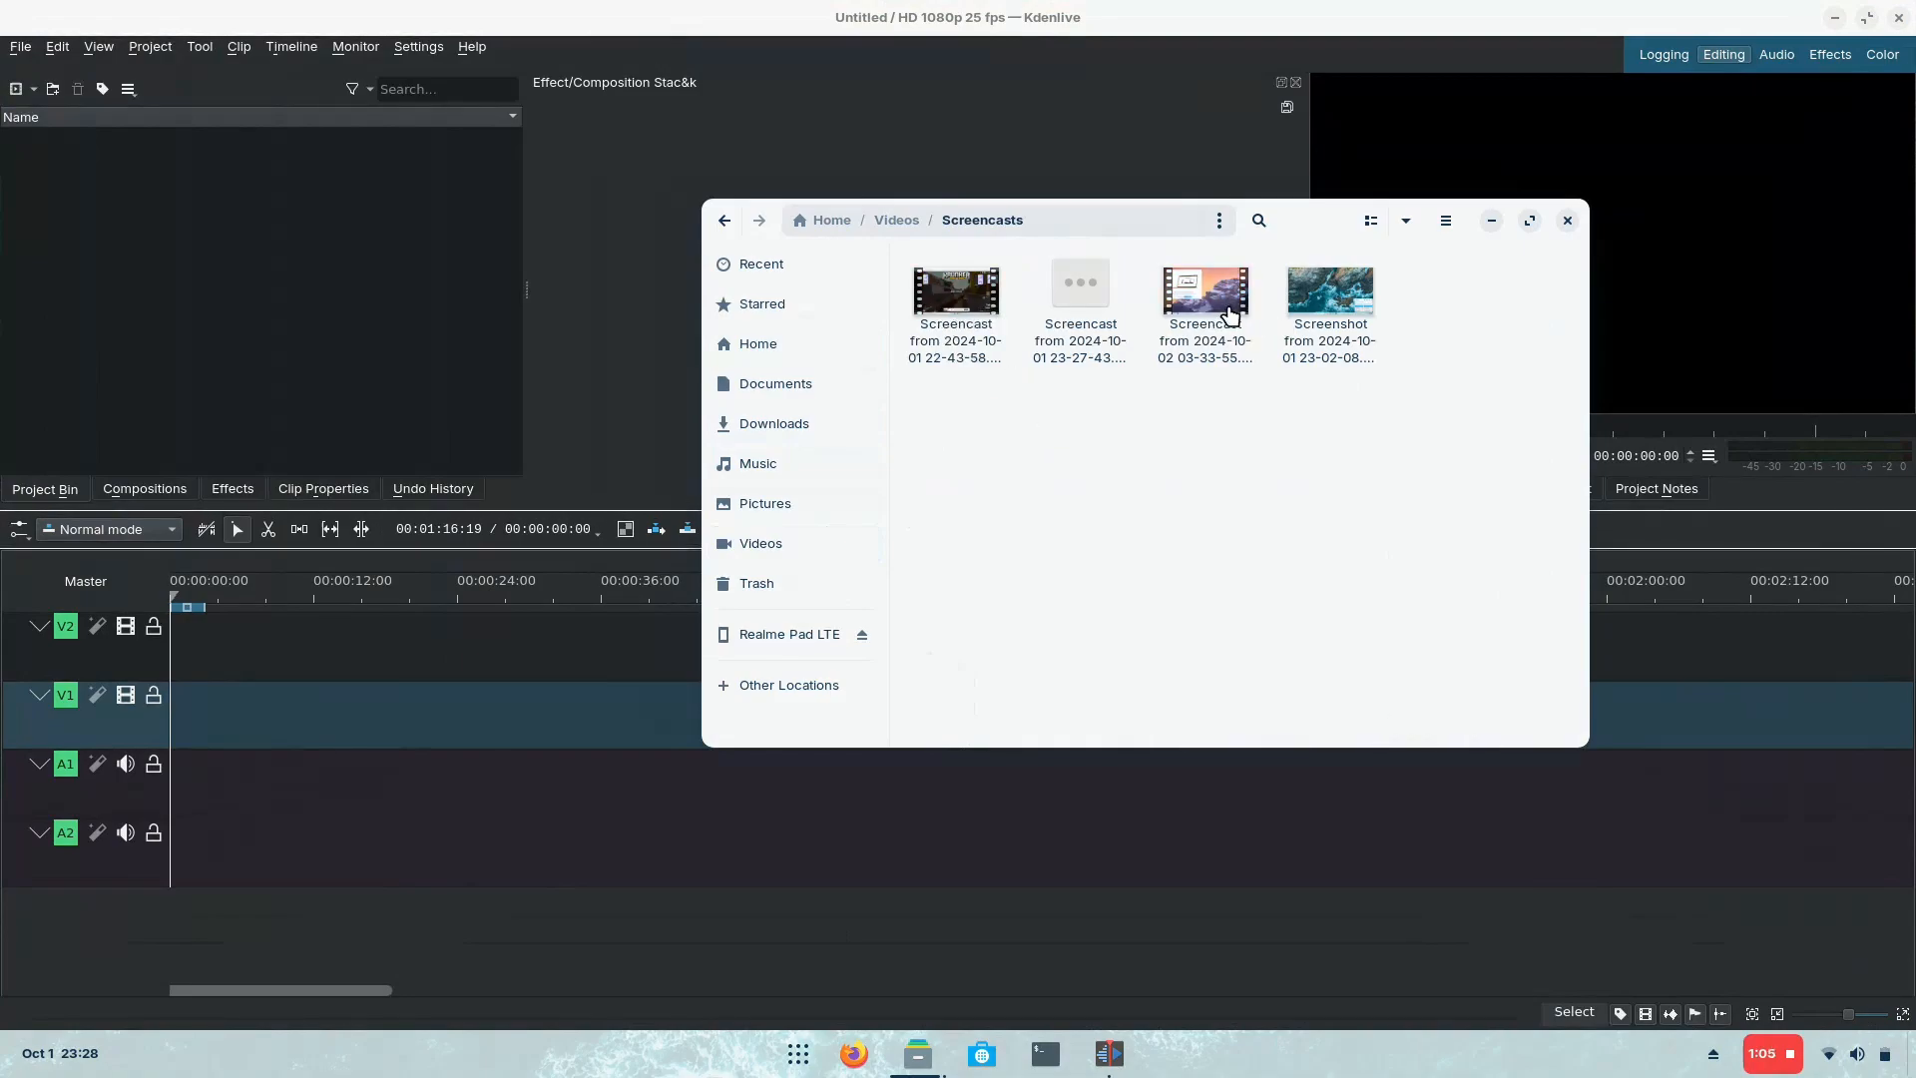
double_click(1203, 293)
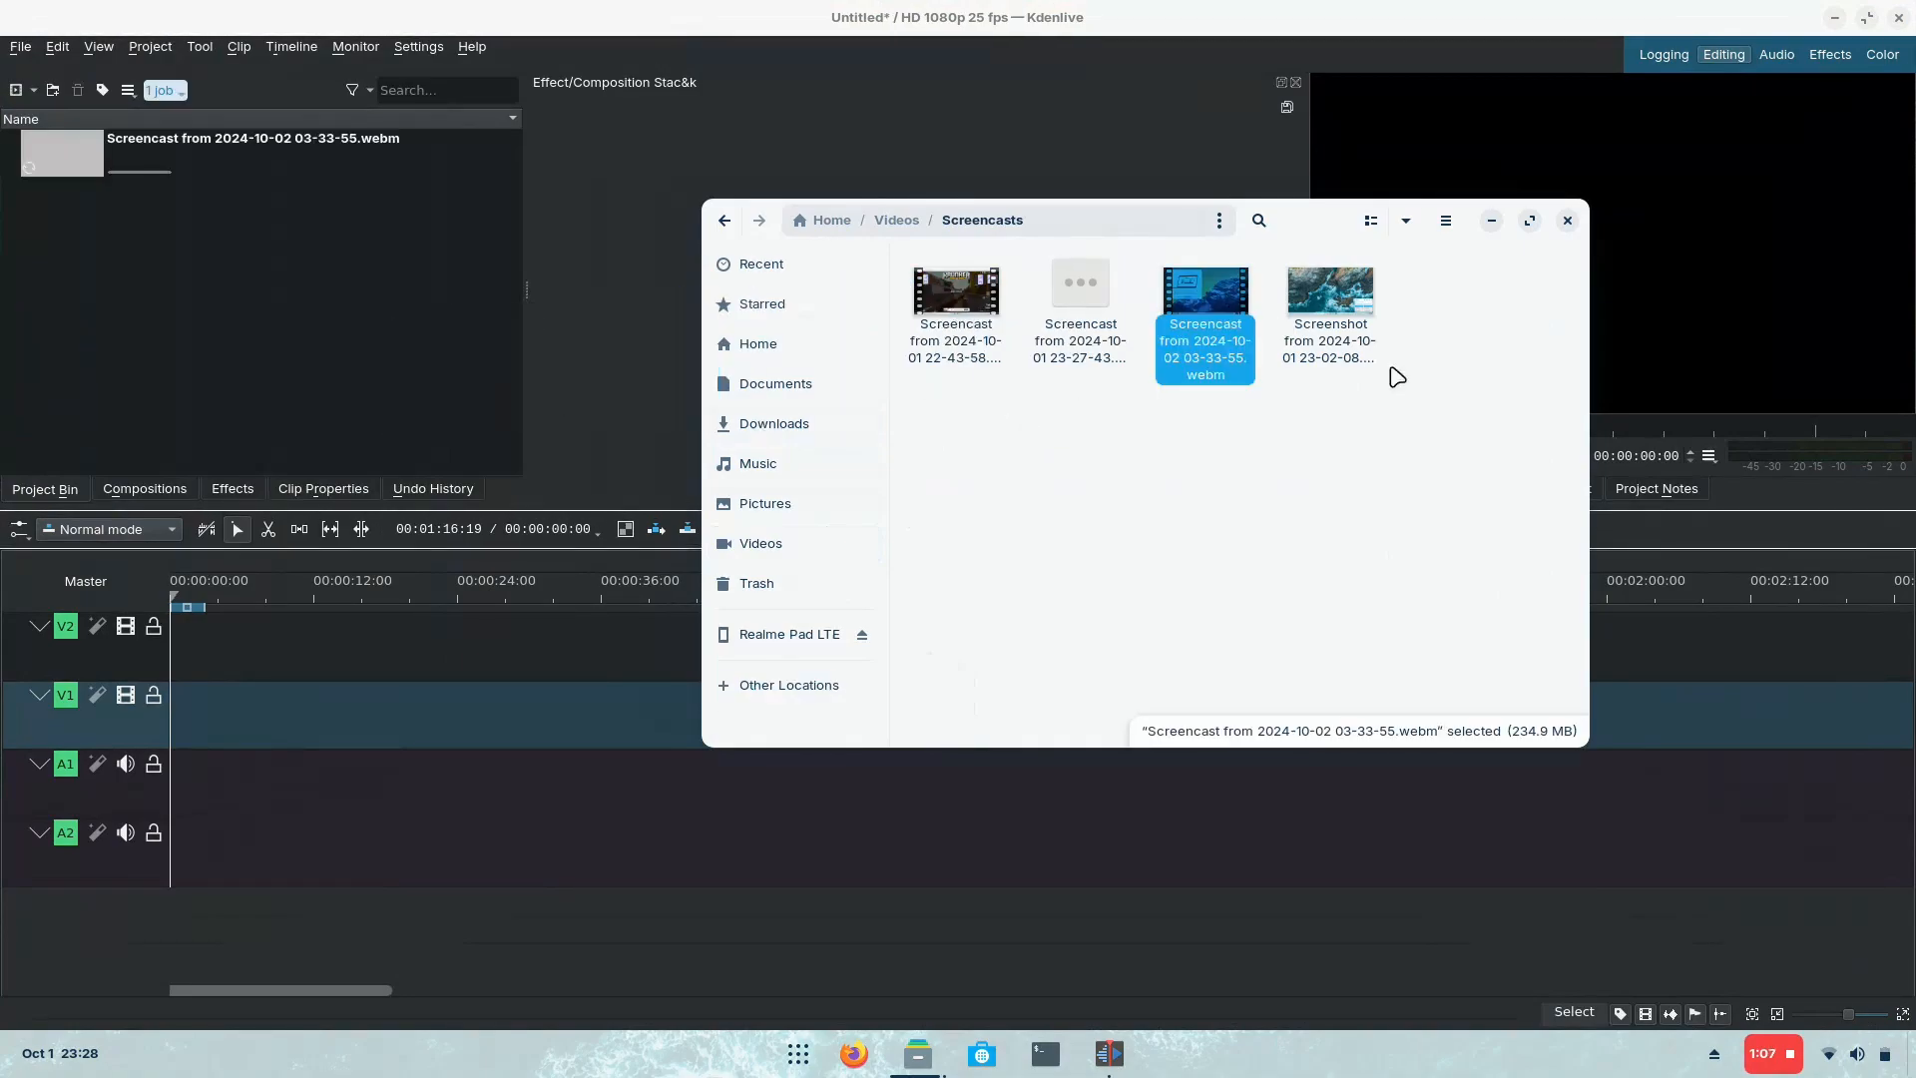
double_click(1204, 293)
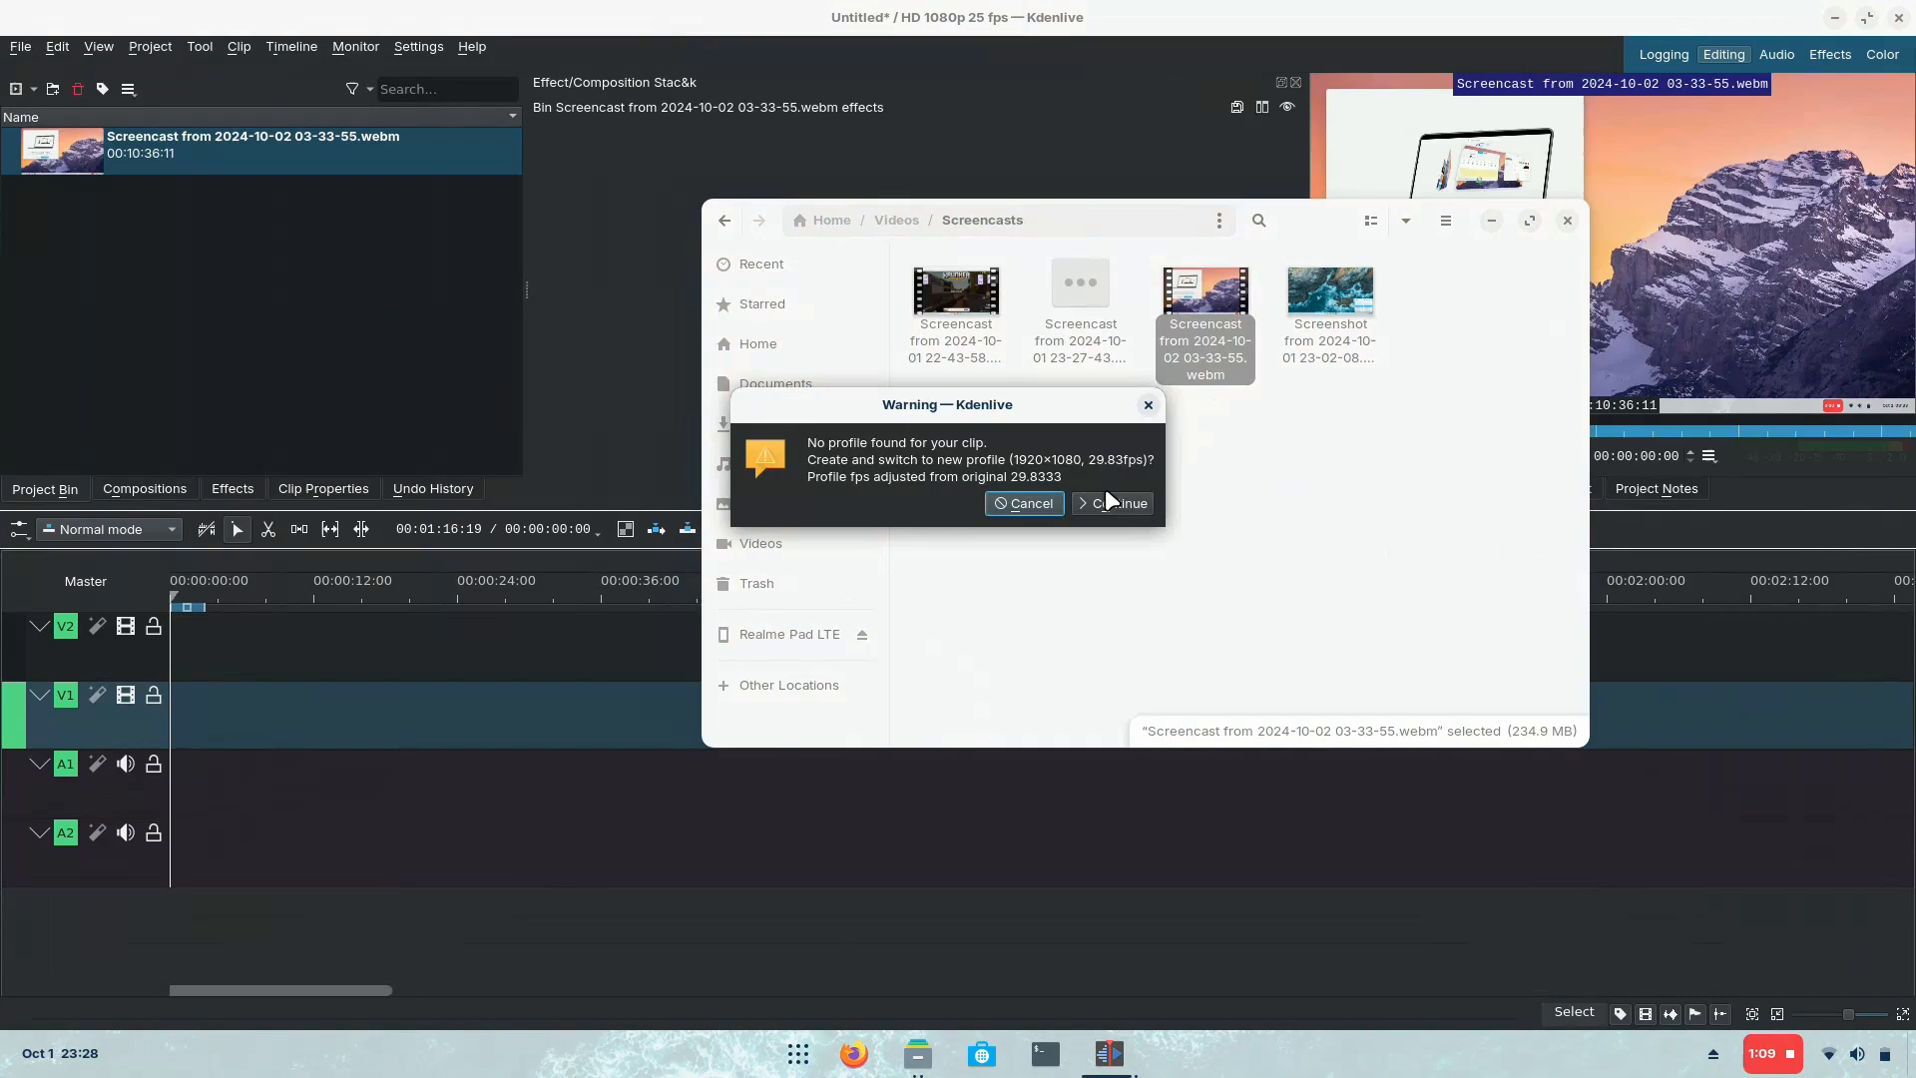
left_click(1121, 502)
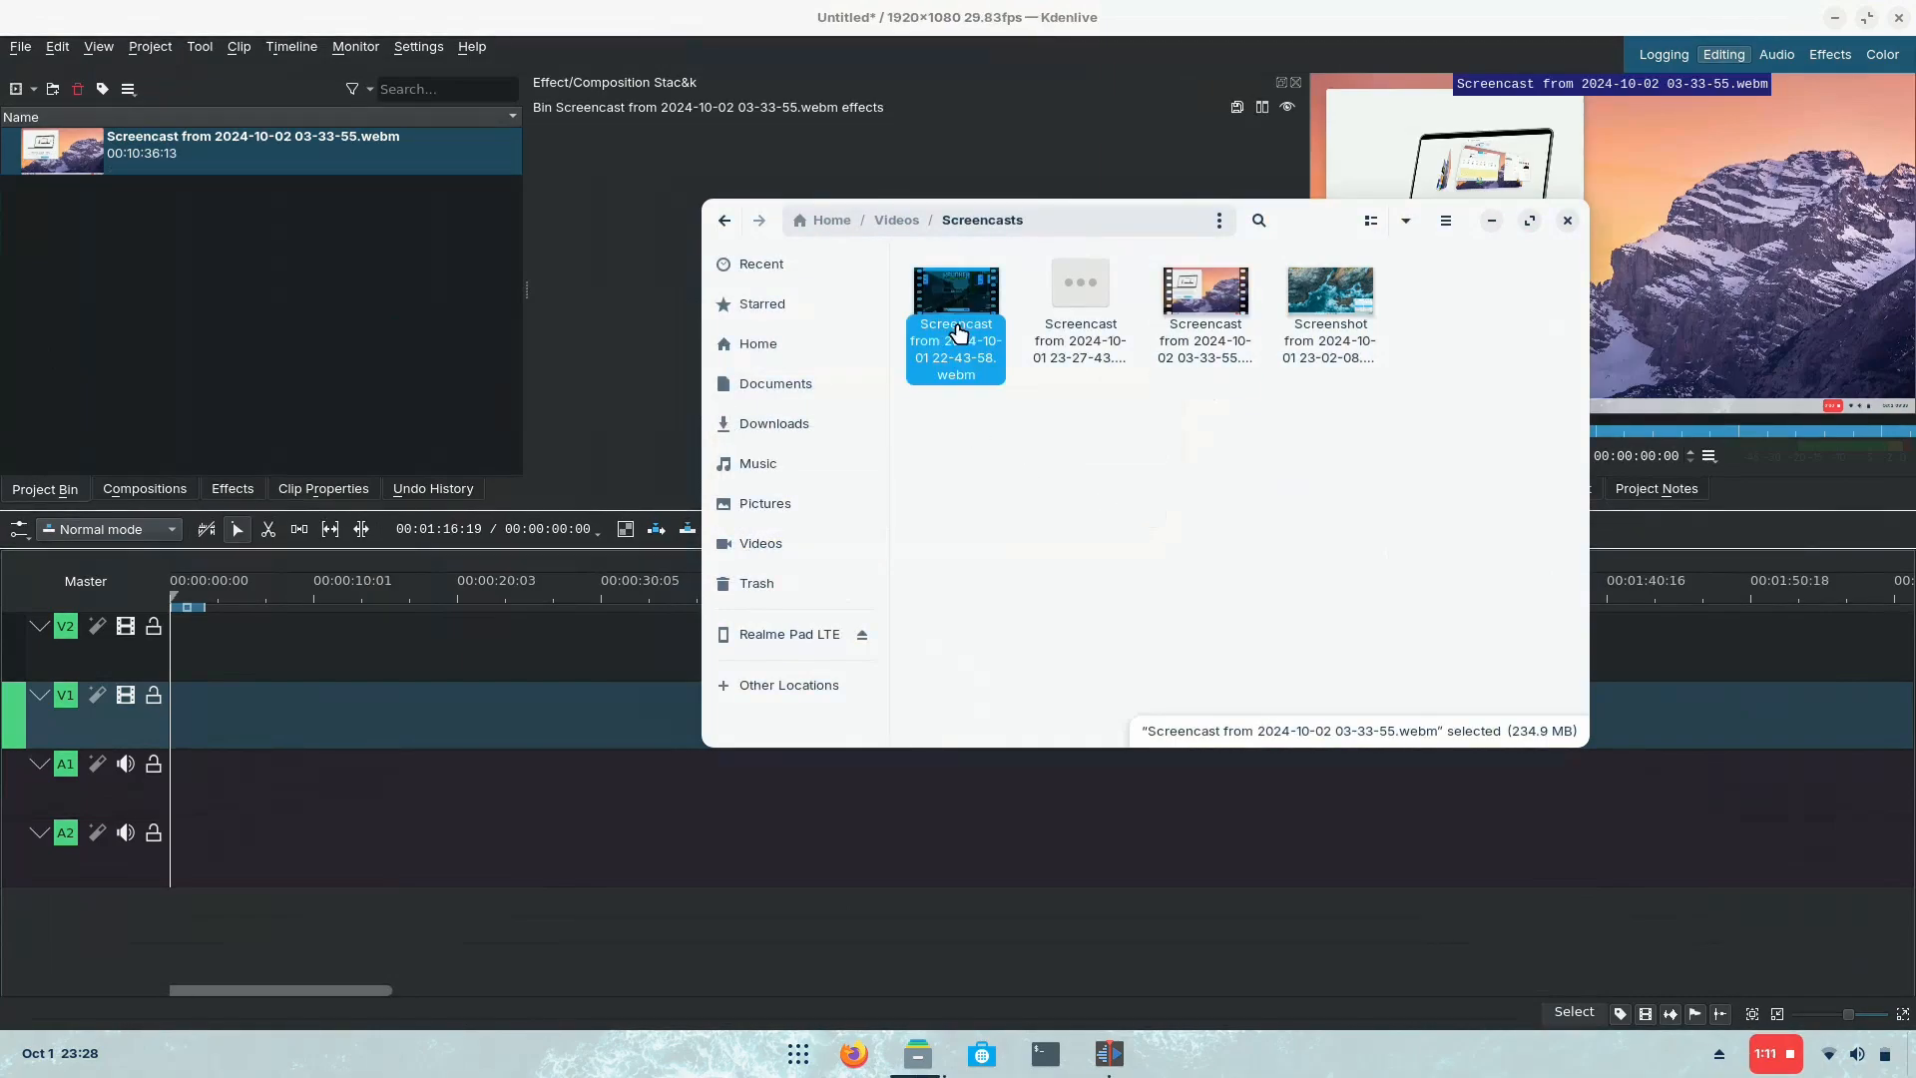
double_click(956, 290)
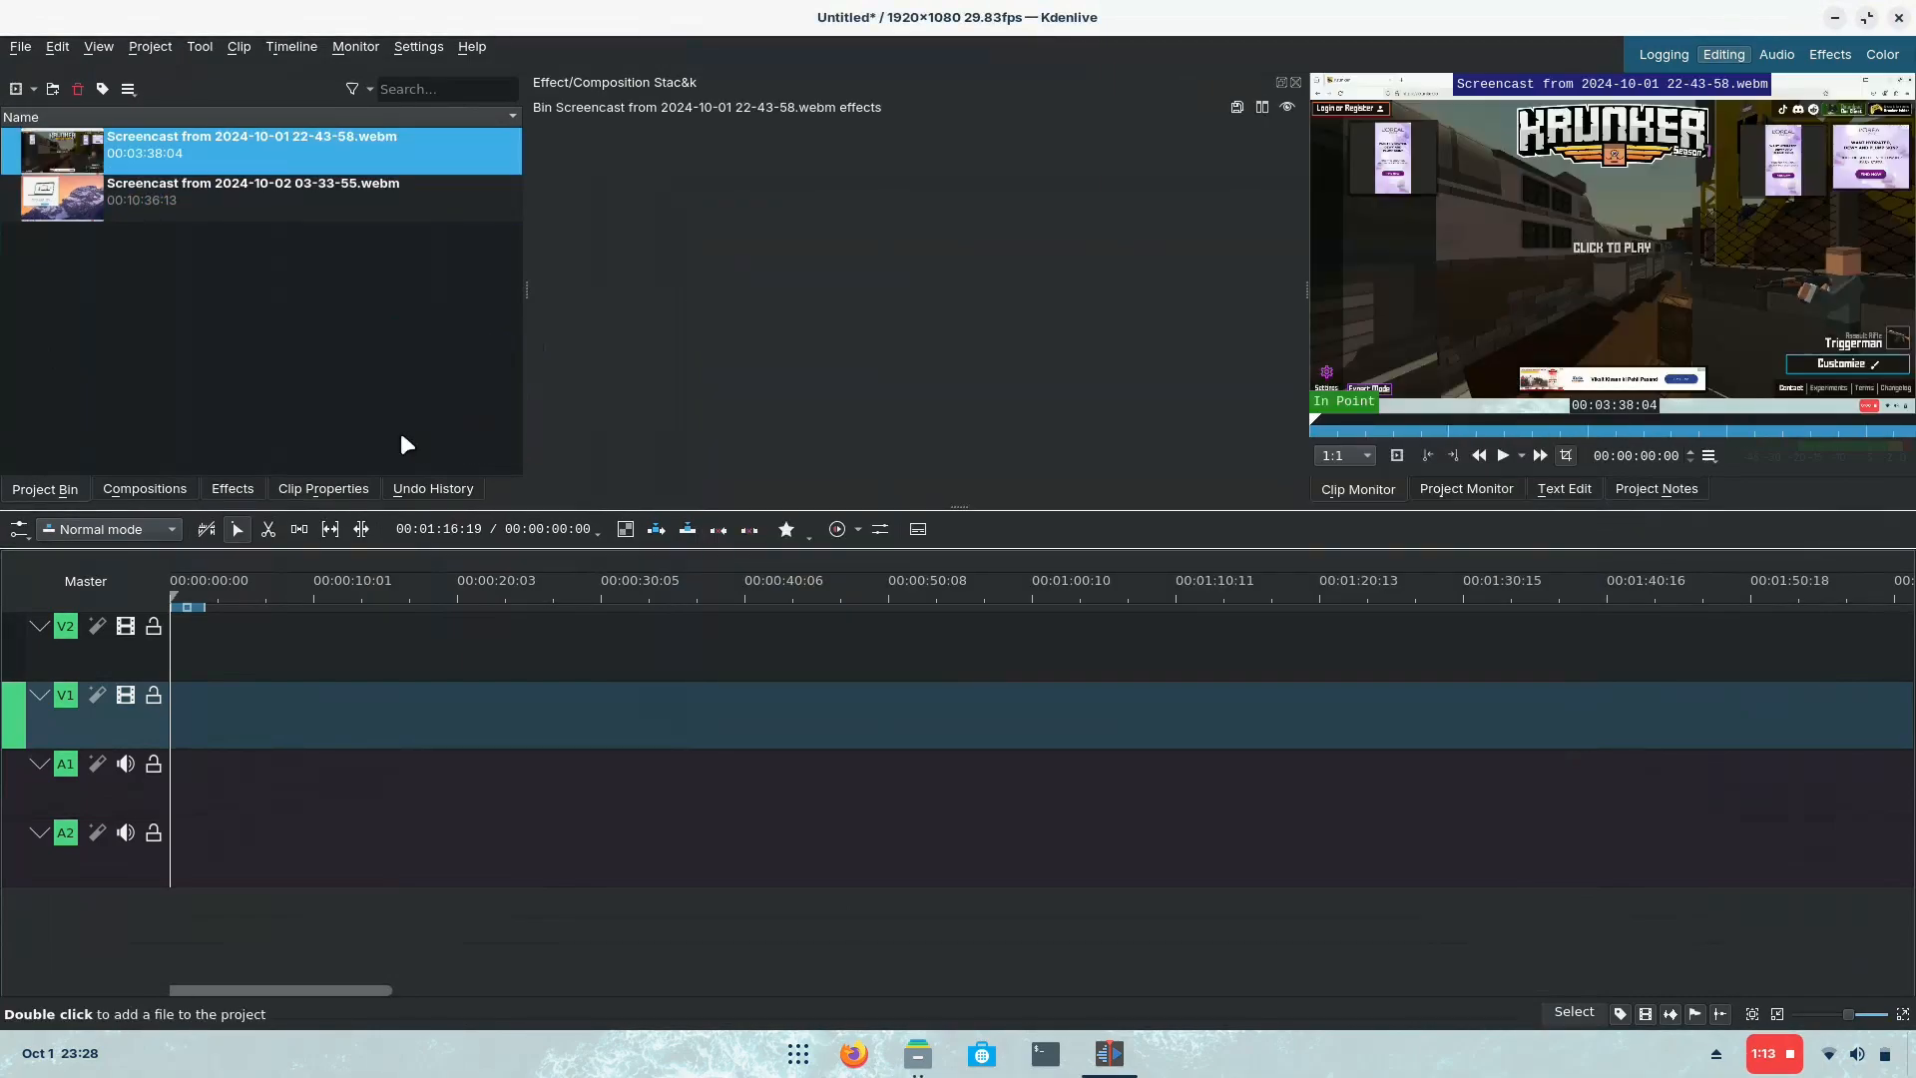
Step: Render the timeline to Videos/Setup.mp4 using the MP4-H265 (HEVC) preset
left_click(244, 190)
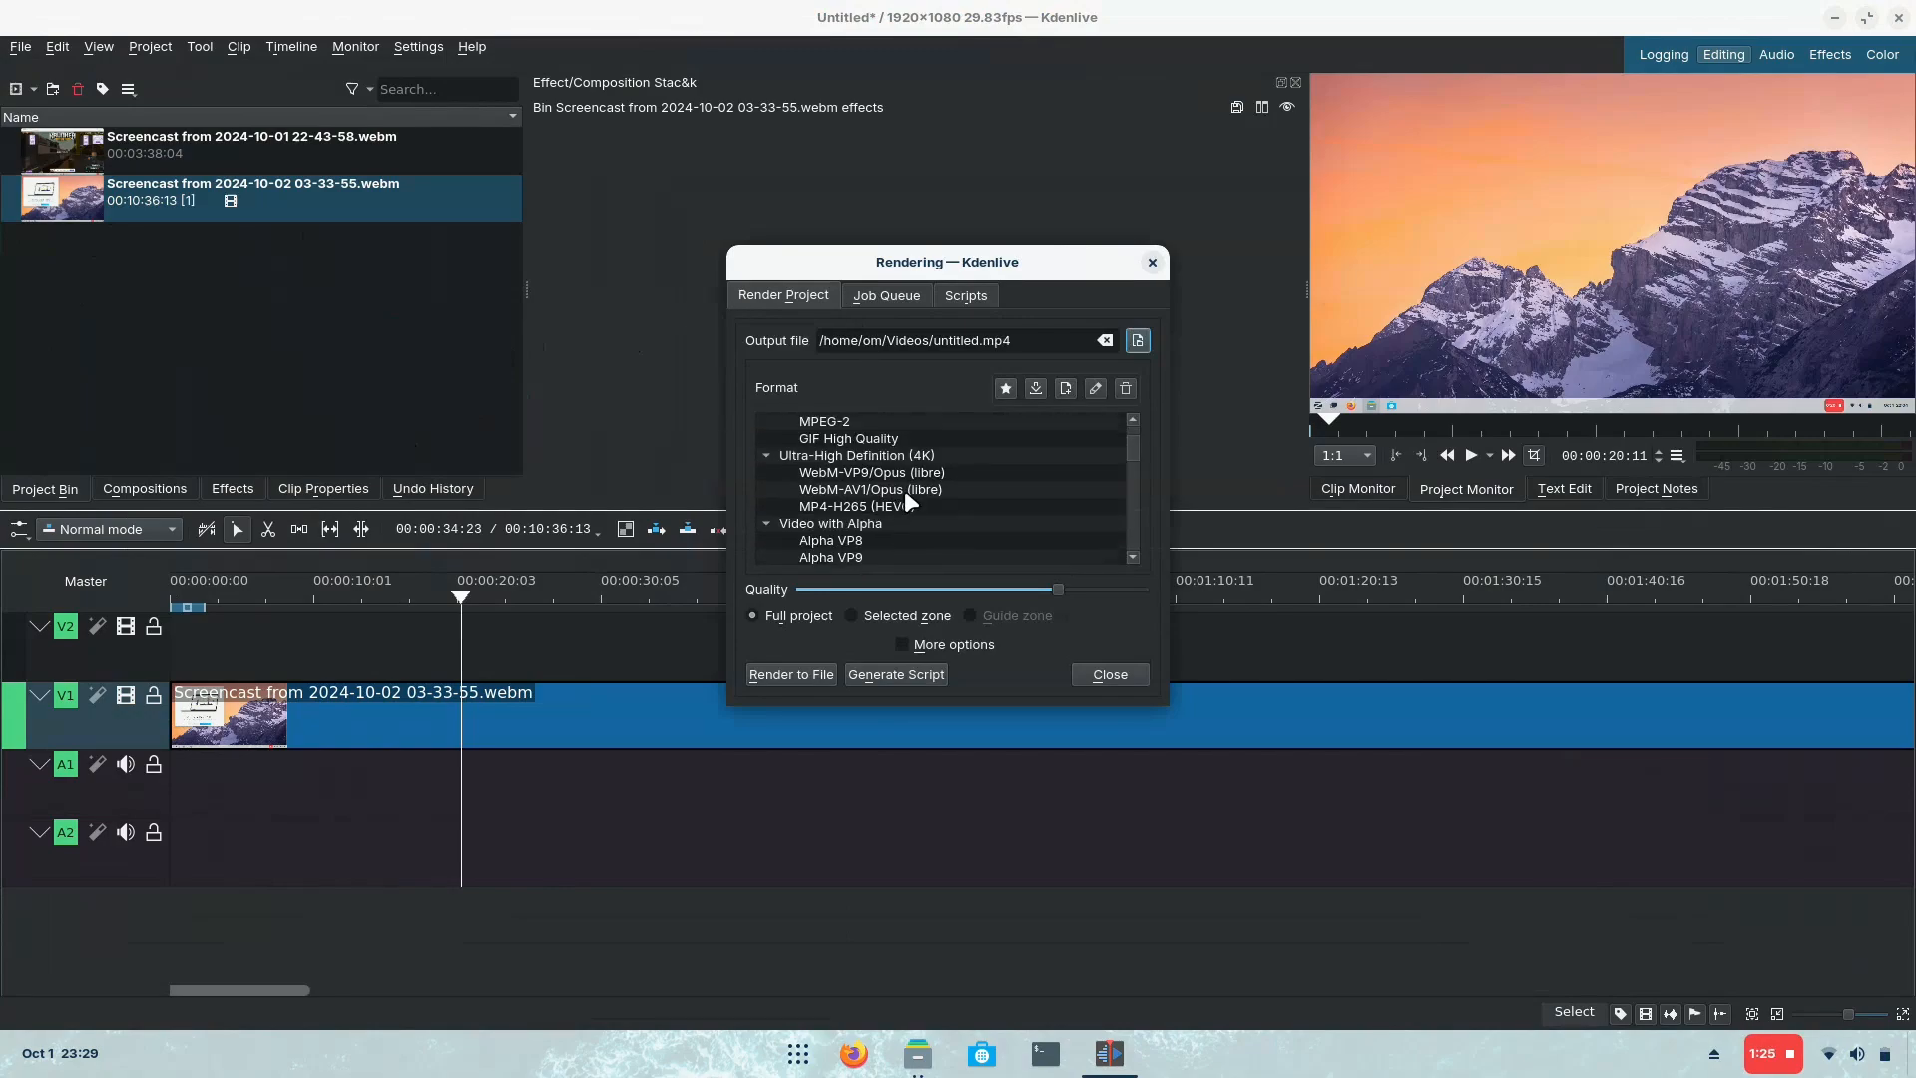
left_click(856, 506)
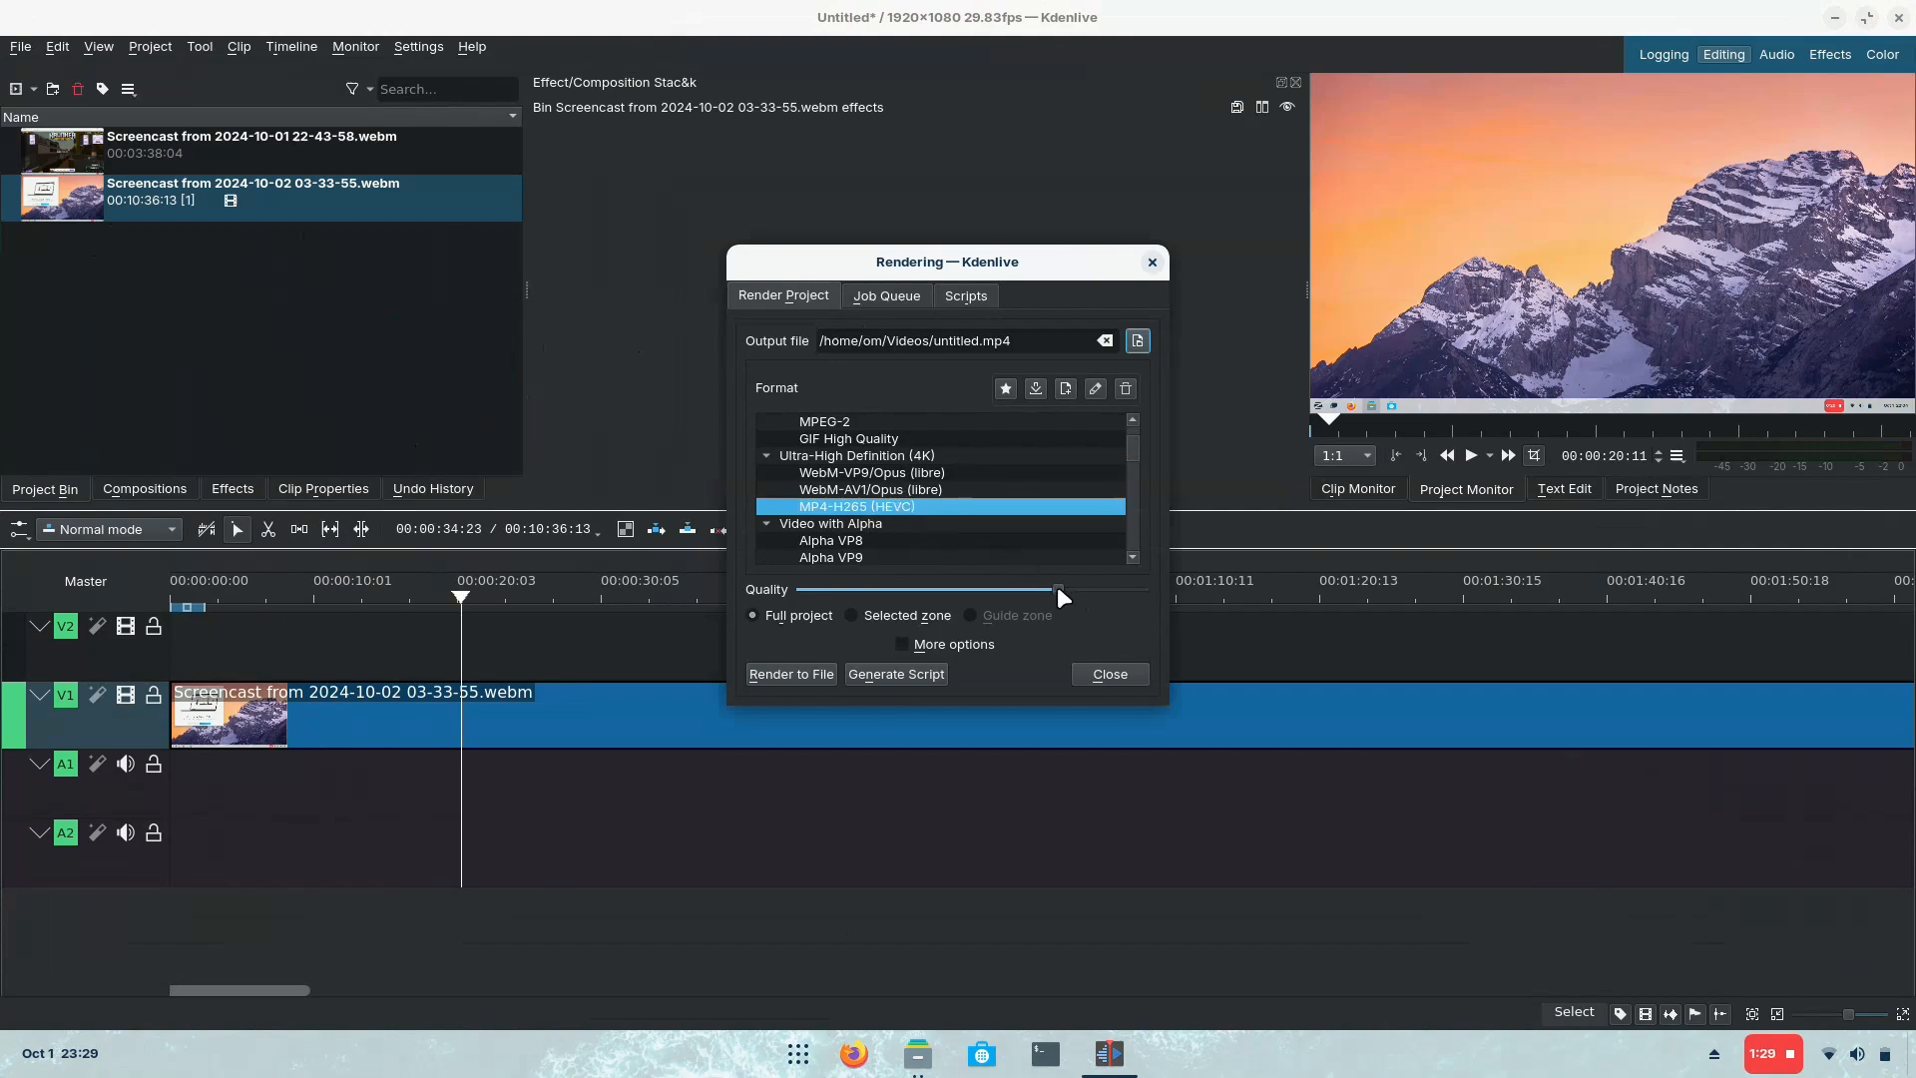
left_click(904, 644)
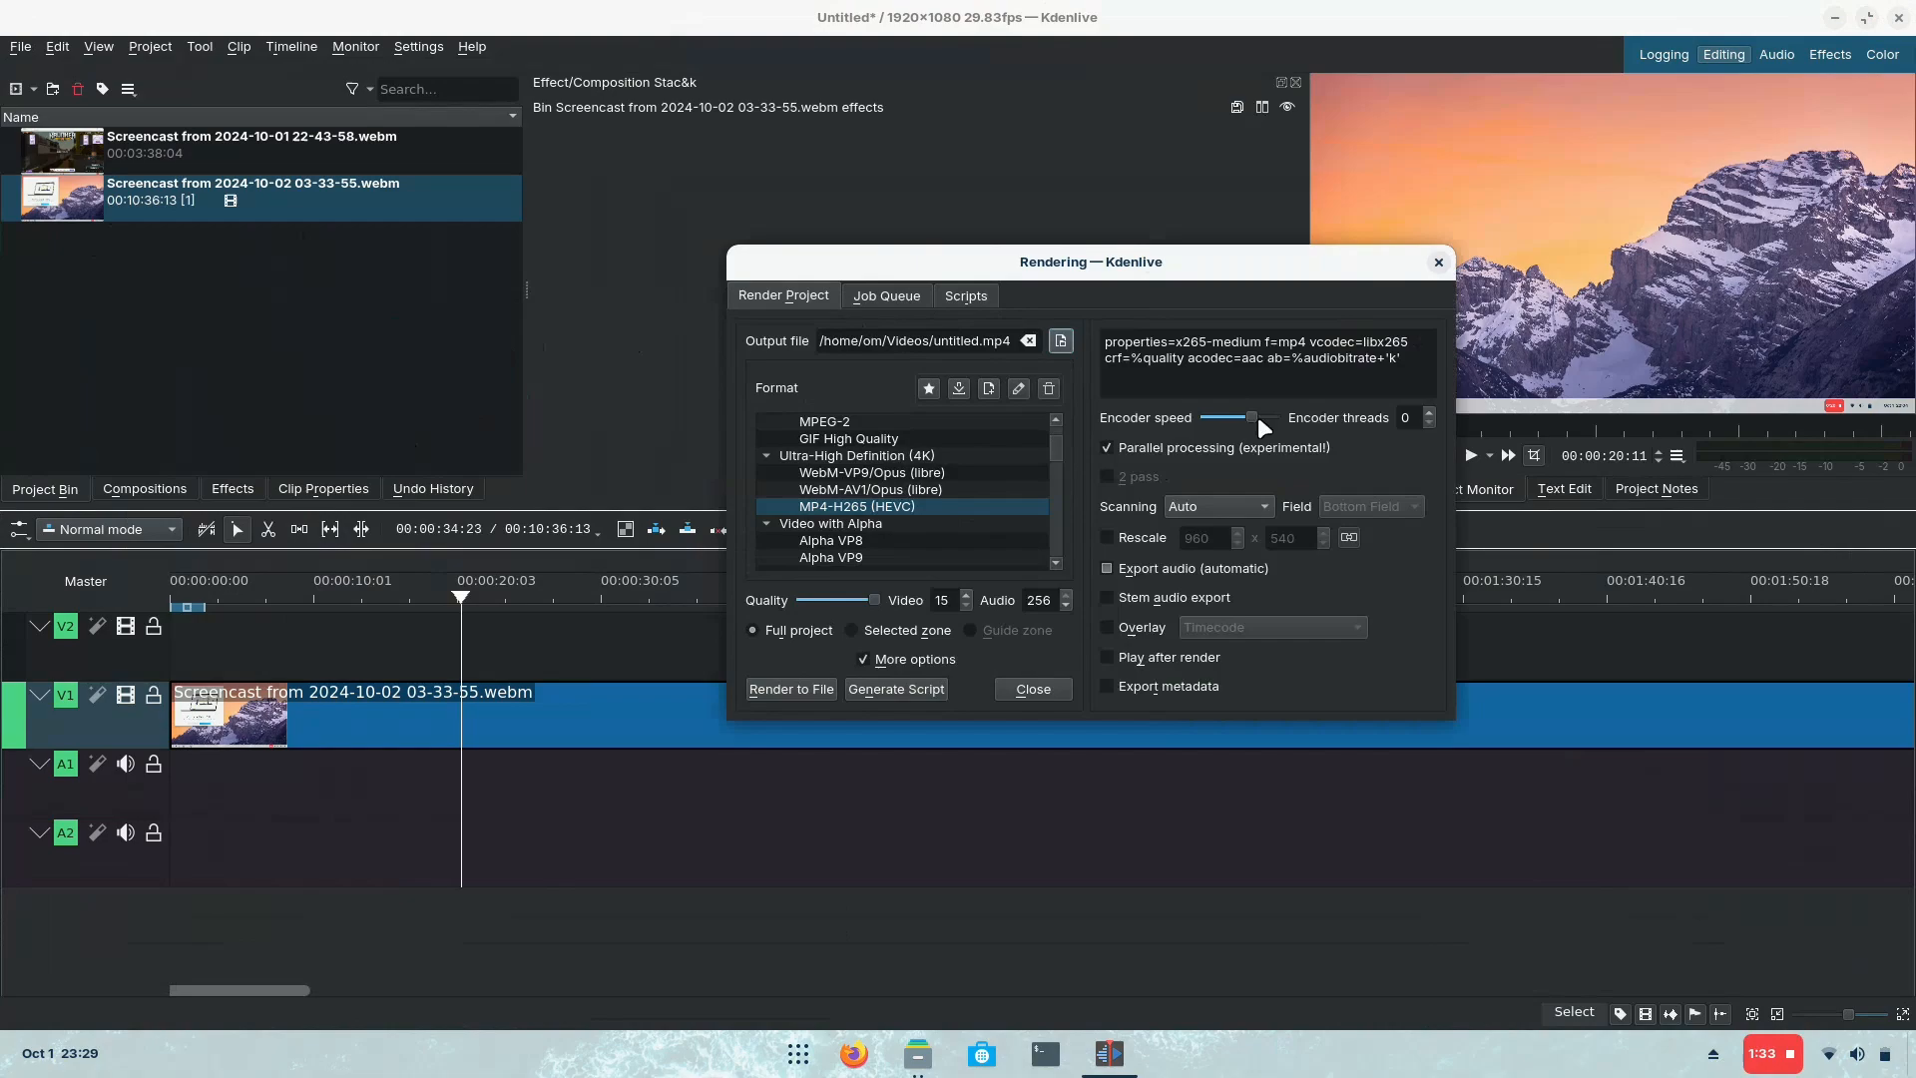
left_click(790, 688)
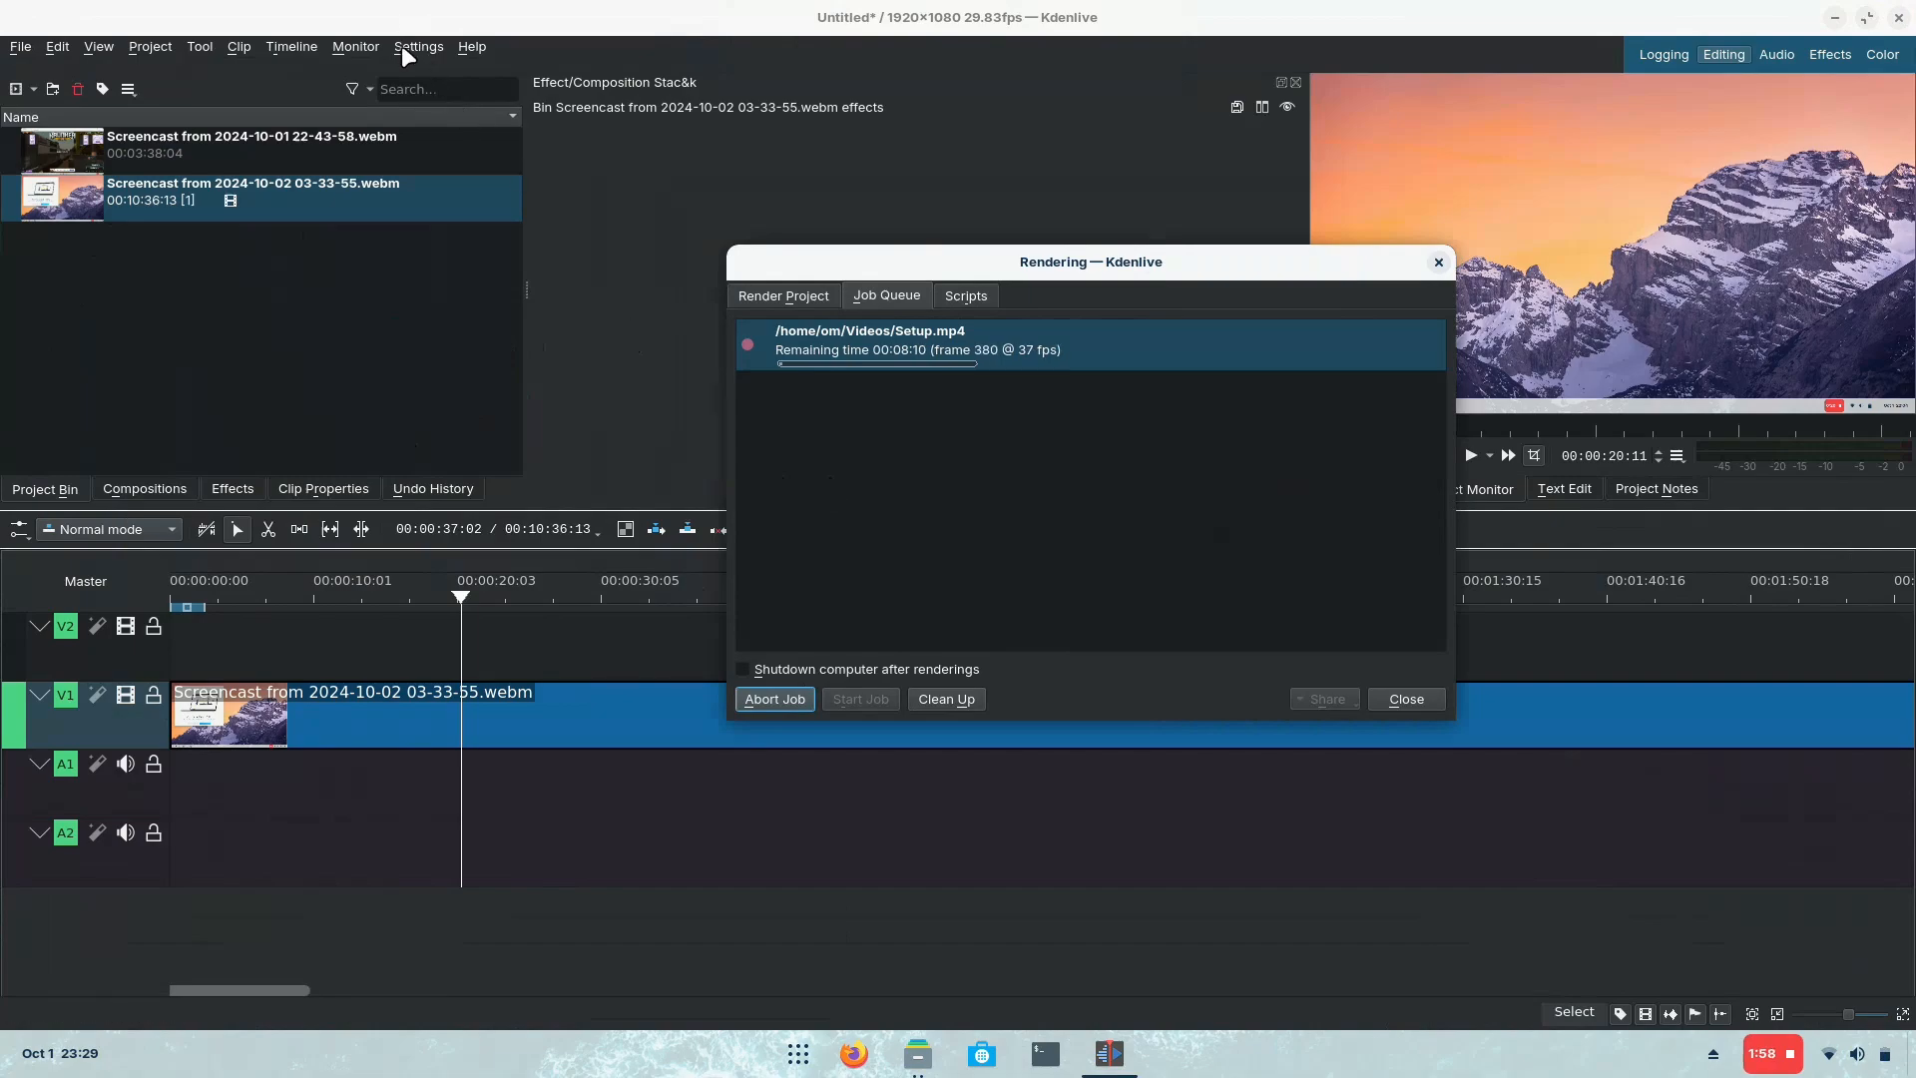
Step: Open the Configure Kdenlive preferences and cancel them without changes
left_click(418, 46)
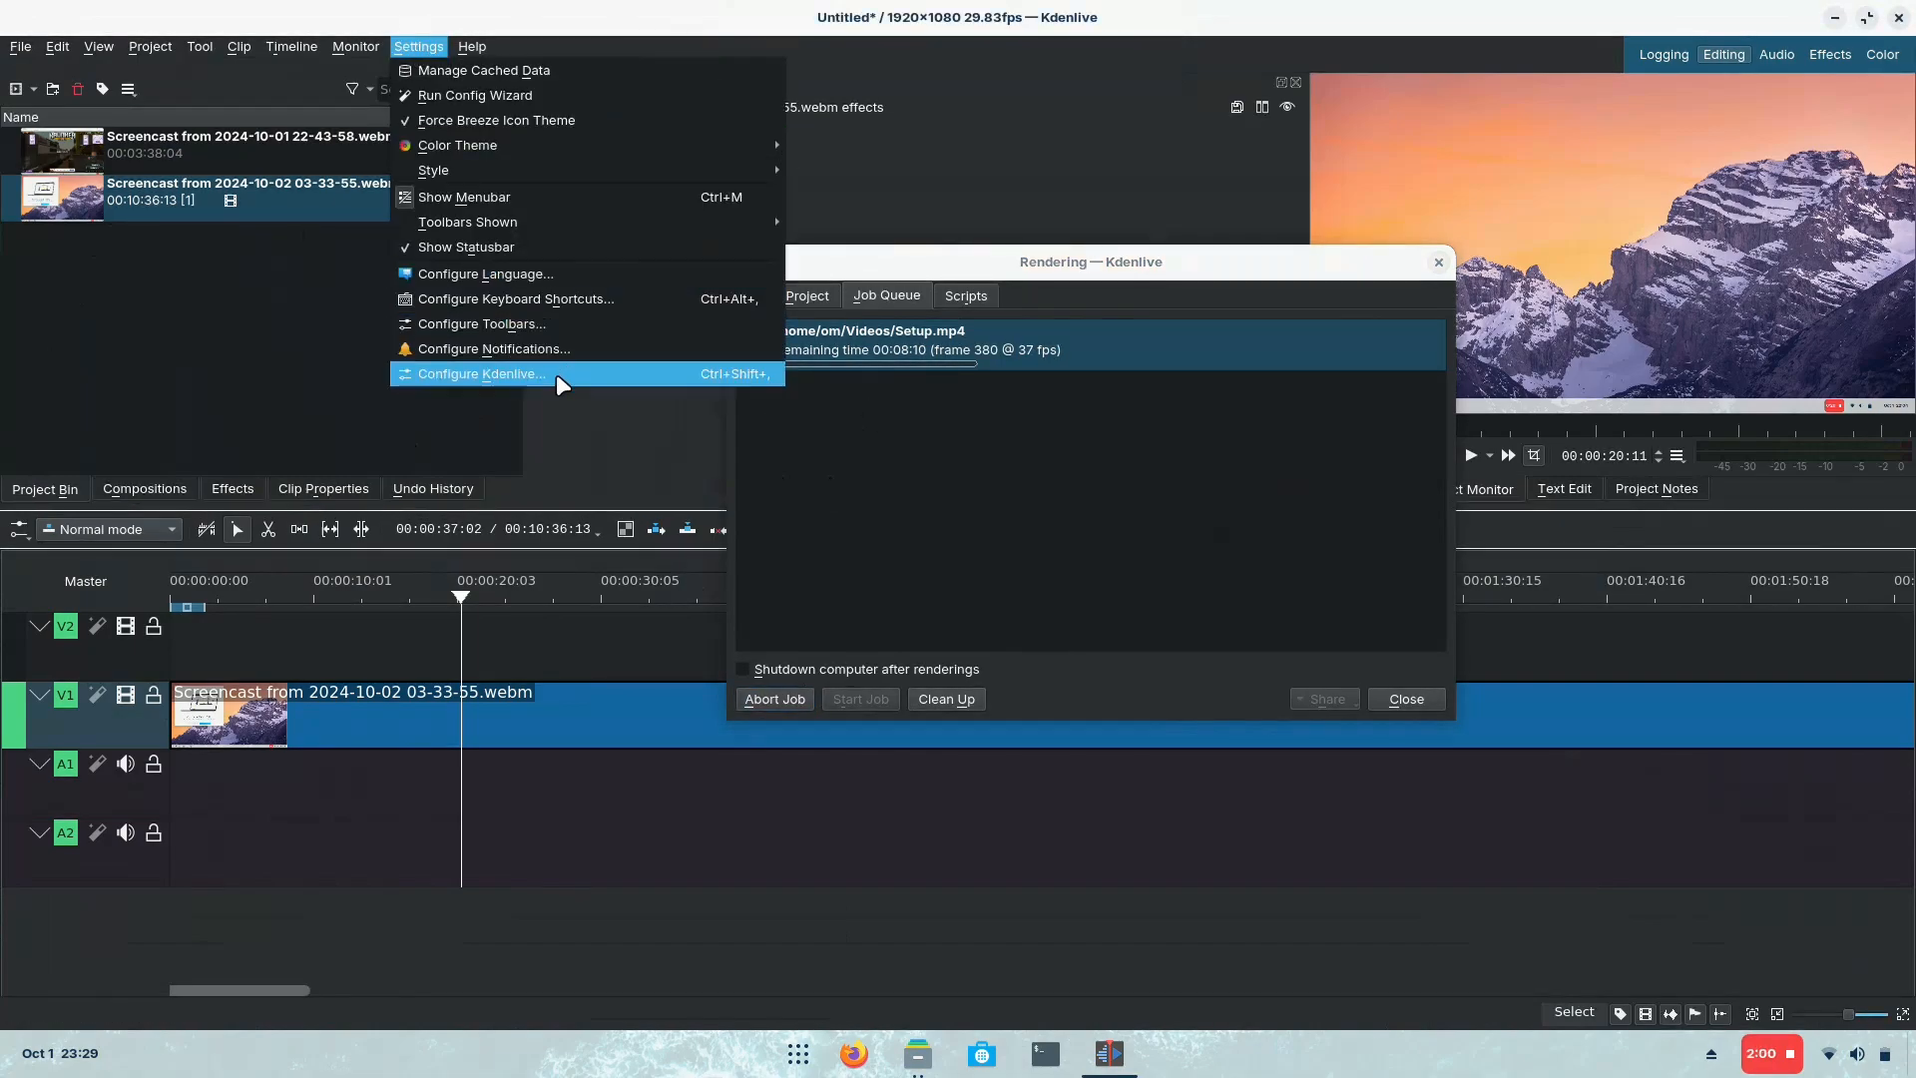
left_click(480, 372)
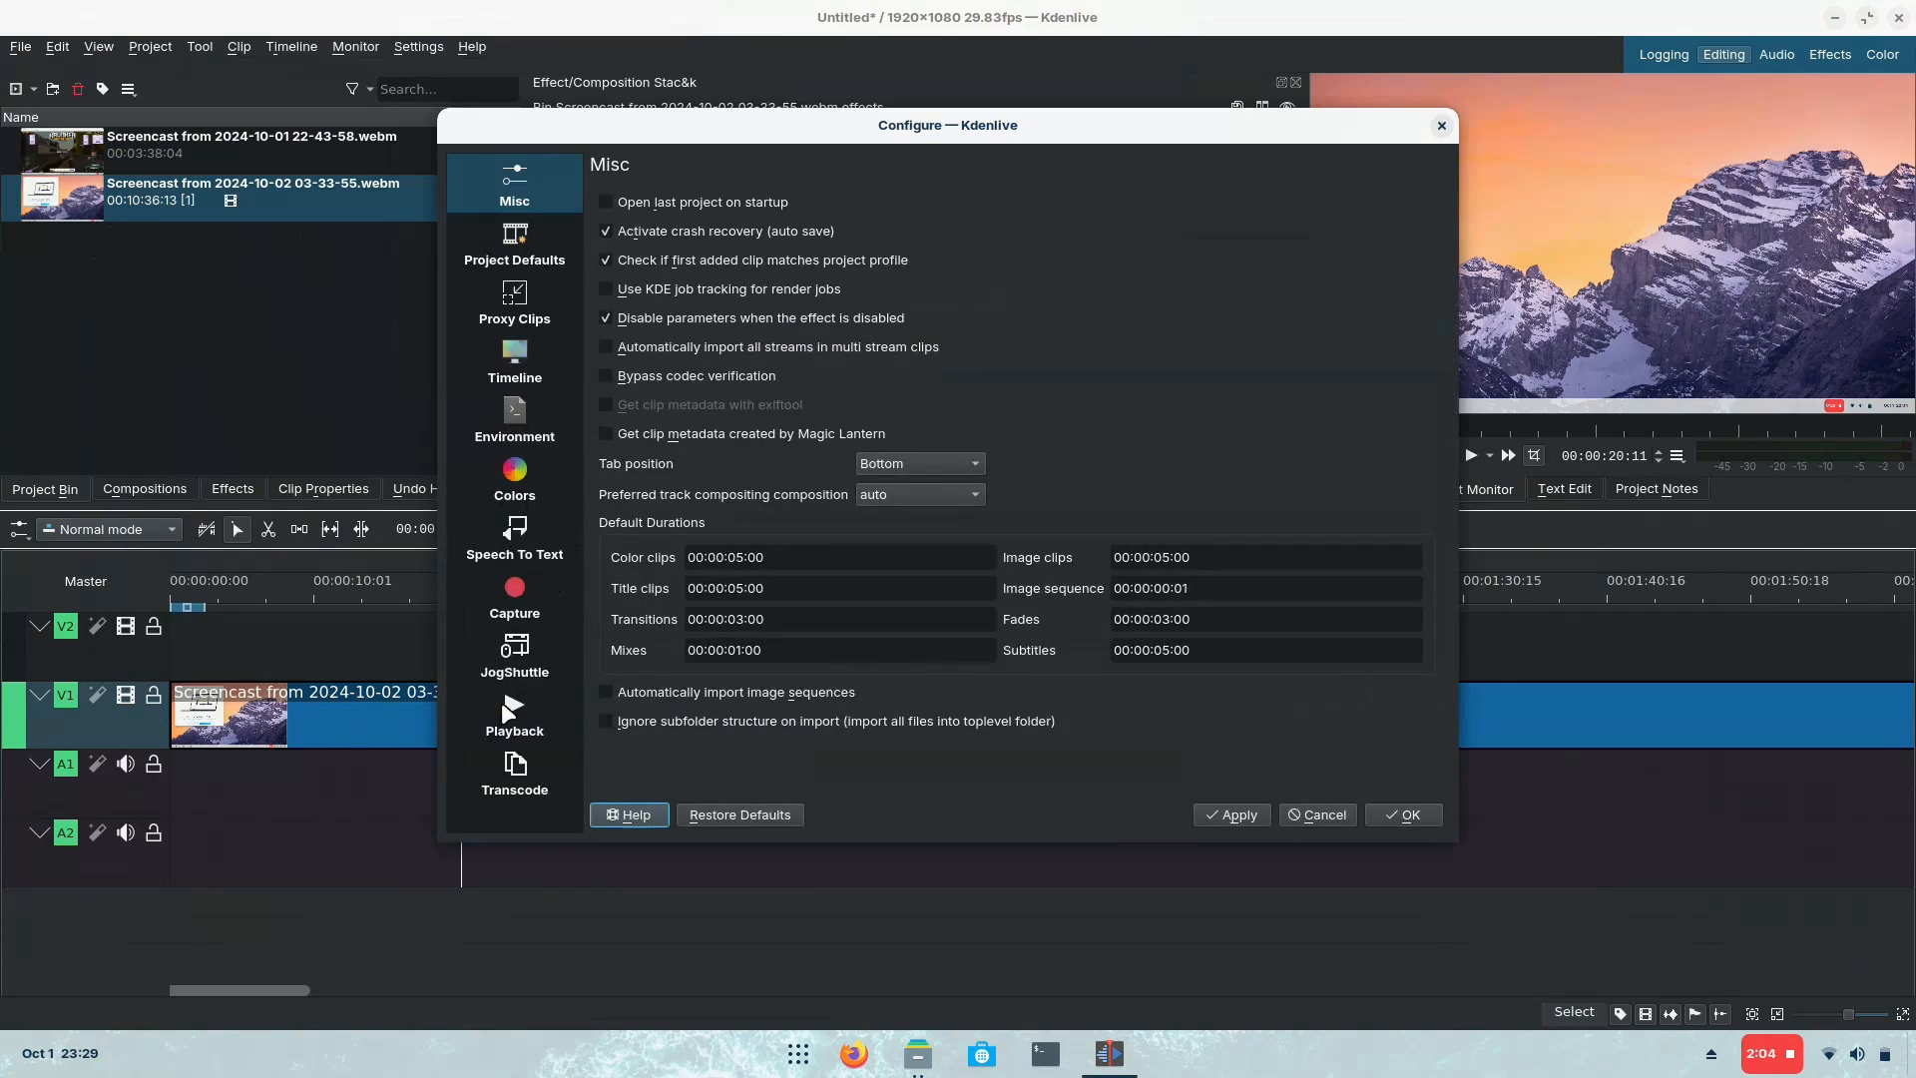
left_click(513, 713)
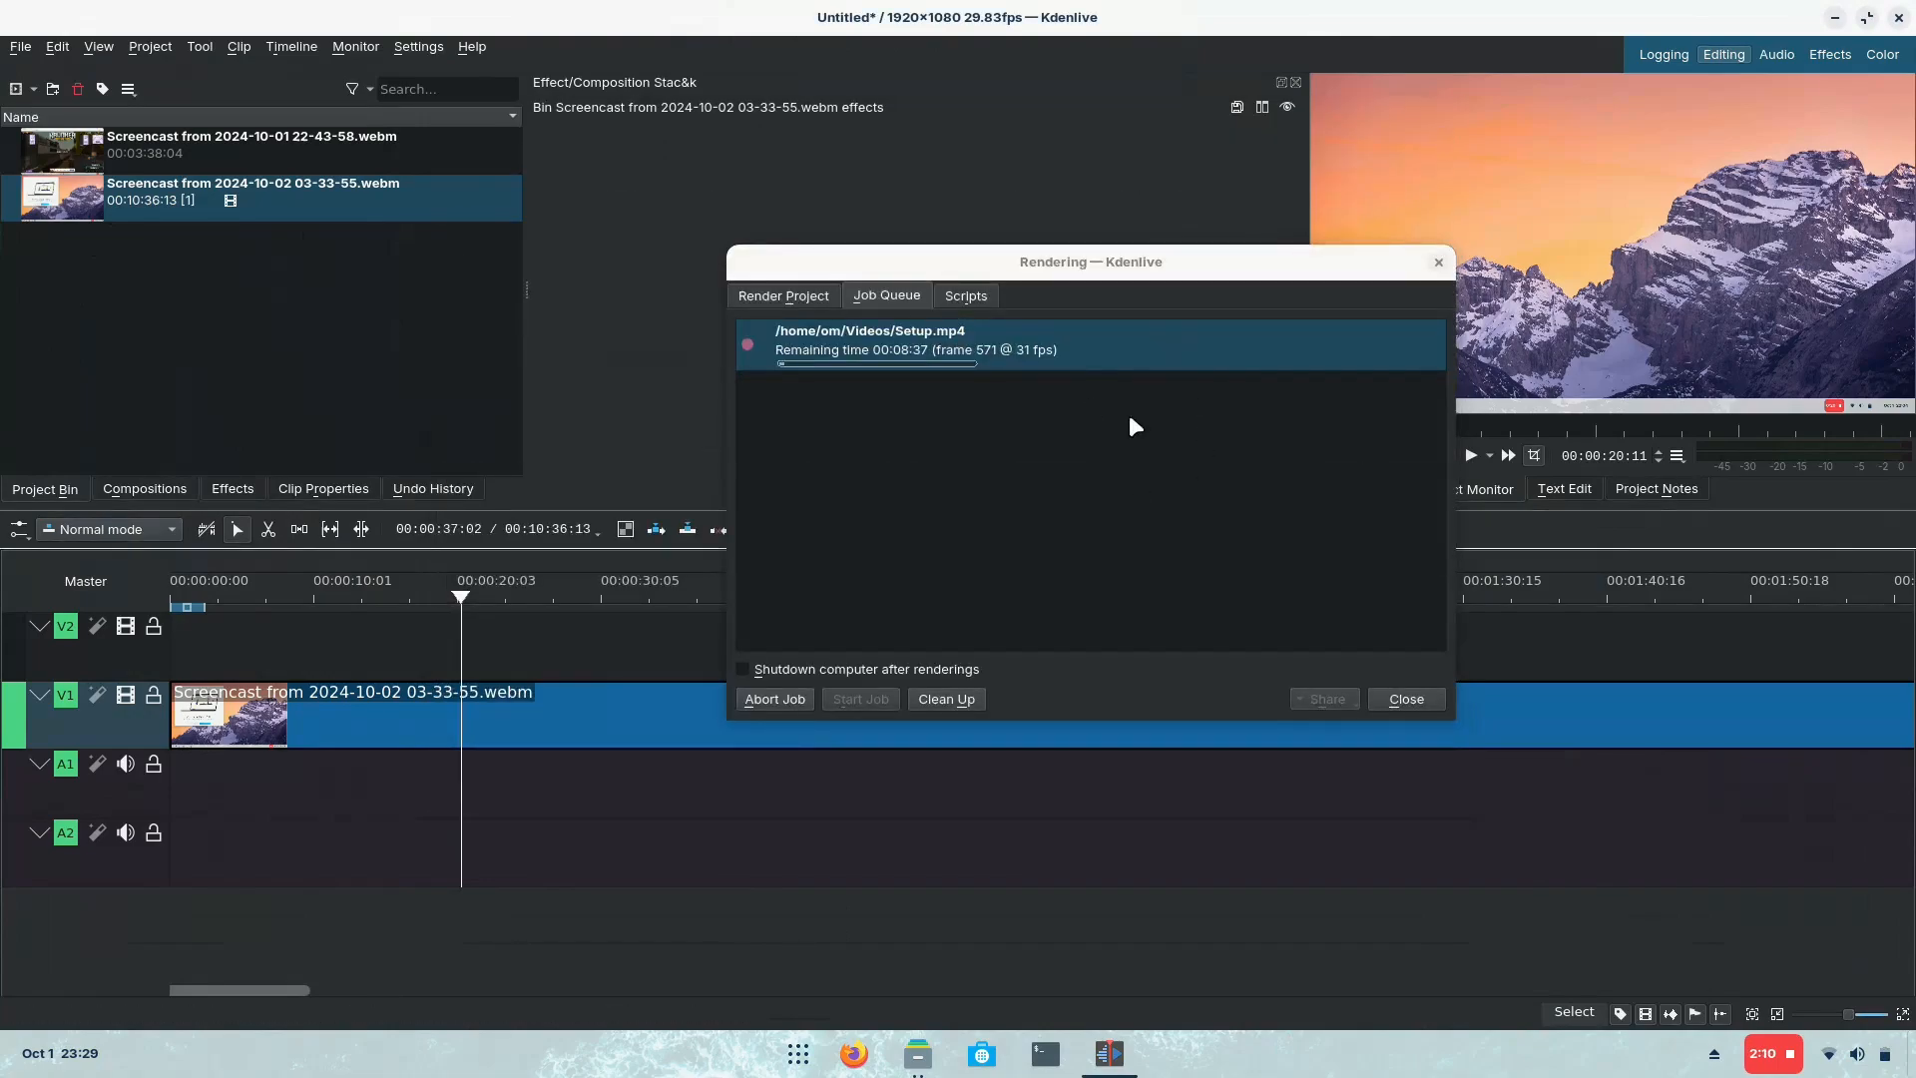
Step: Clear the Setup.mp4 render job, close the Rendering window, and reopen Playback settings
left_click(945, 698)
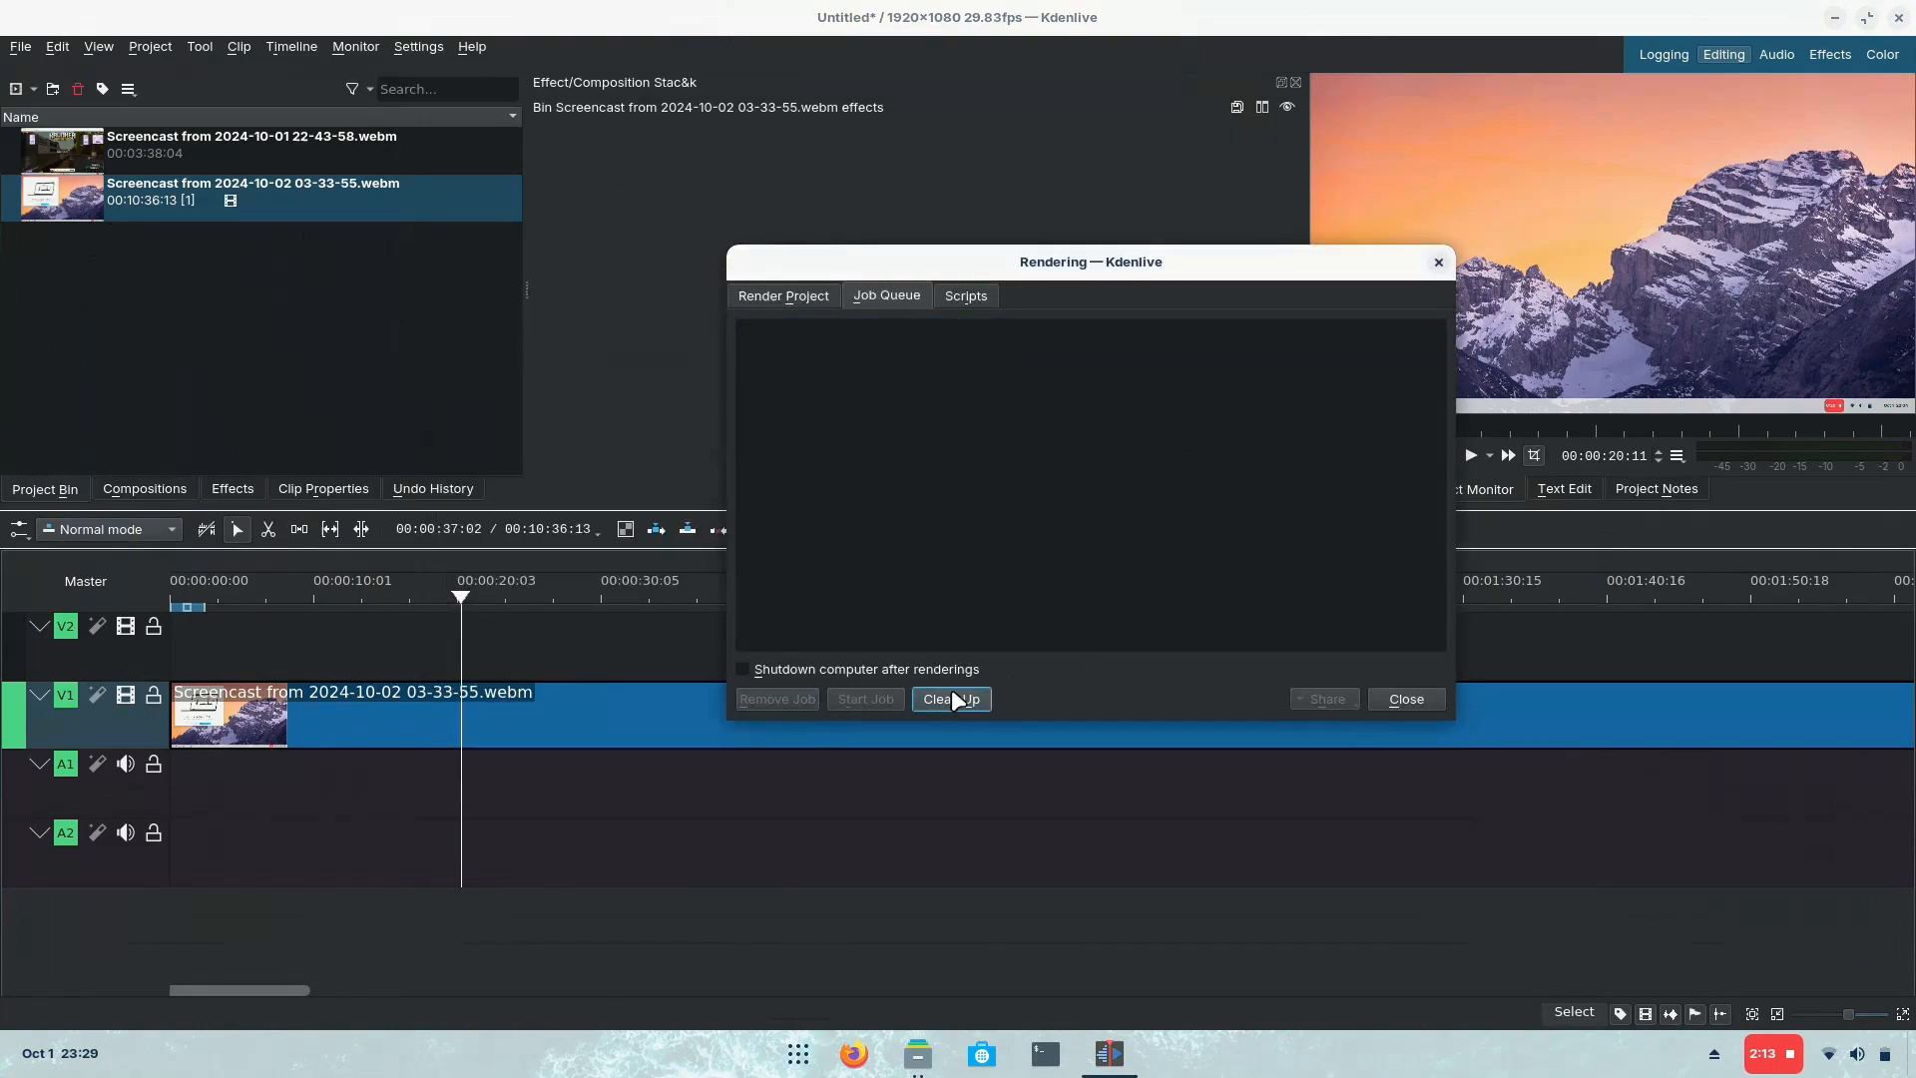
left_click(1404, 697)
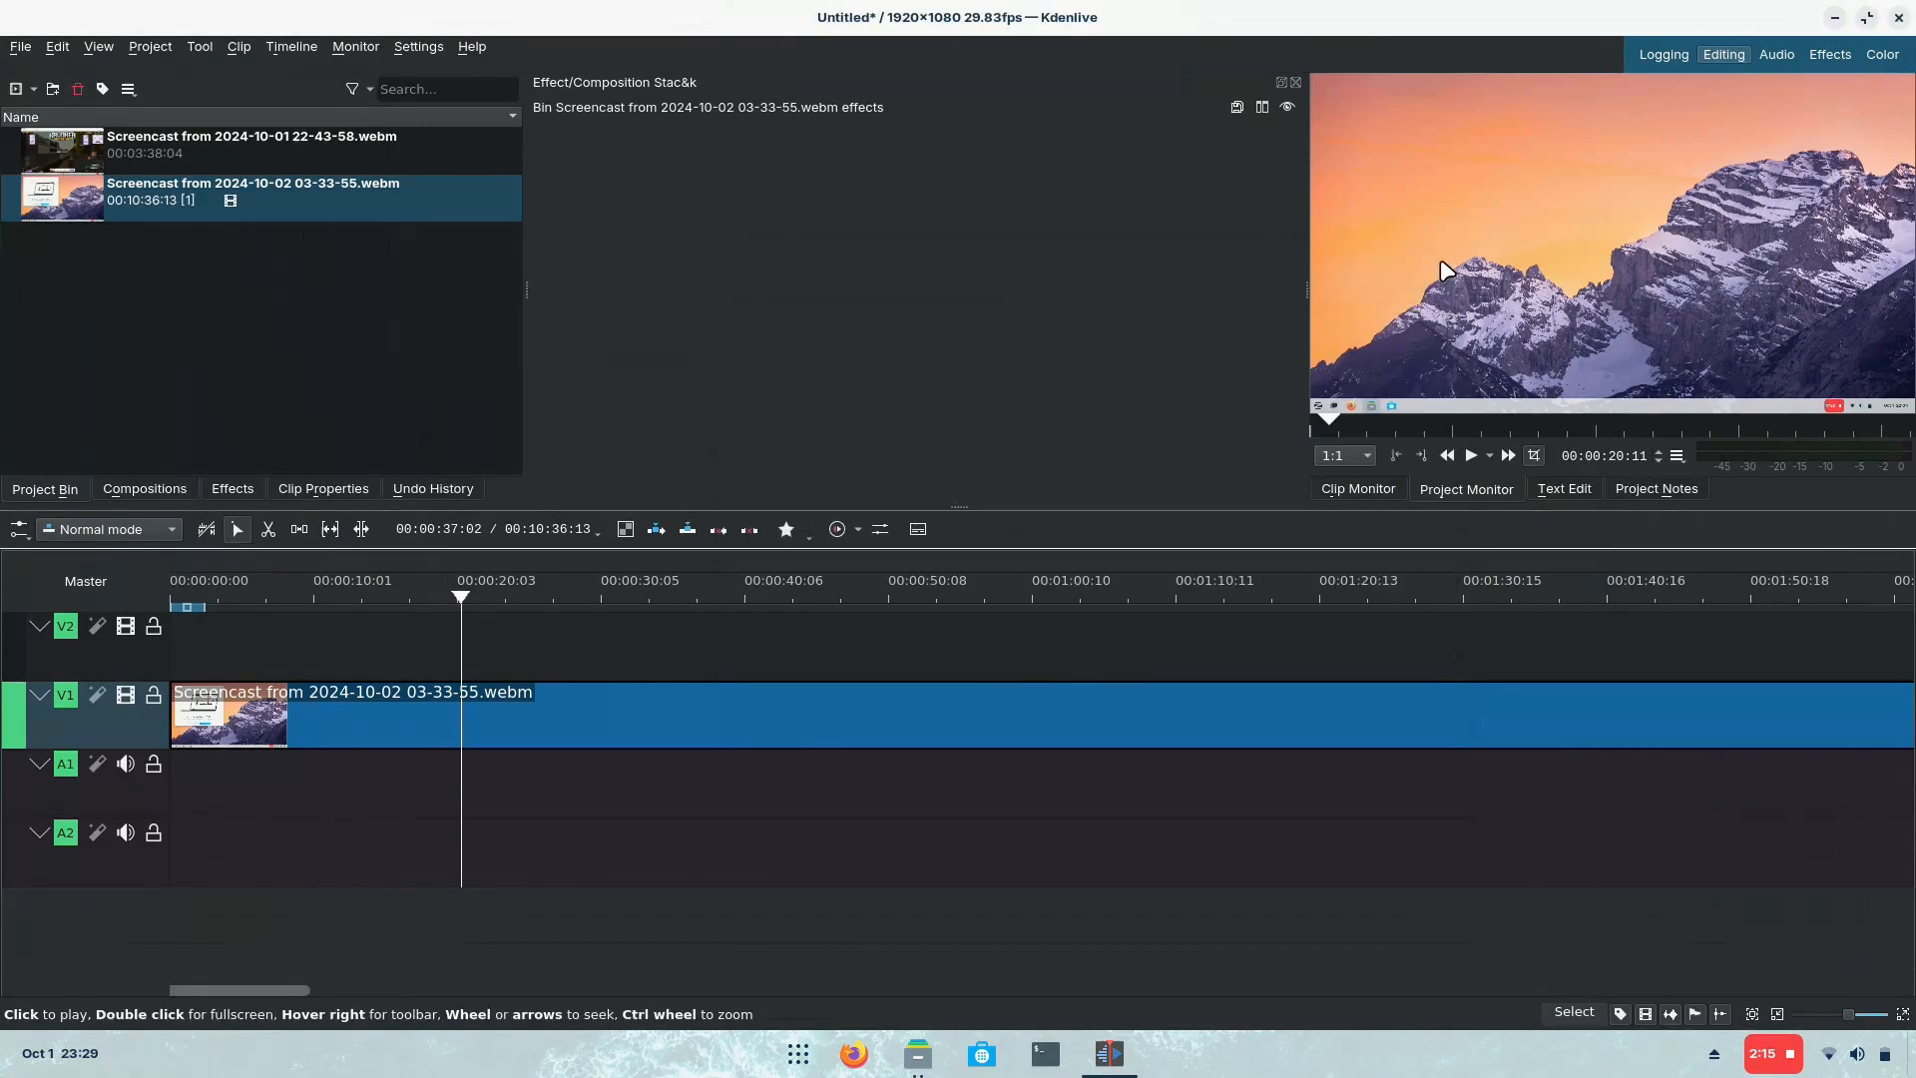
mouse_move(436, 59)
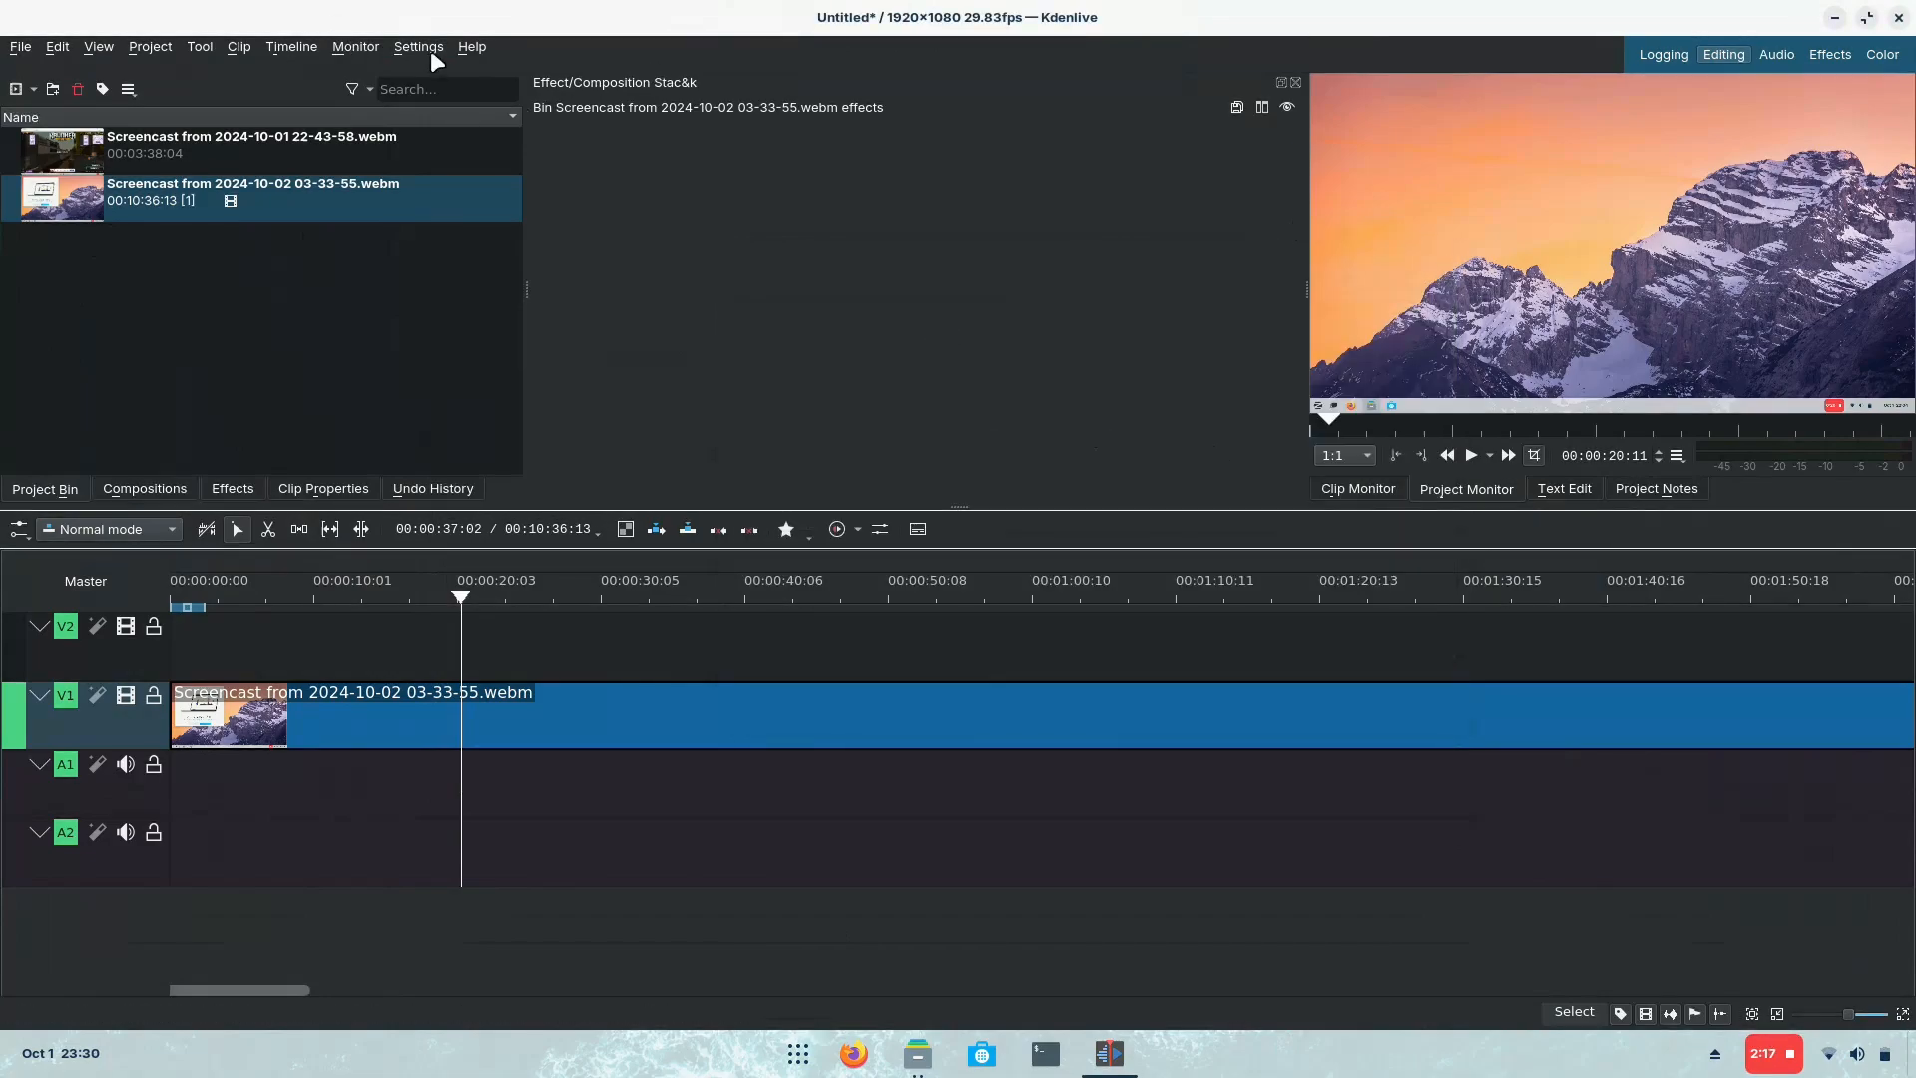
left_click(418, 46)
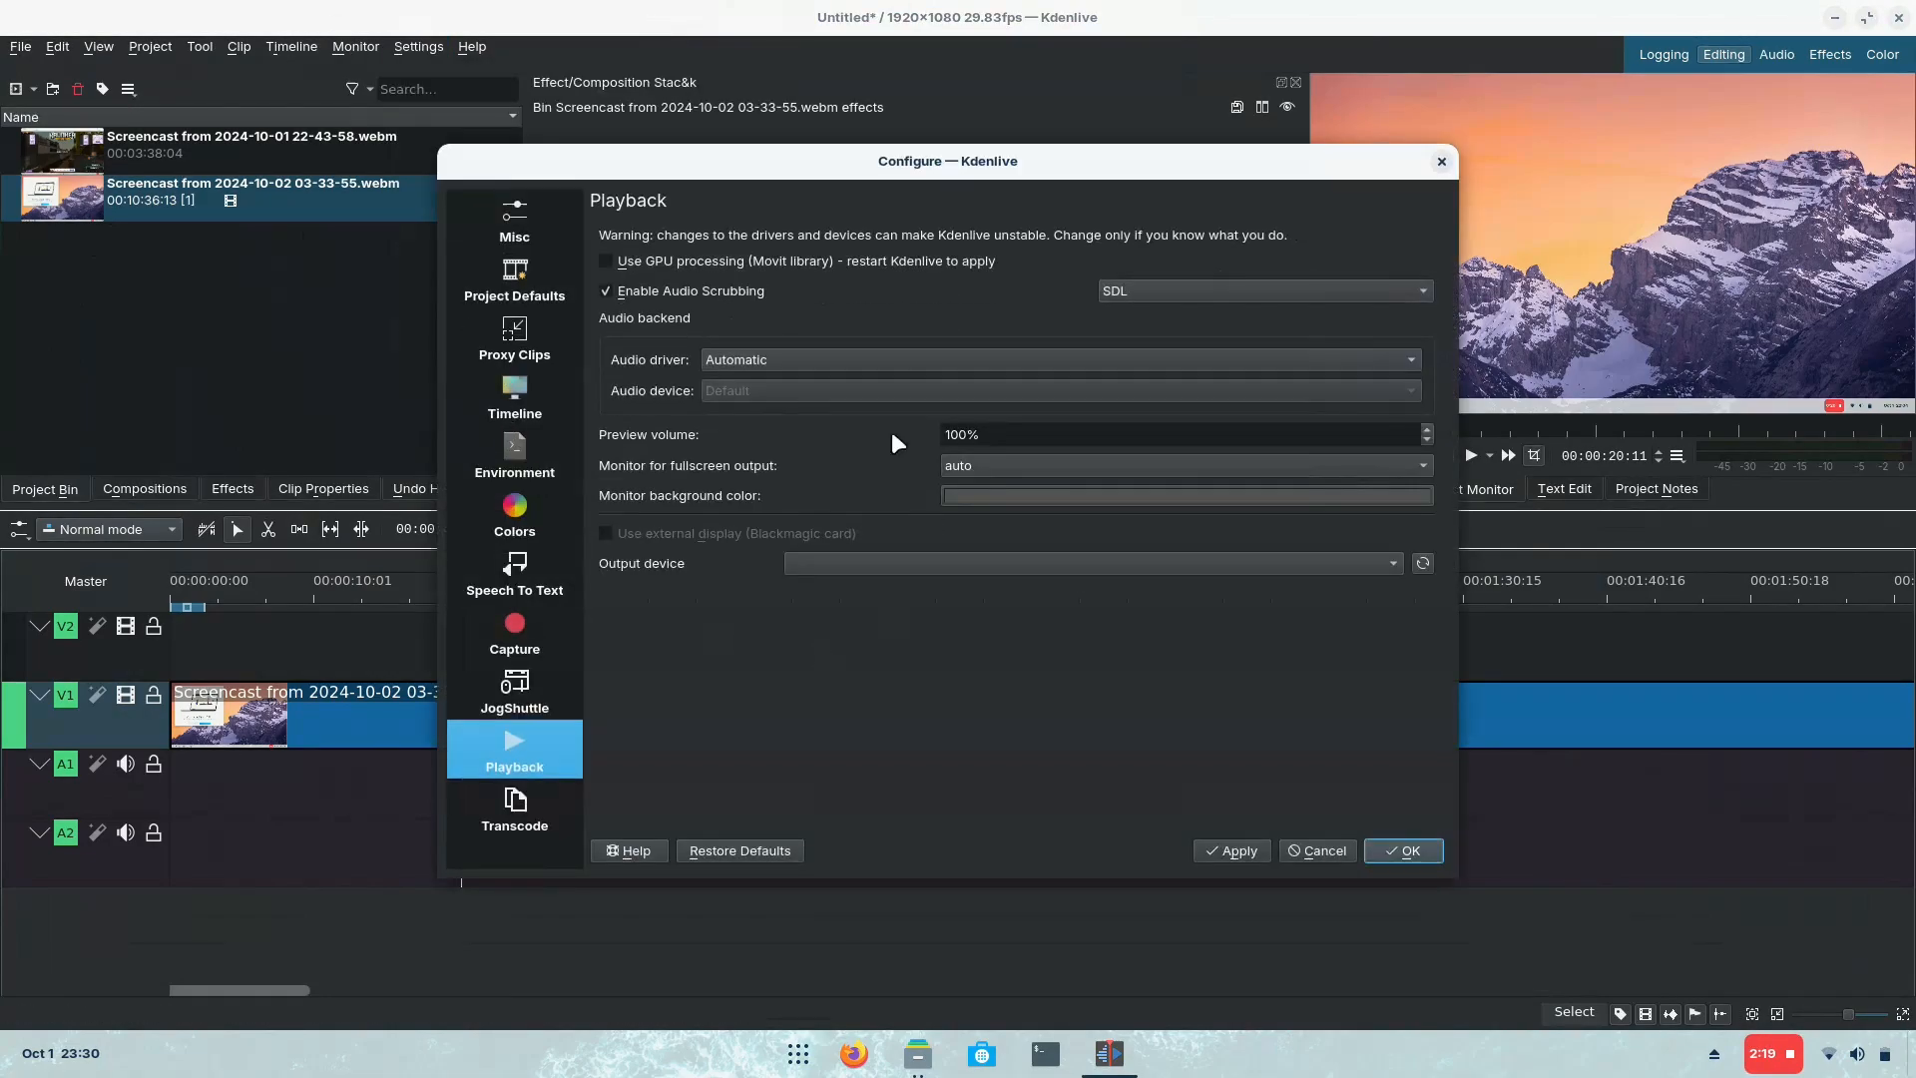